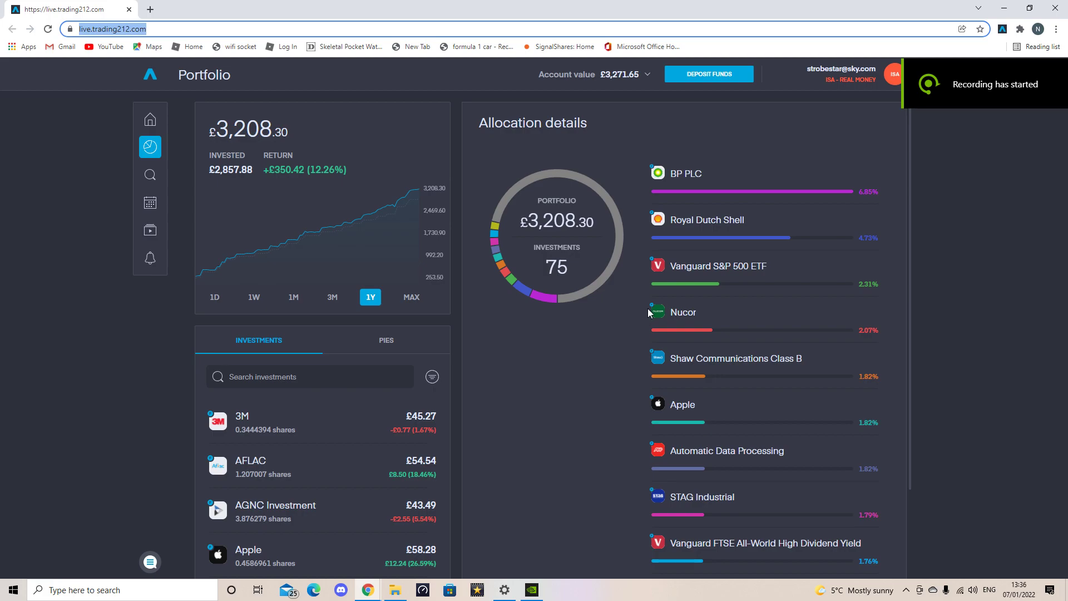
pyautogui.moveTo(614, 316)
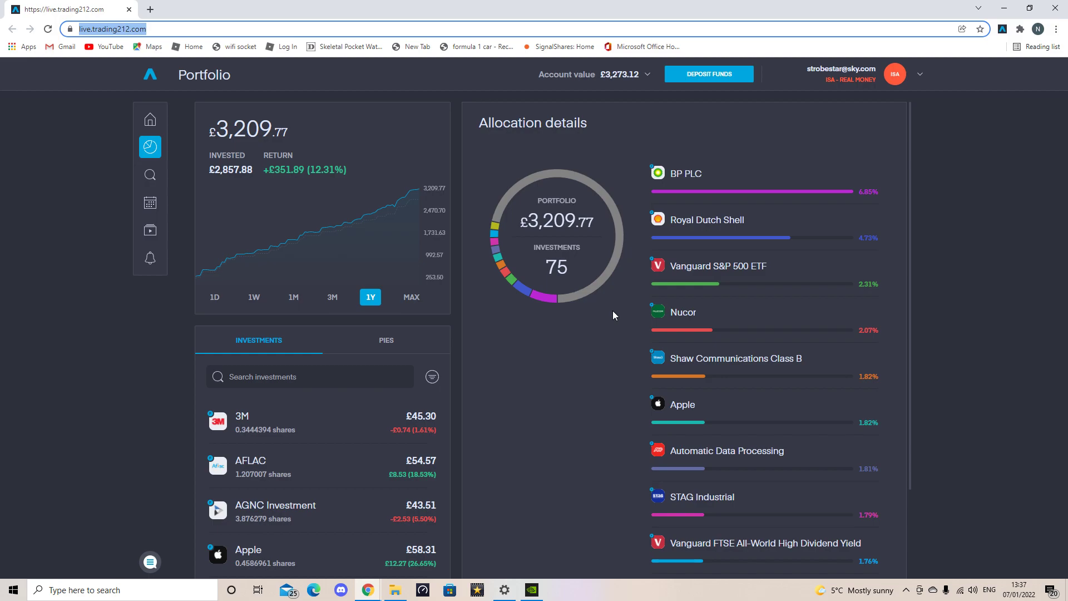
pyautogui.moveTo(574, 325)
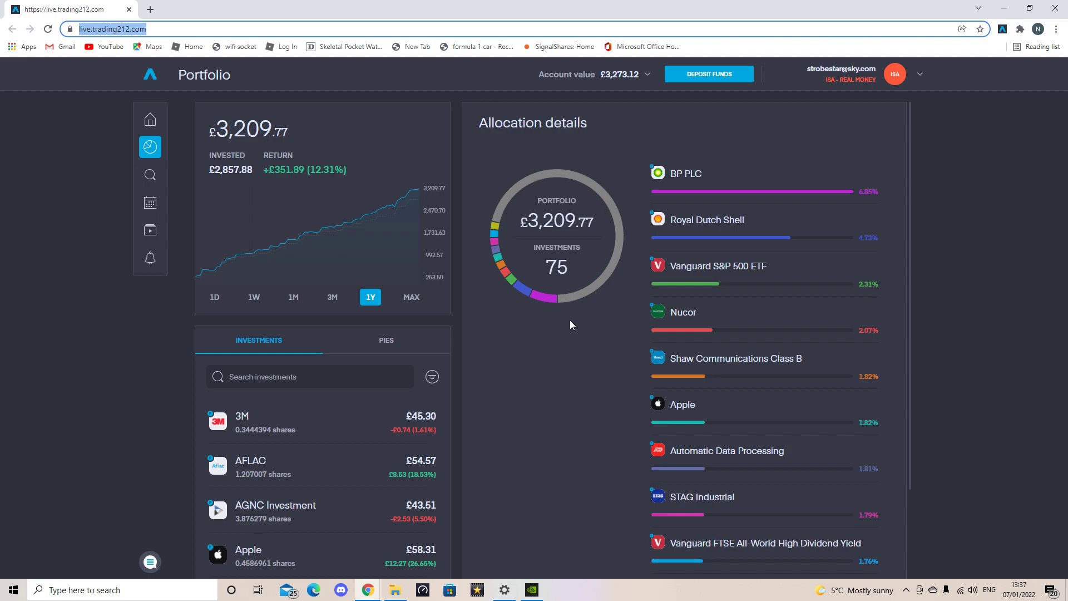
pyautogui.moveTo(556, 364)
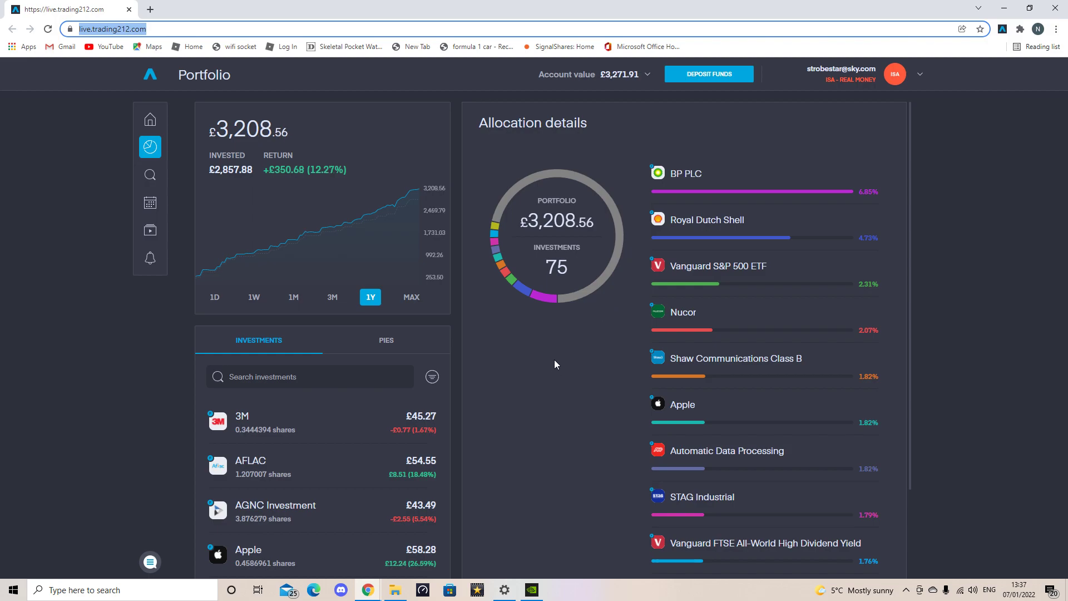
pyautogui.moveTo(563, 353)
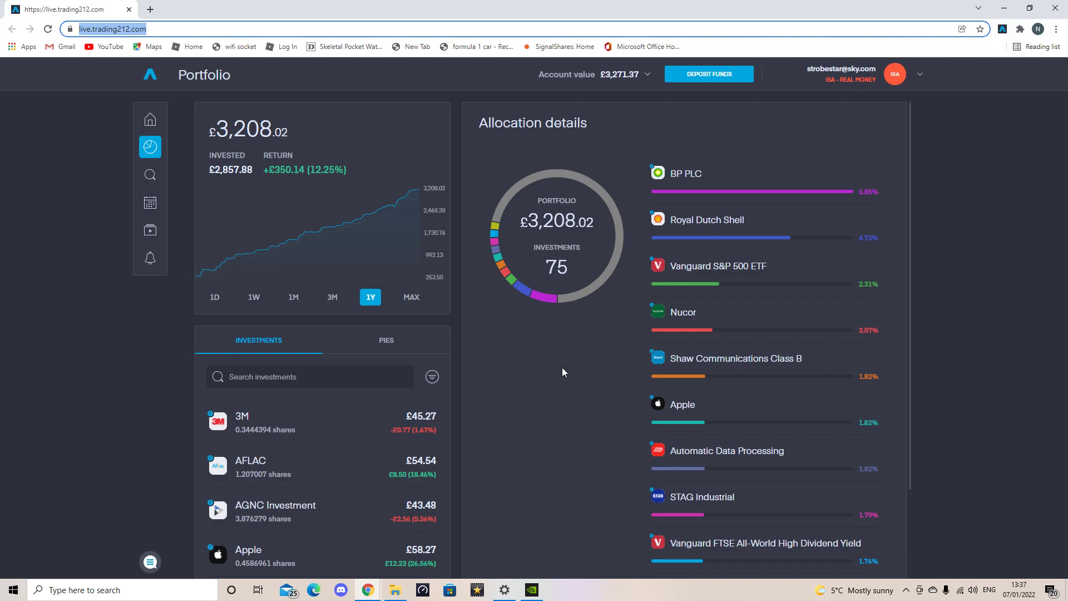
pyautogui.moveTo(557, 368)
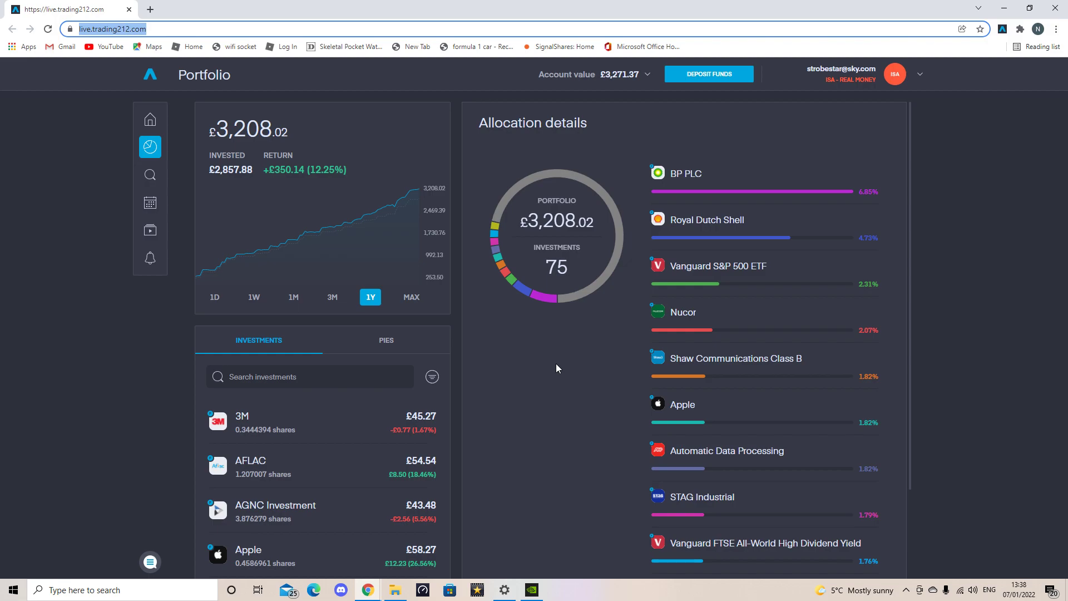
pyautogui.moveTo(554, 376)
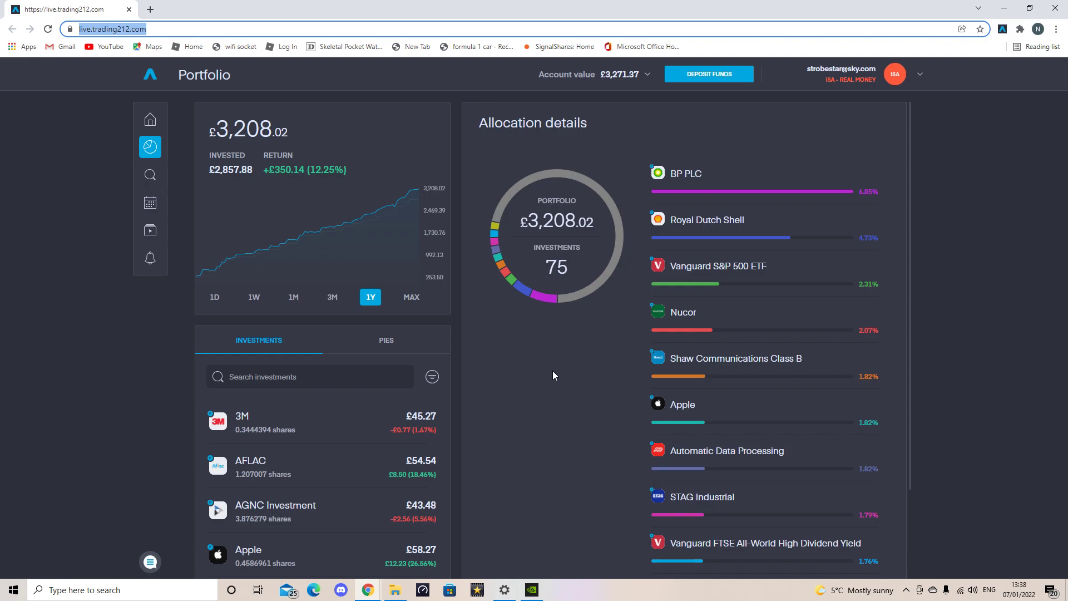
pyautogui.moveTo(550, 383)
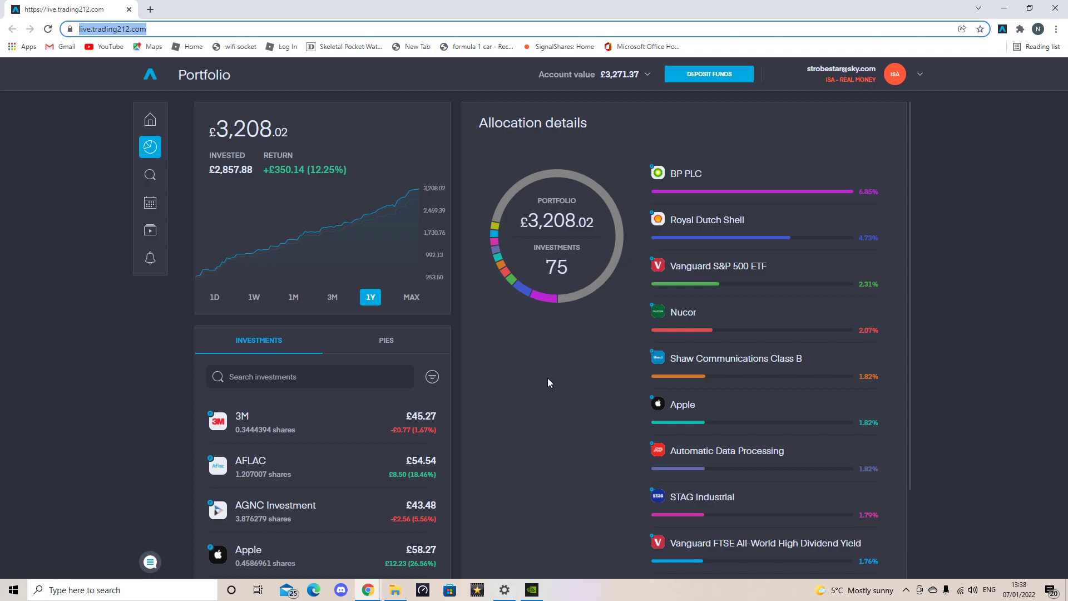
pyautogui.moveTo(548, 388)
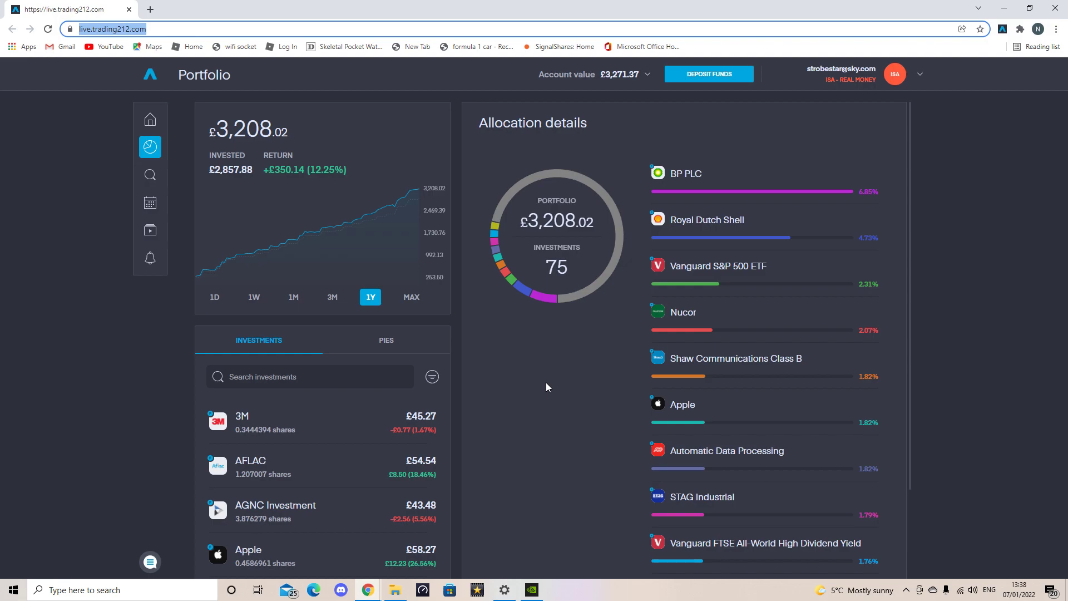
pyautogui.moveTo(325, 426)
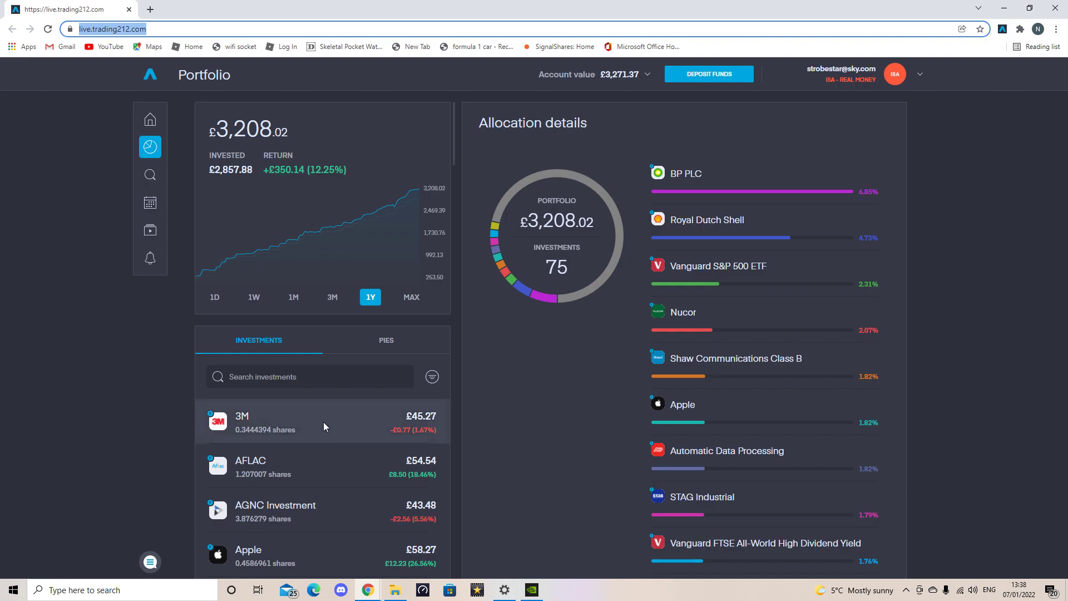
pyautogui.moveTo(328, 422)
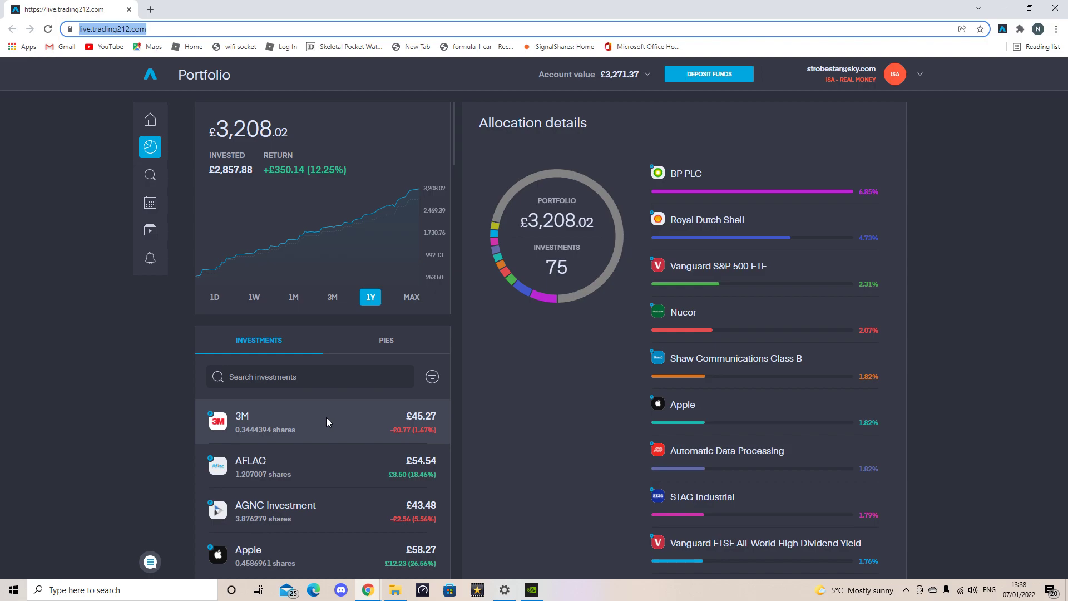
# - Scroll the Investments list past Apple, Bank of Nova Scotia and BP PLC to Caterpillar
pyautogui.scroll(-3)
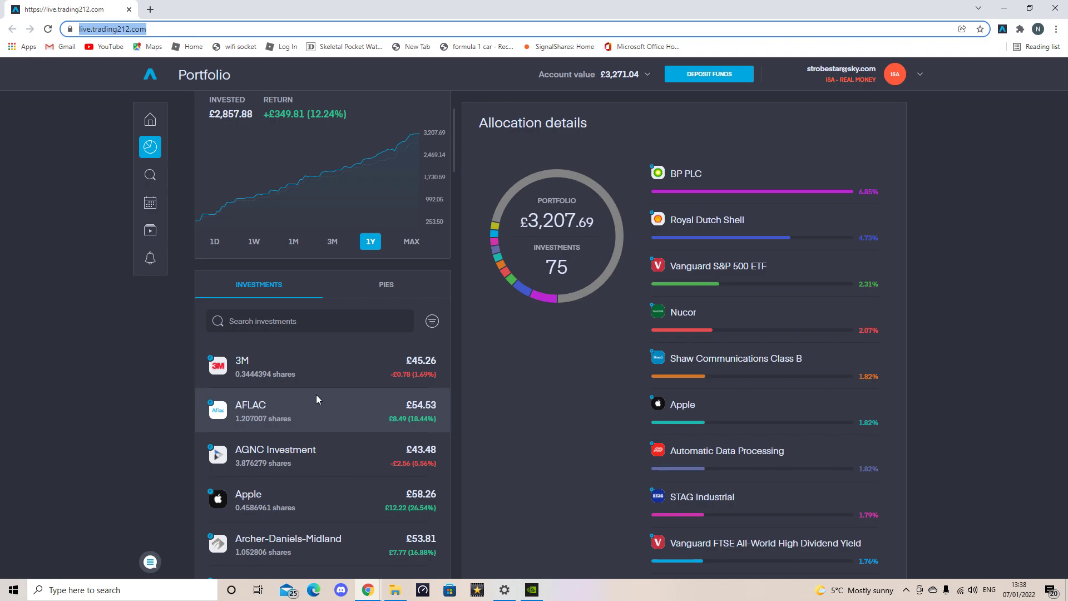
pyautogui.scroll(-3)
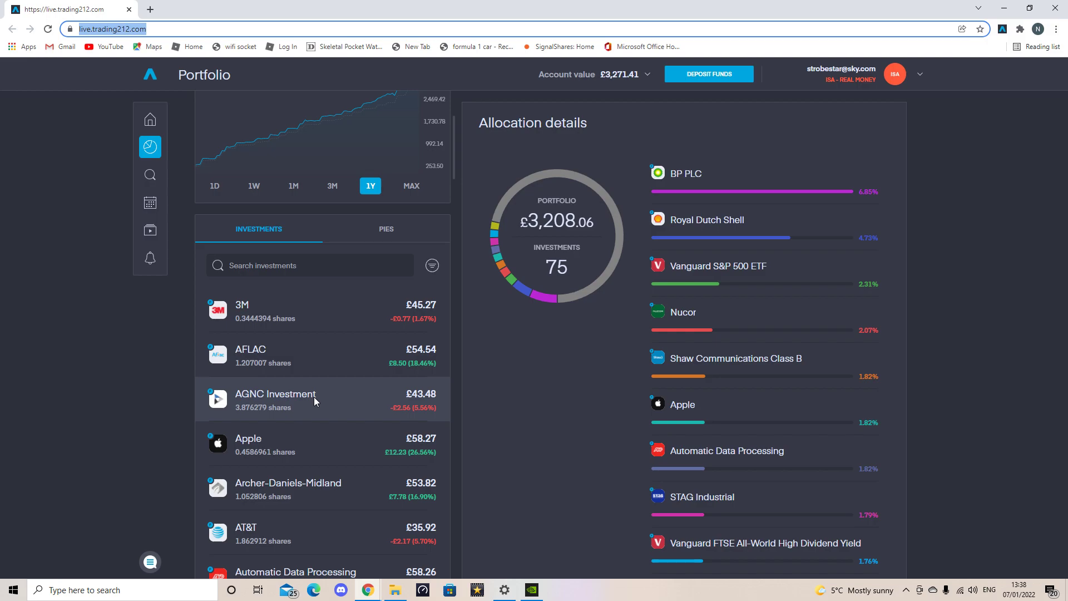
pyautogui.moveTo(318, 399)
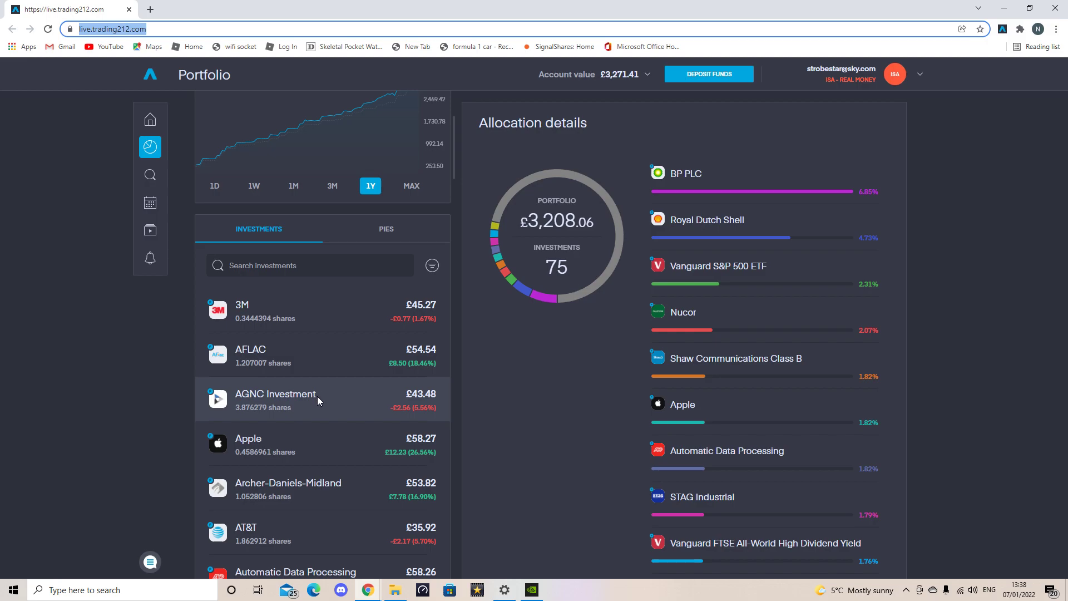
pyautogui.scroll(-3)
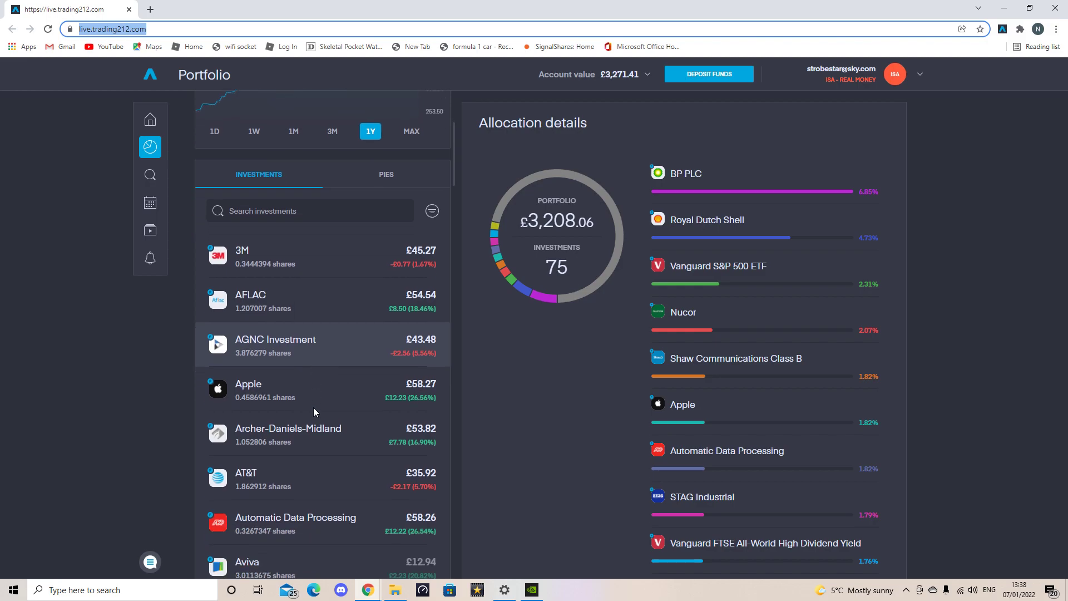
pyautogui.moveTo(314, 387)
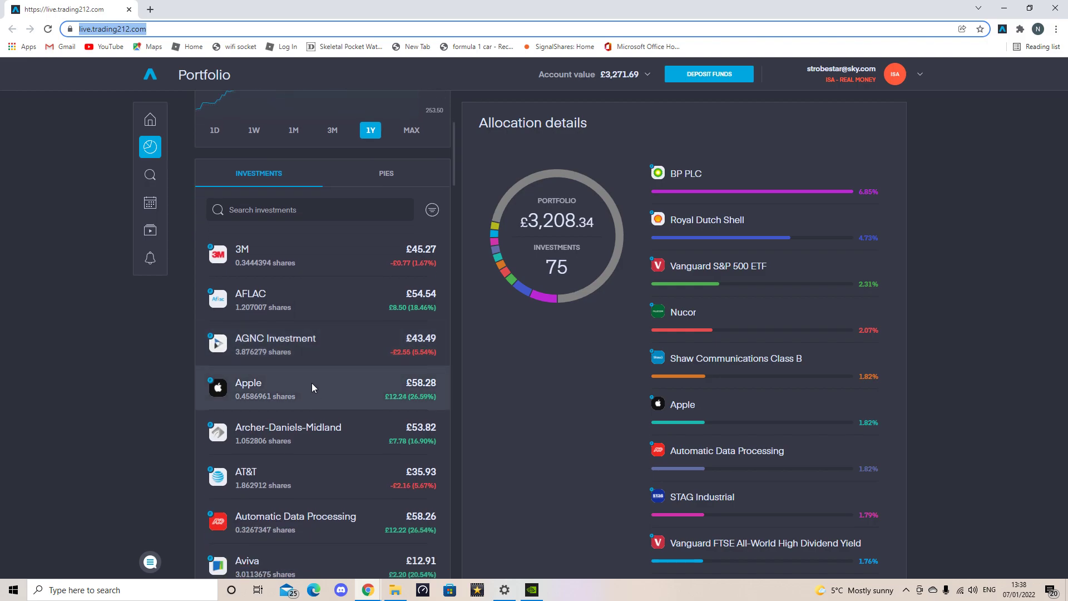
pyautogui.moveTo(314, 374)
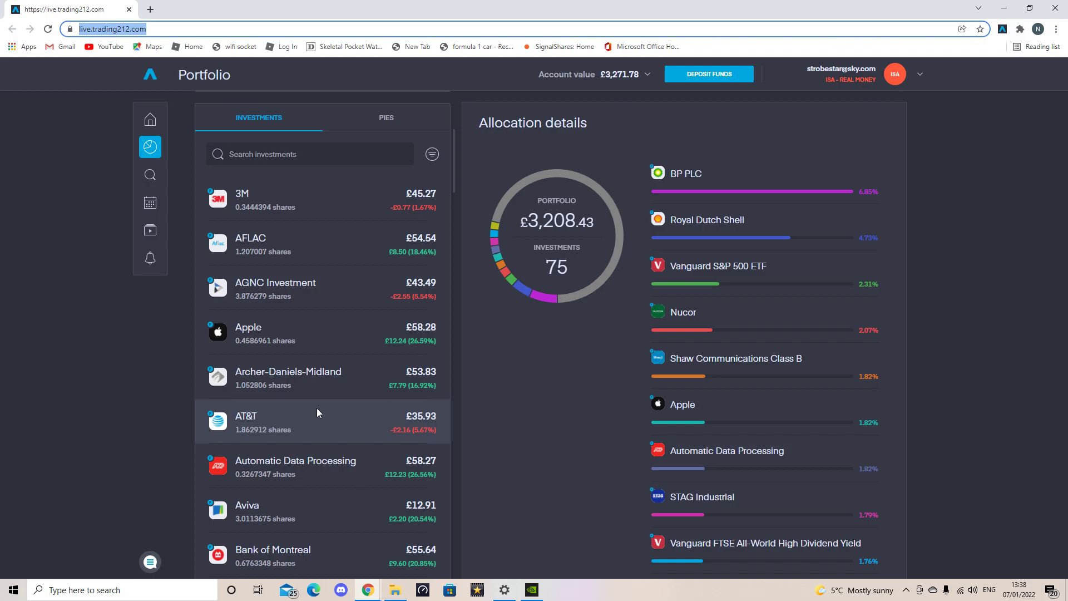
pyautogui.scroll(-3)
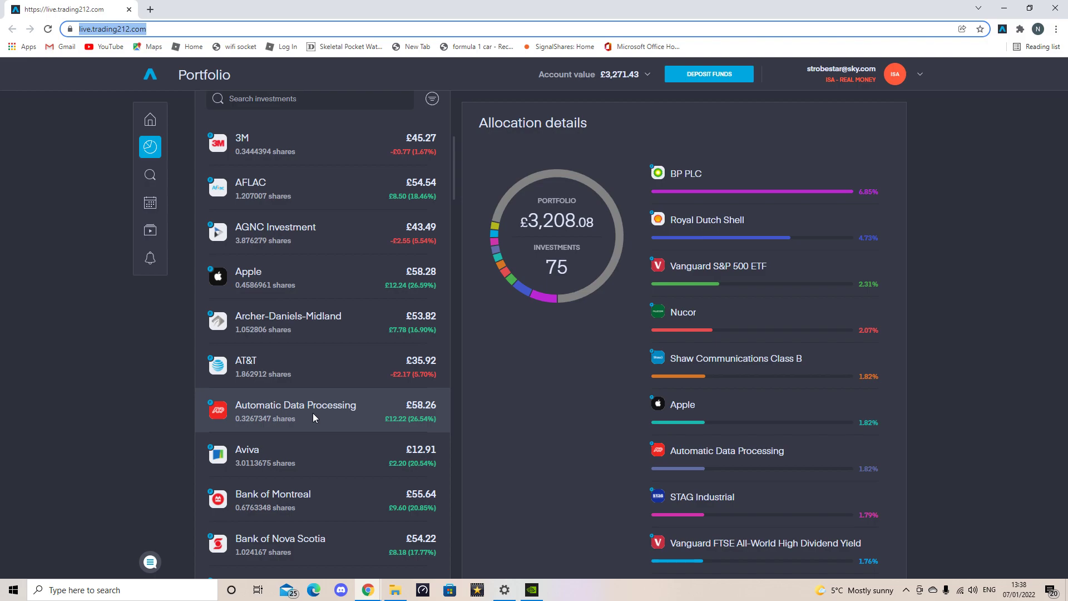
pyautogui.scroll(-3)
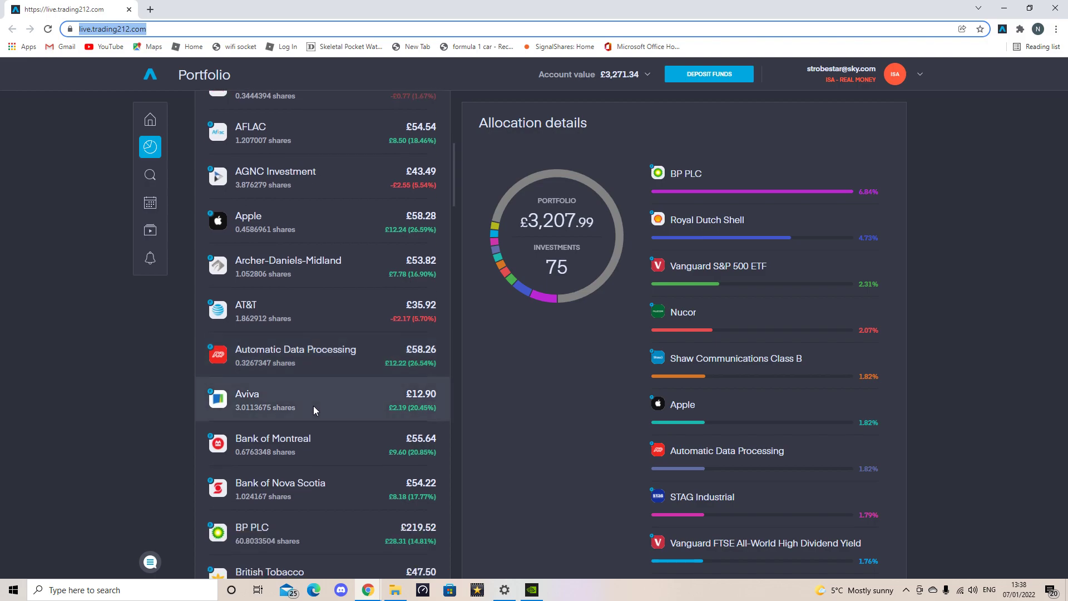
pyautogui.scroll(-3)
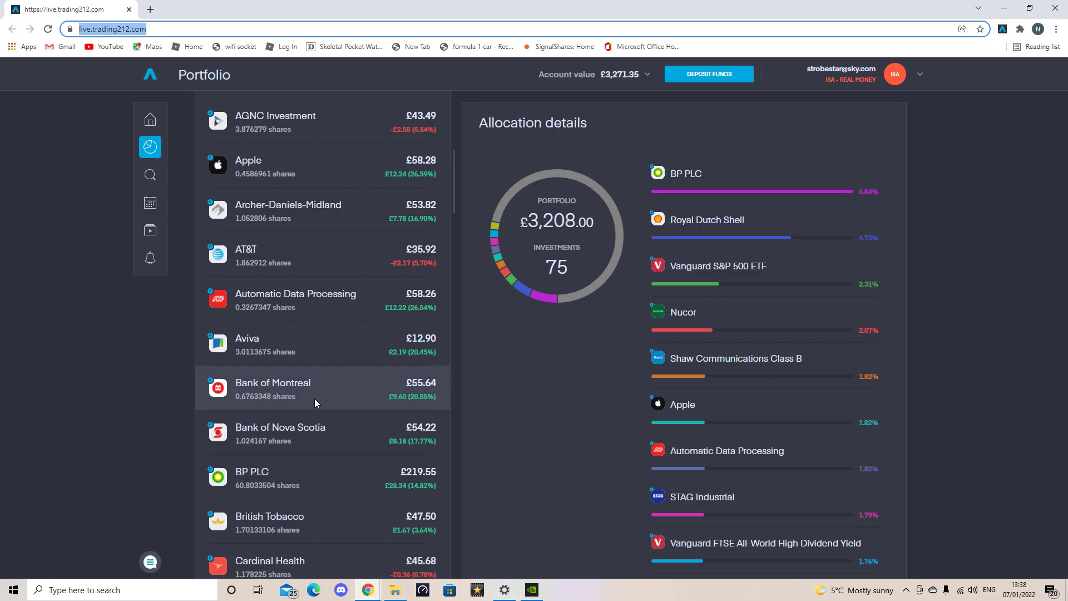
pyautogui.moveTo(322, 403)
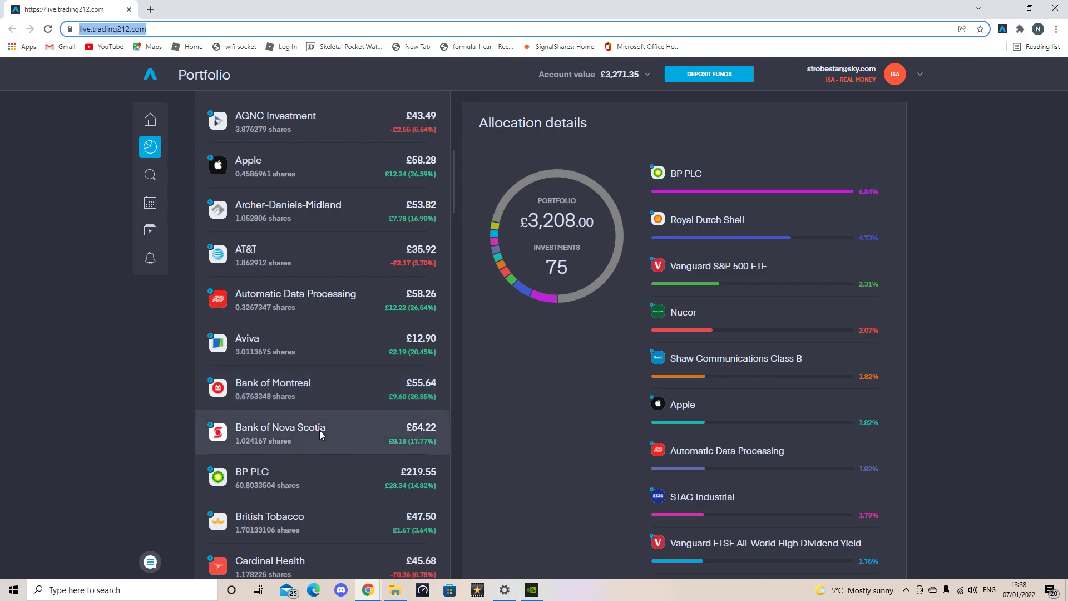
pyautogui.scroll(-3)
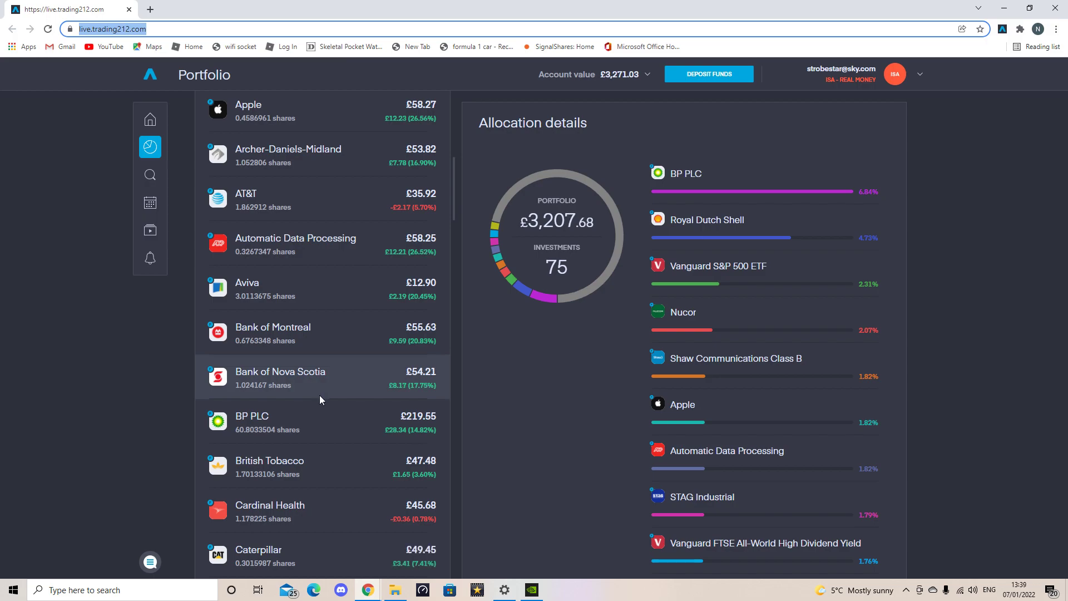
# - Scroll the holdings list down from Franklin Resources past General Dynamics
pyautogui.scroll(-3)
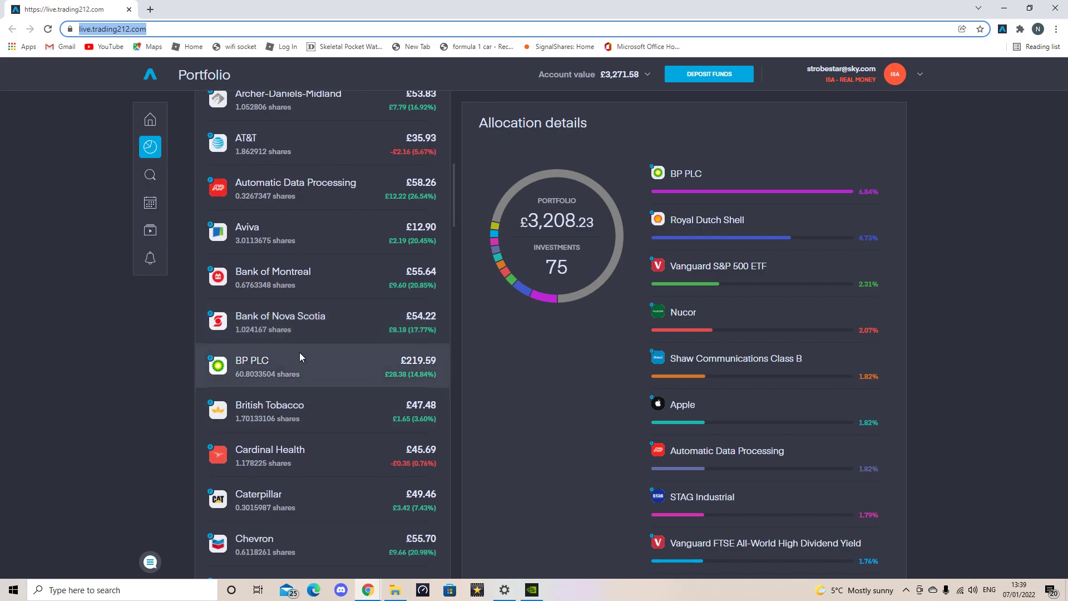
pyautogui.moveTo(304, 401)
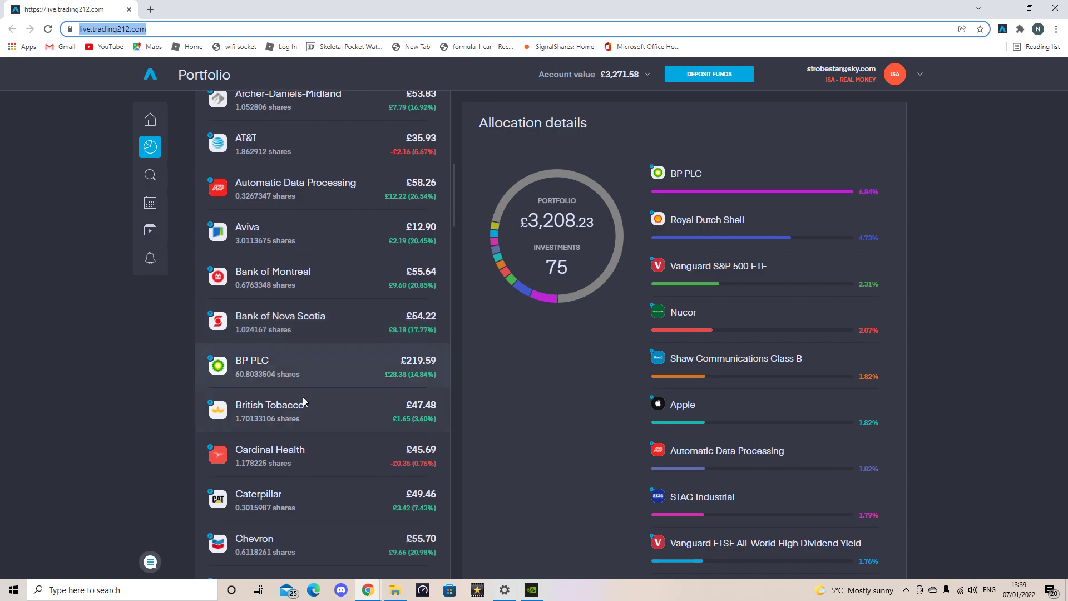
pyautogui.moveTo(318, 412)
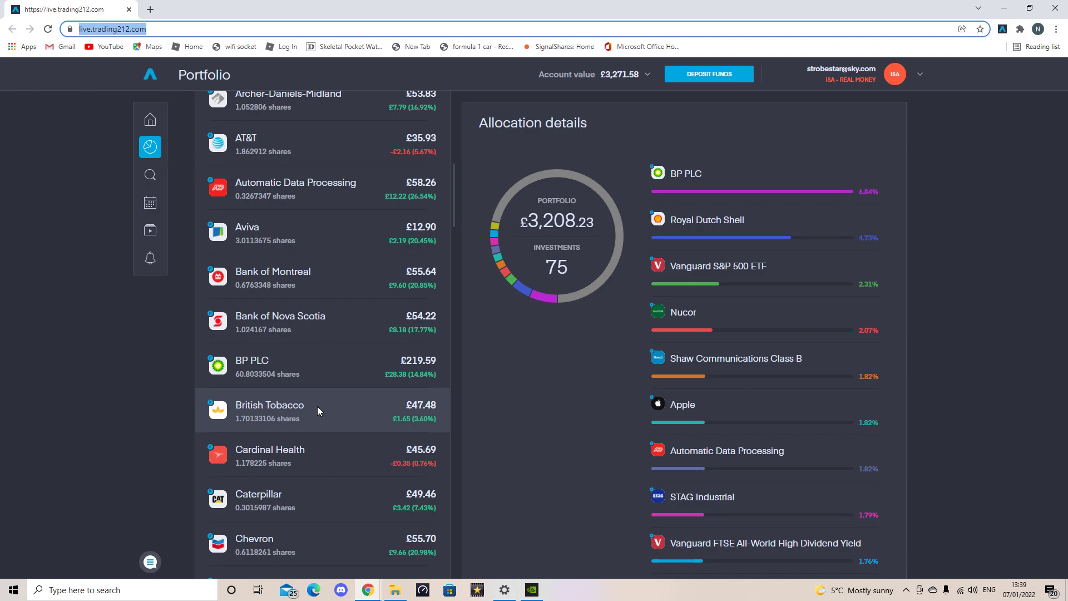
pyautogui.scroll(-3)
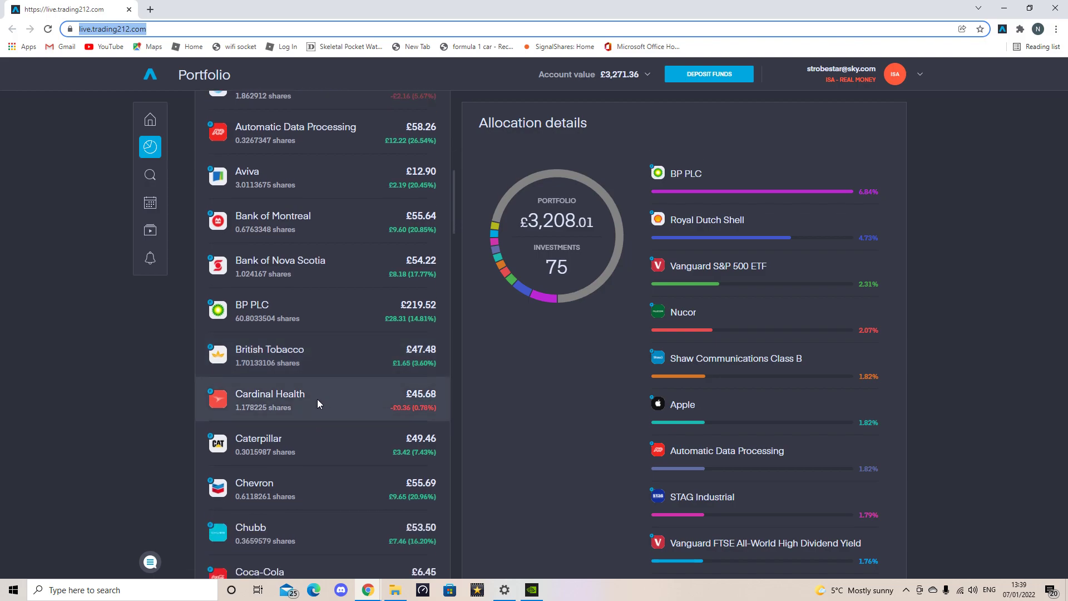
pyautogui.moveTo(322, 436)
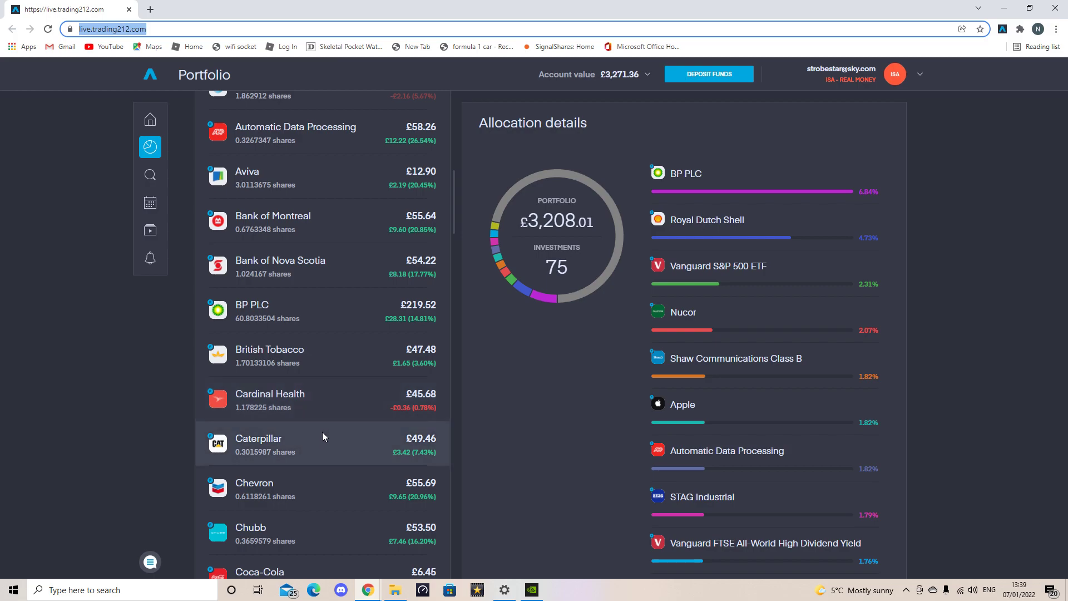
pyautogui.scroll(-3)
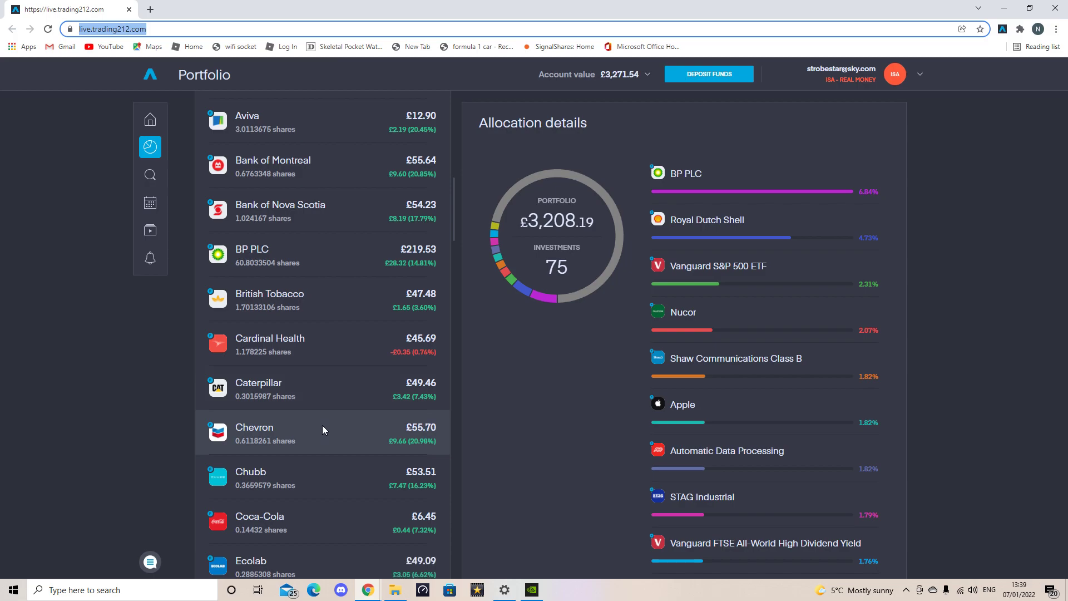
pyautogui.scroll(-3)
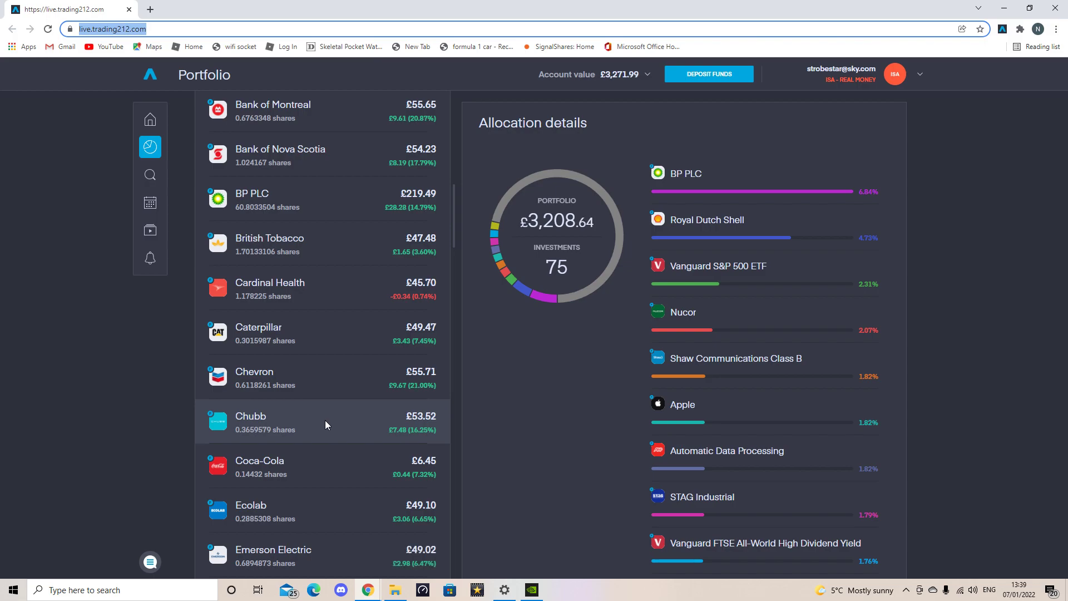
pyautogui.scroll(-3)
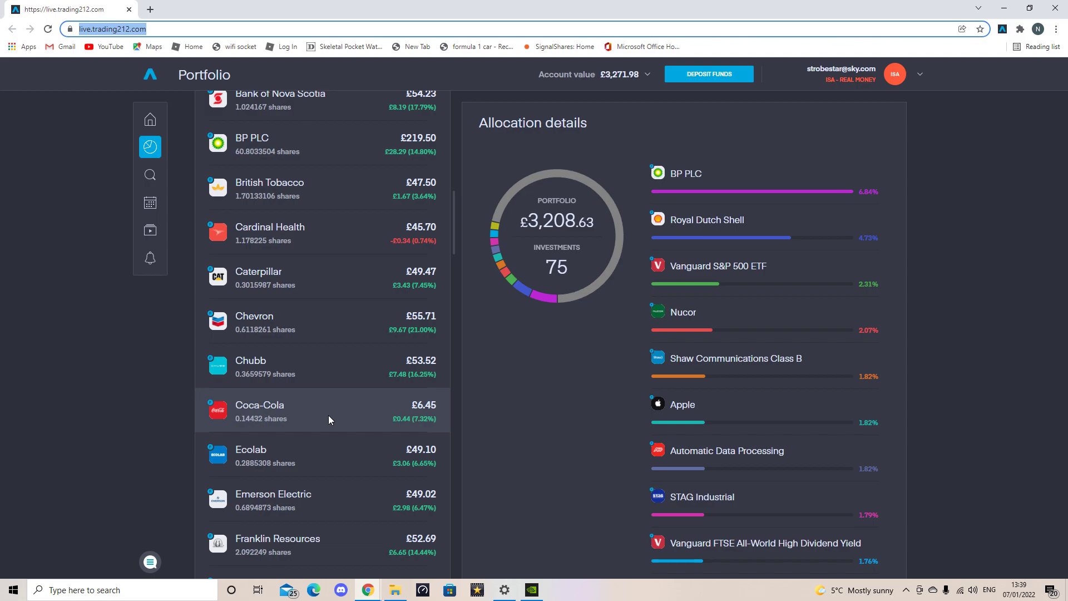
pyautogui.scroll(-3)
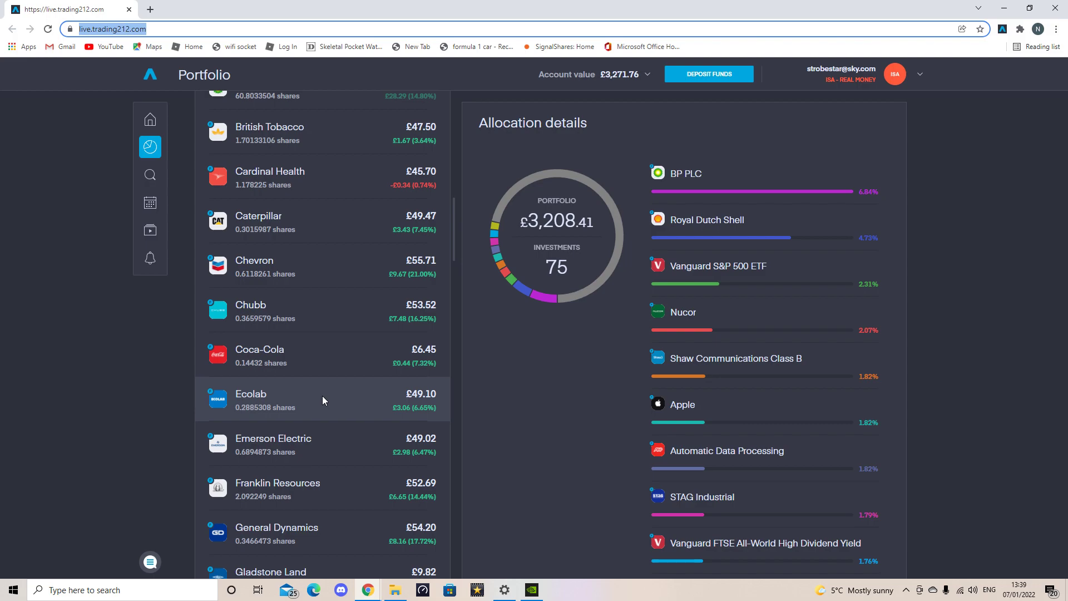
pyautogui.scroll(-3)
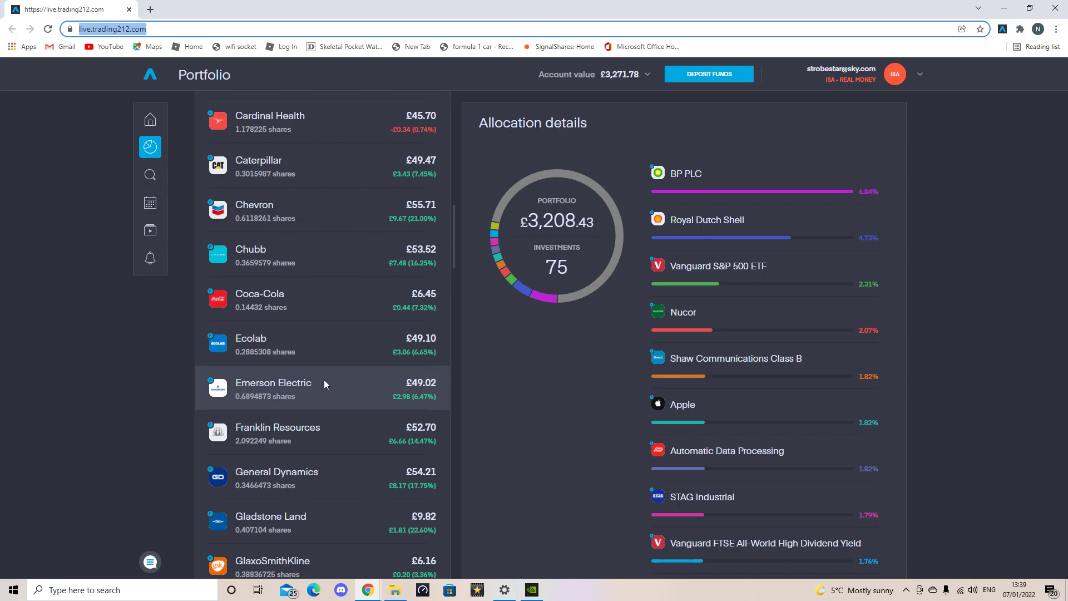
pyautogui.moveTo(332, 432)
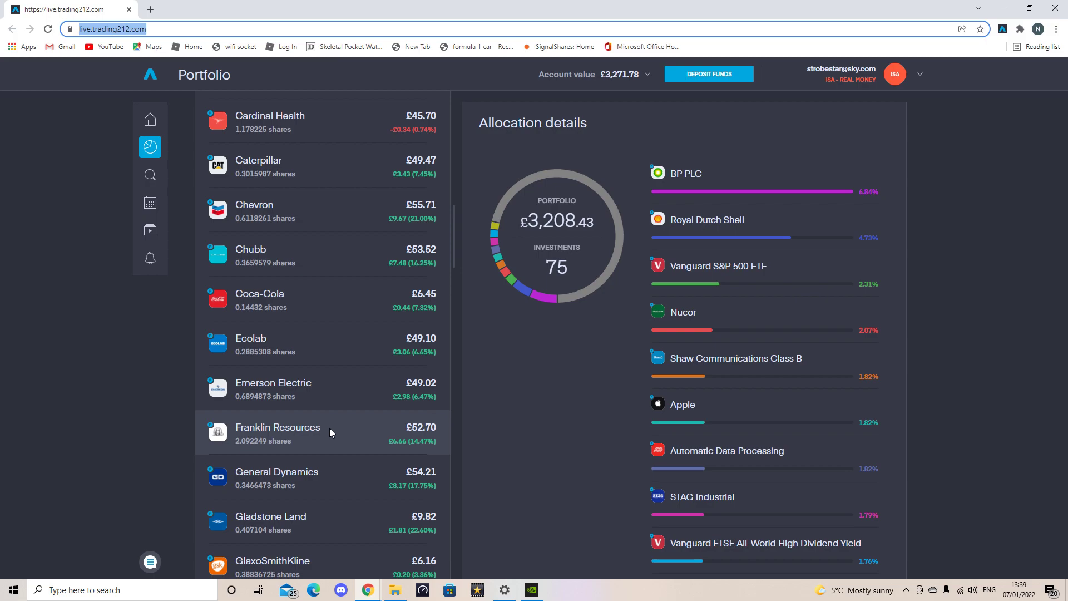
# - Continue scrolling past IBM to the iShares funds and J Sainsbury
pyautogui.scroll(-3)
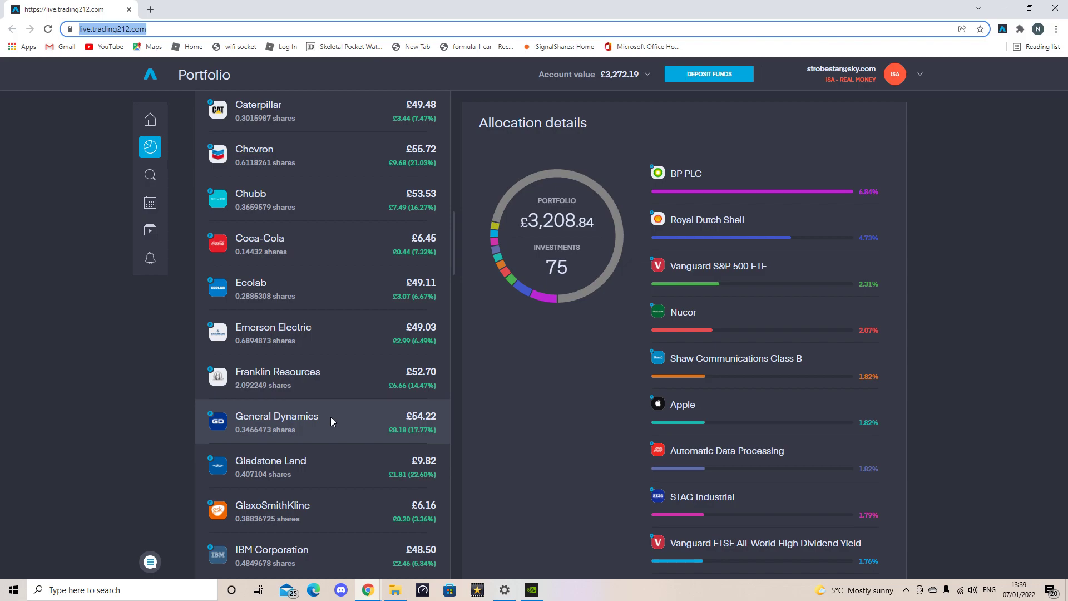
pyautogui.scroll(-3)
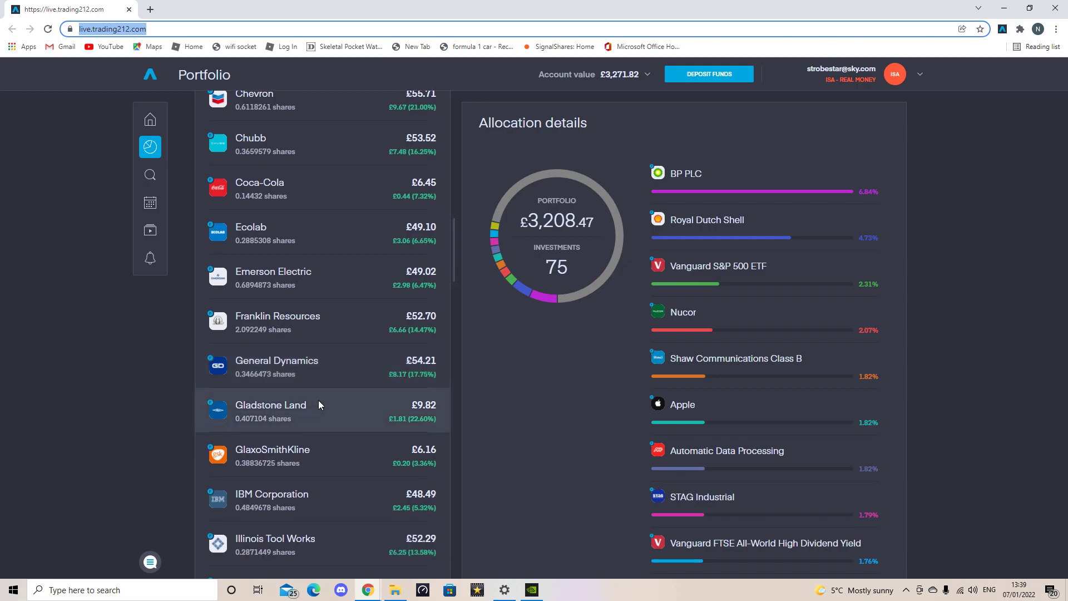
pyautogui.moveTo(313, 411)
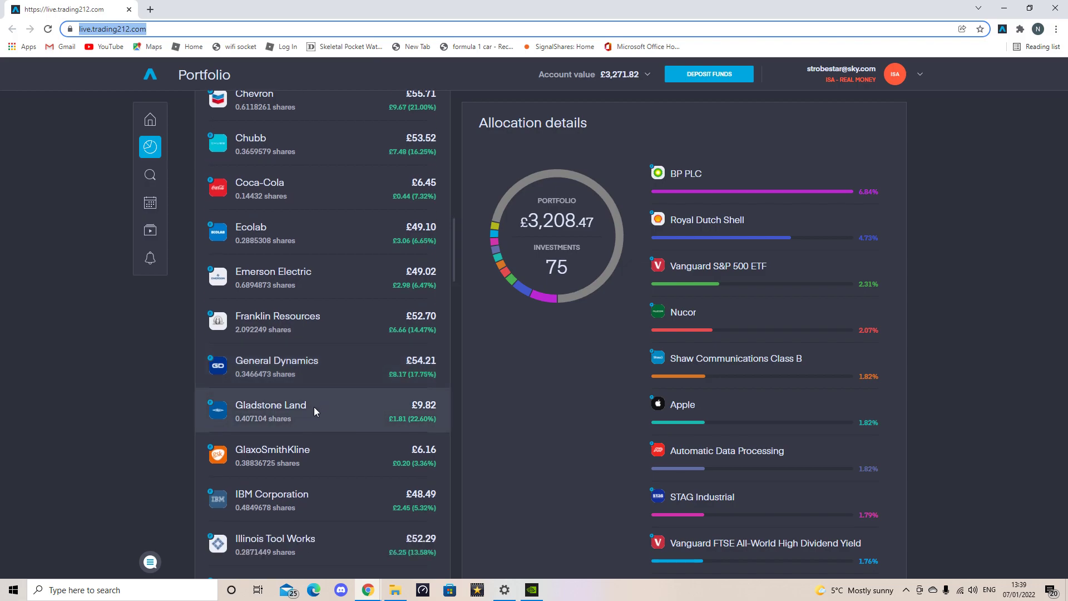
pyautogui.scroll(-3)
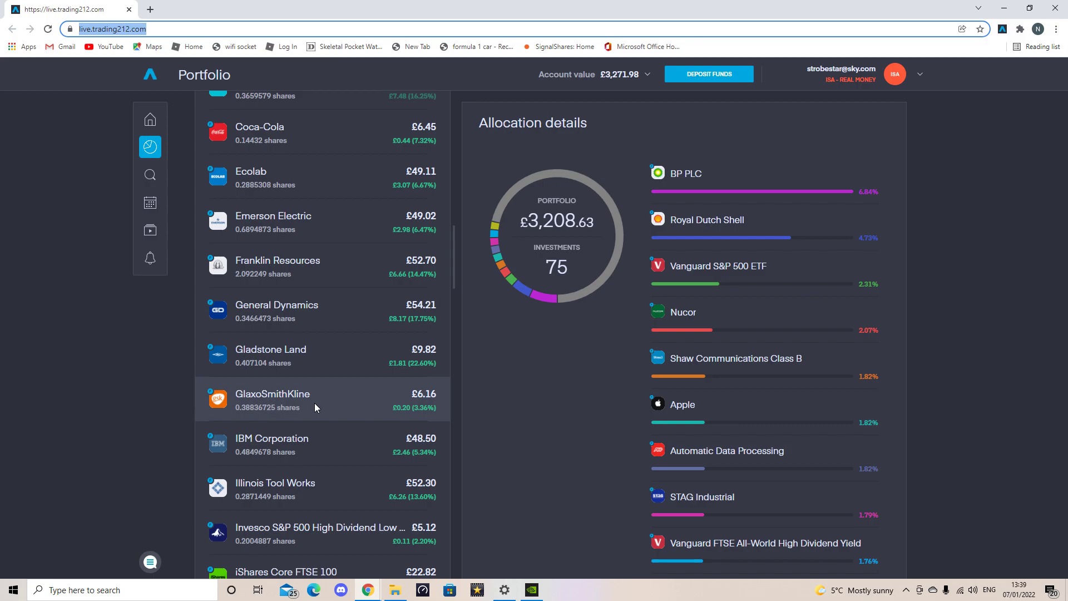
pyautogui.scroll(-3)
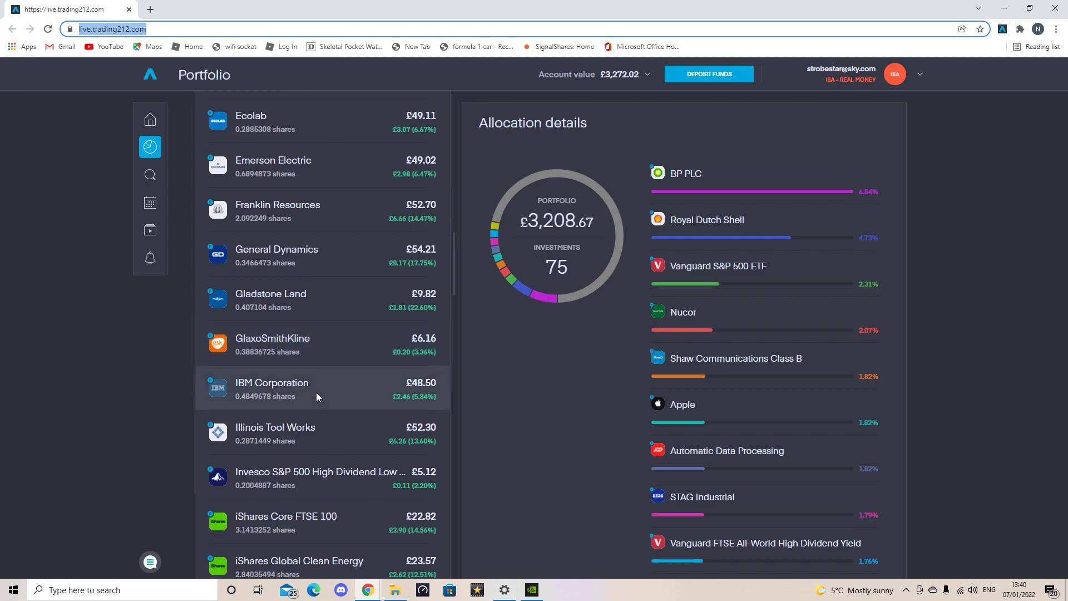
pyautogui.scroll(-3)
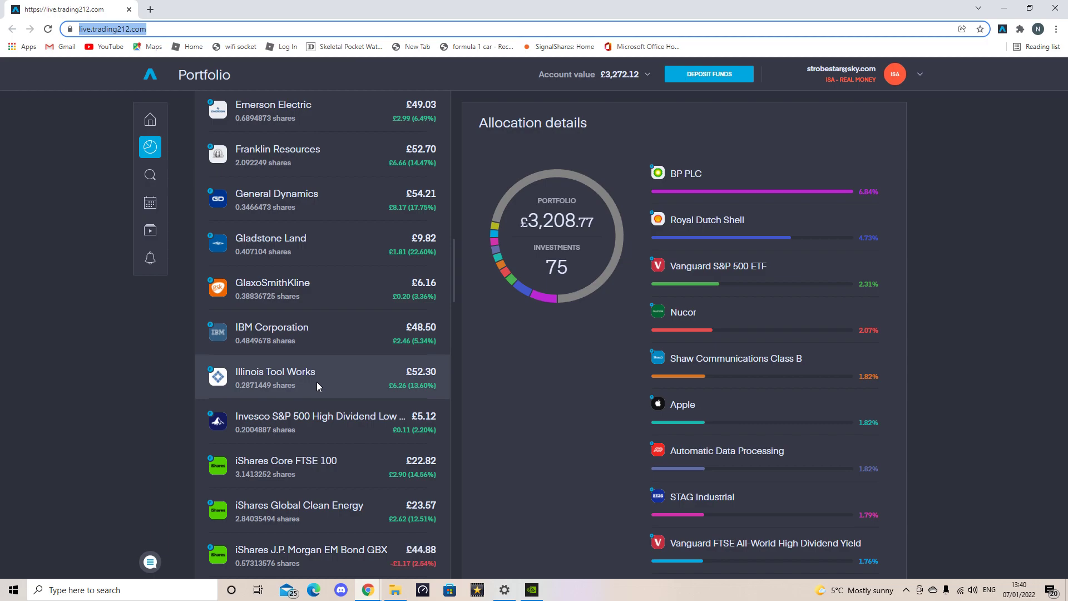
pyautogui.scroll(-3)
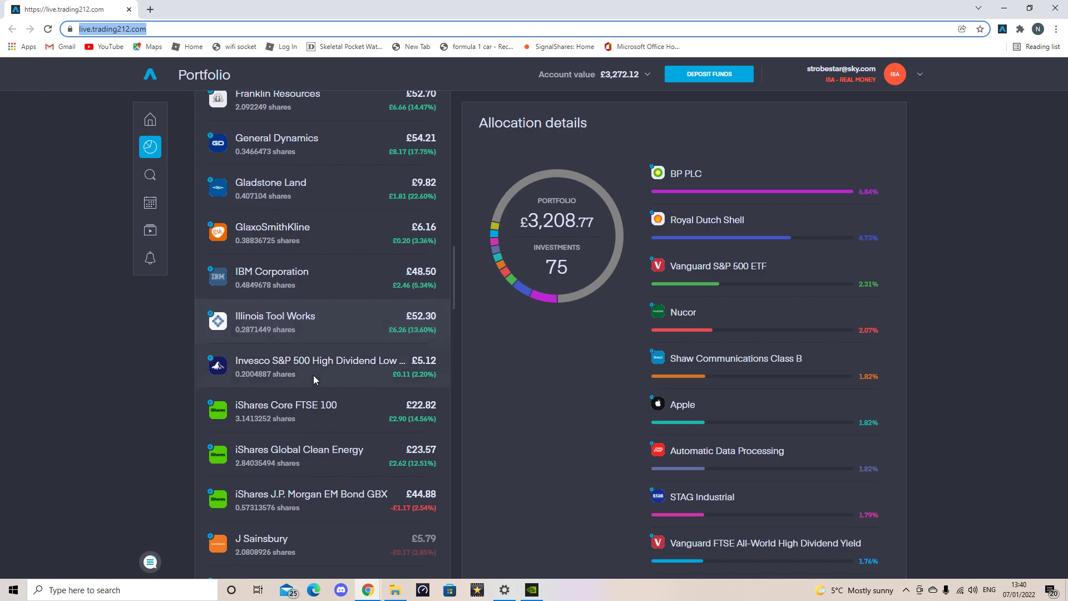
pyautogui.moveTo(303, 368)
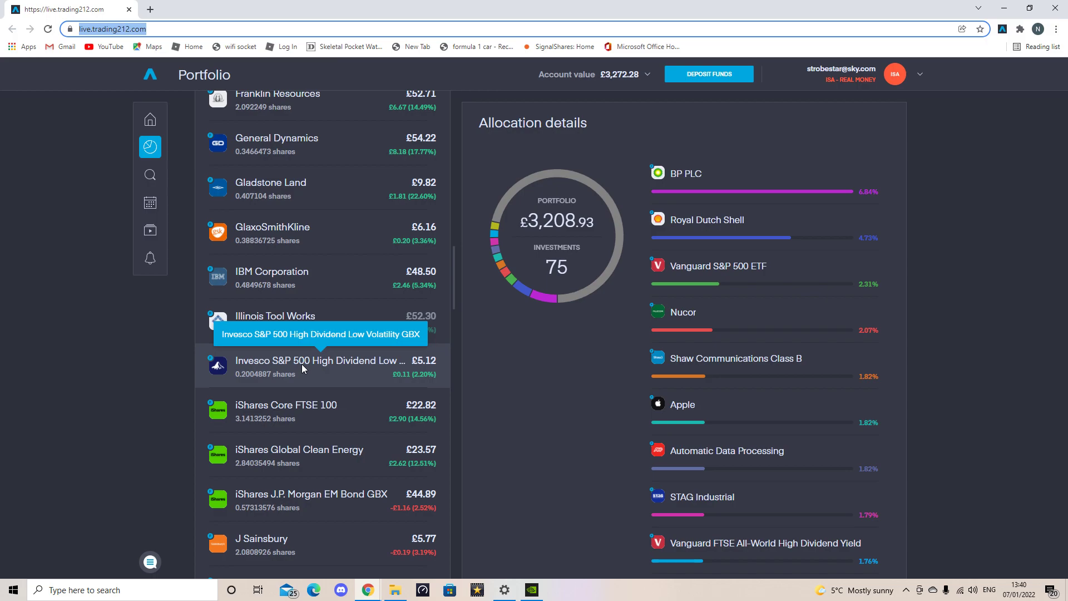
pyautogui.moveTo(307, 375)
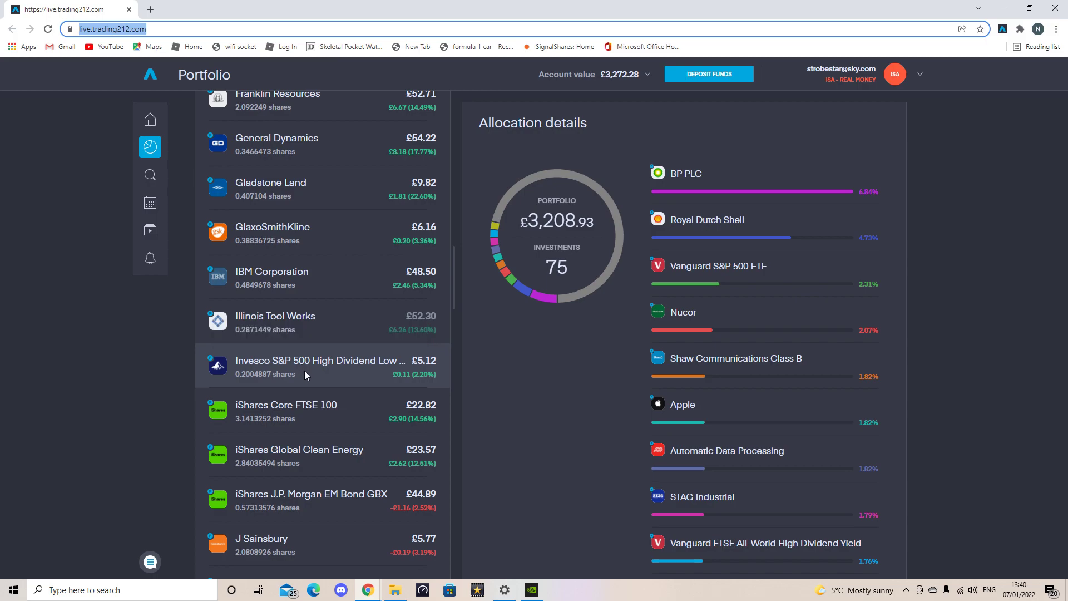
pyautogui.moveTo(307, 384)
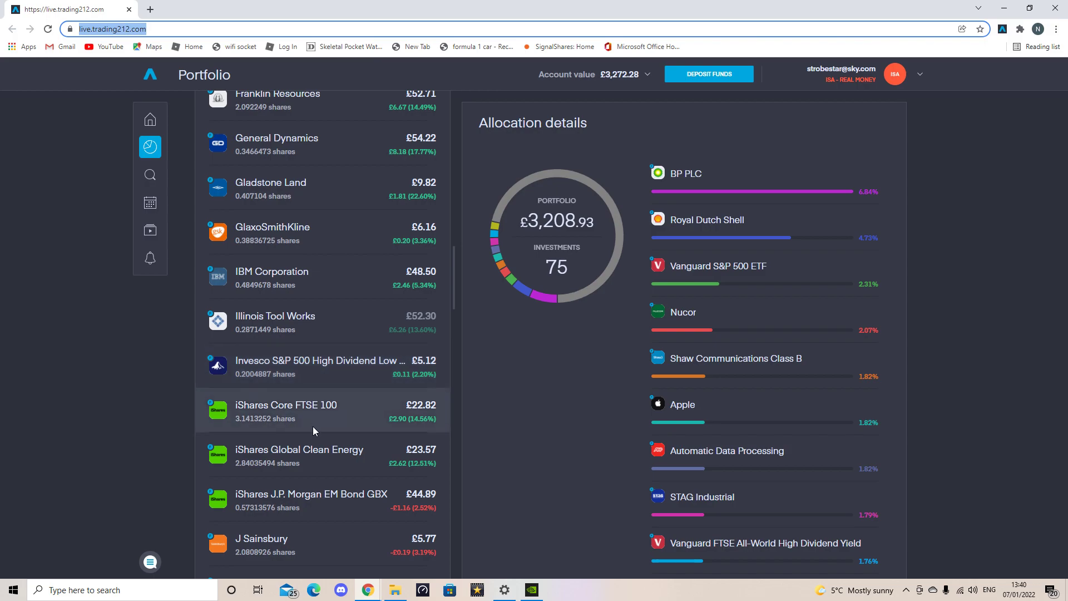
pyautogui.moveTo(333, 383)
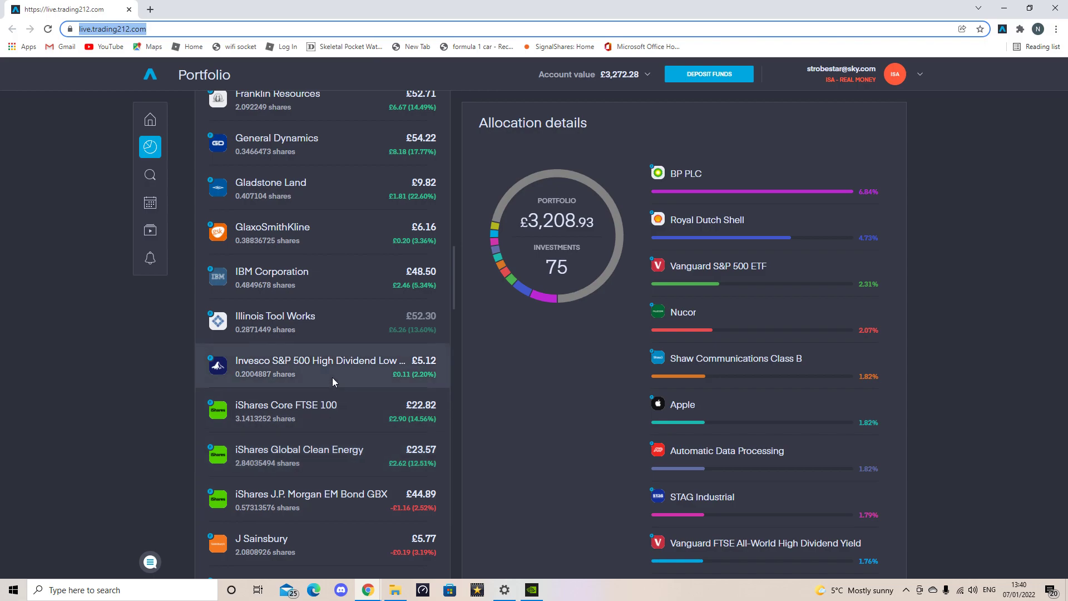
pyautogui.moveTo(345, 379)
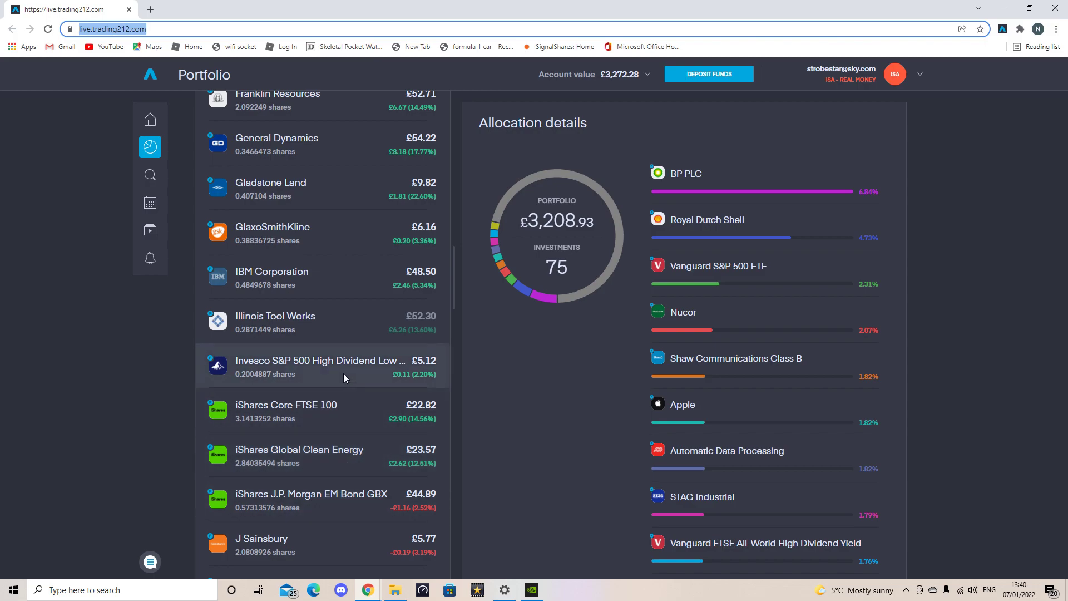
pyautogui.moveTo(341, 386)
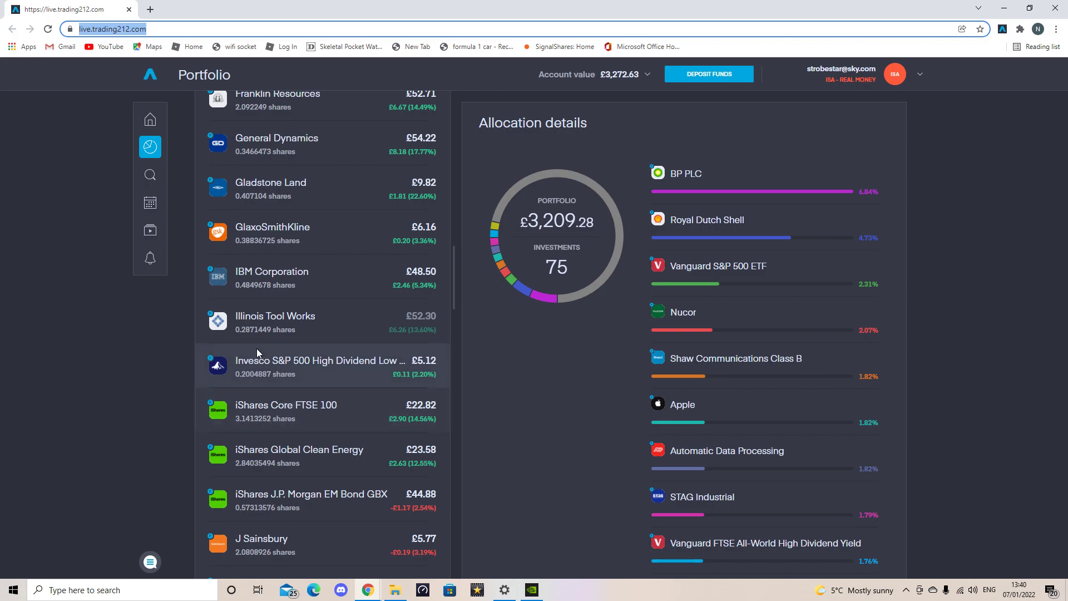
pyautogui.moveTo(254, 375)
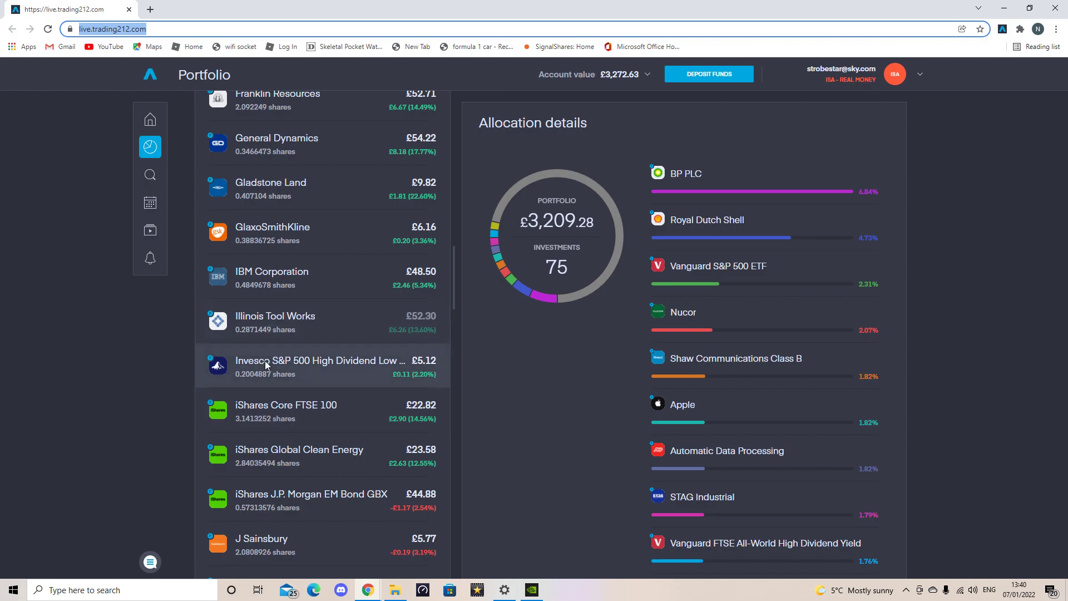
pyautogui.moveTo(296, 381)
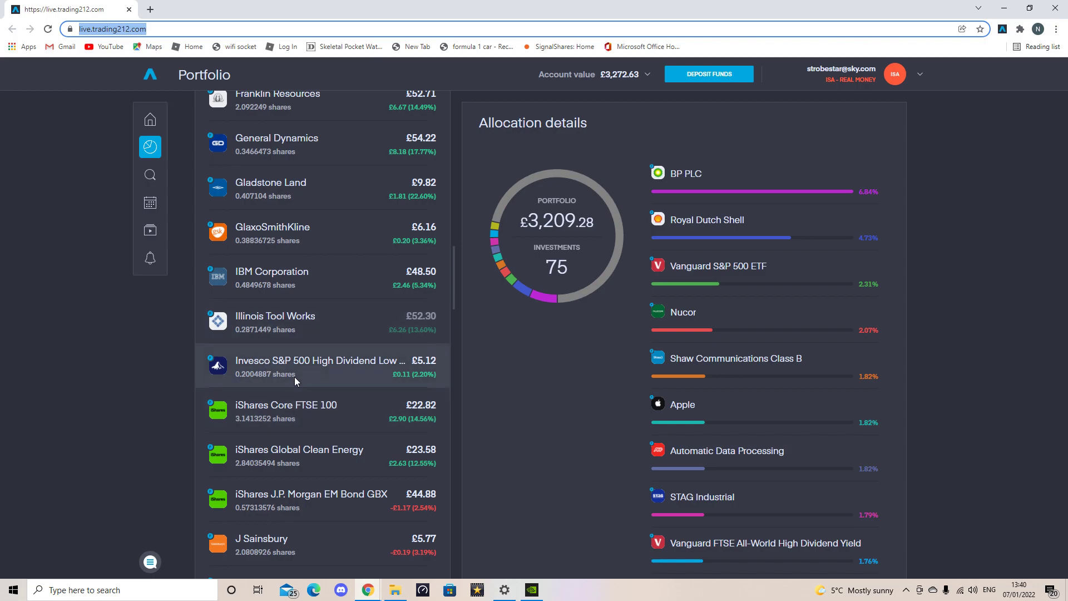
pyautogui.moveTo(307, 427)
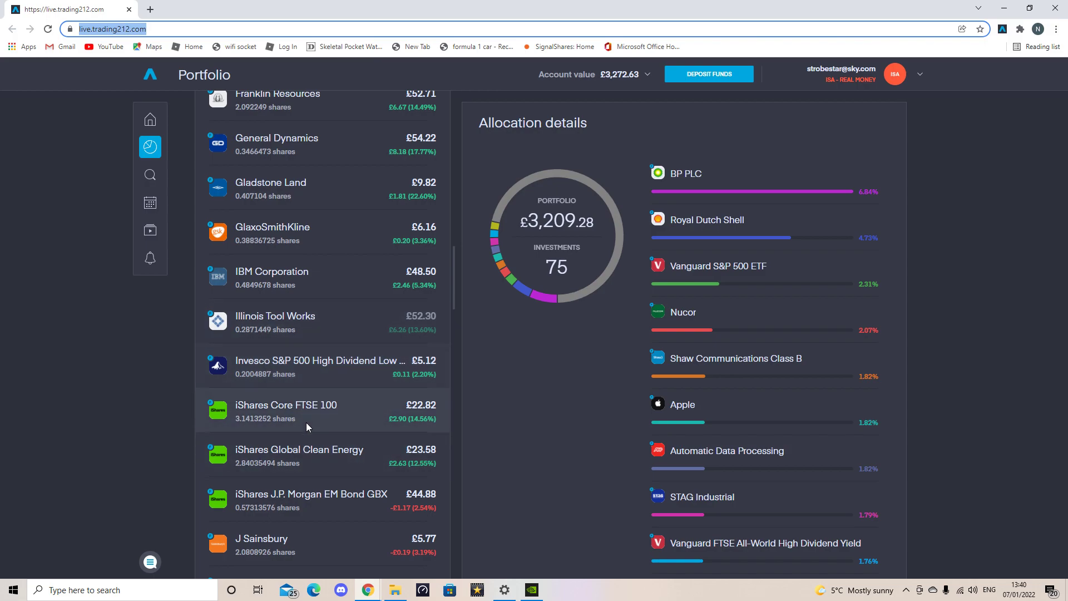
pyautogui.moveTo(317, 412)
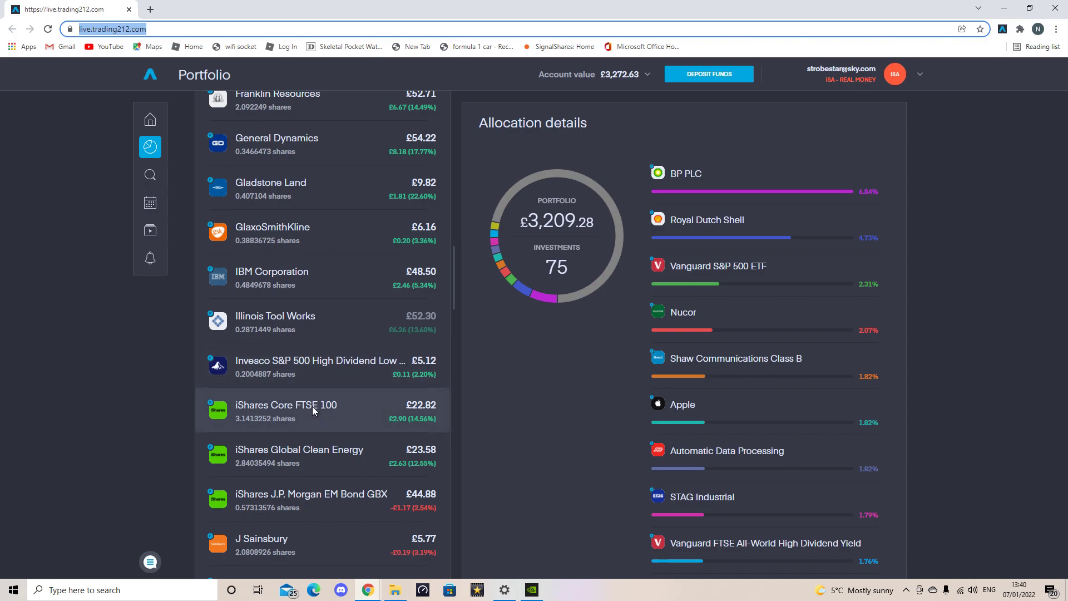
pyautogui.moveTo(316, 459)
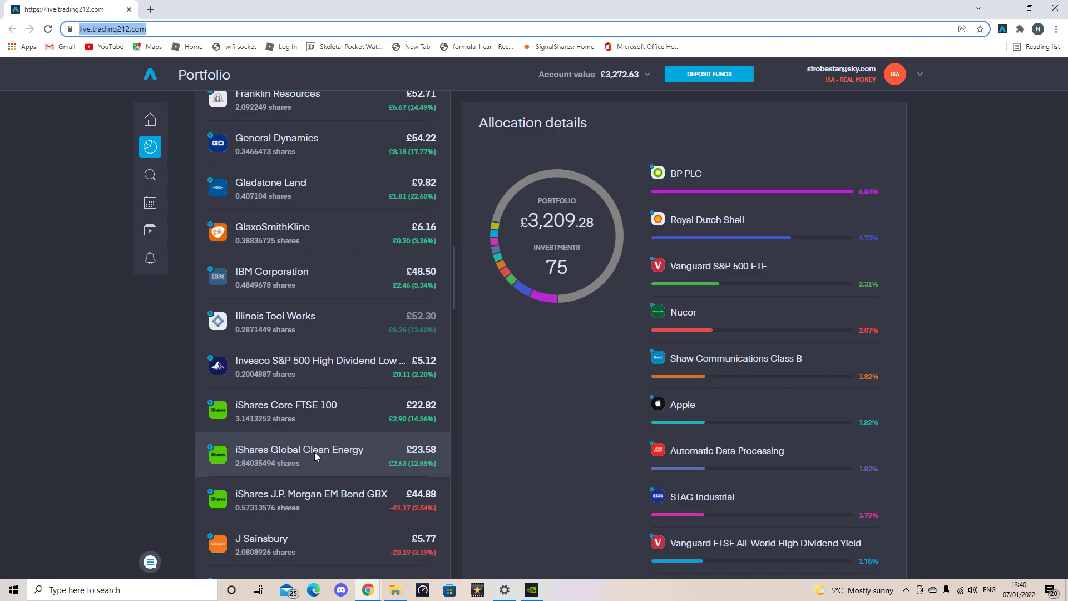
pyautogui.moveTo(314, 514)
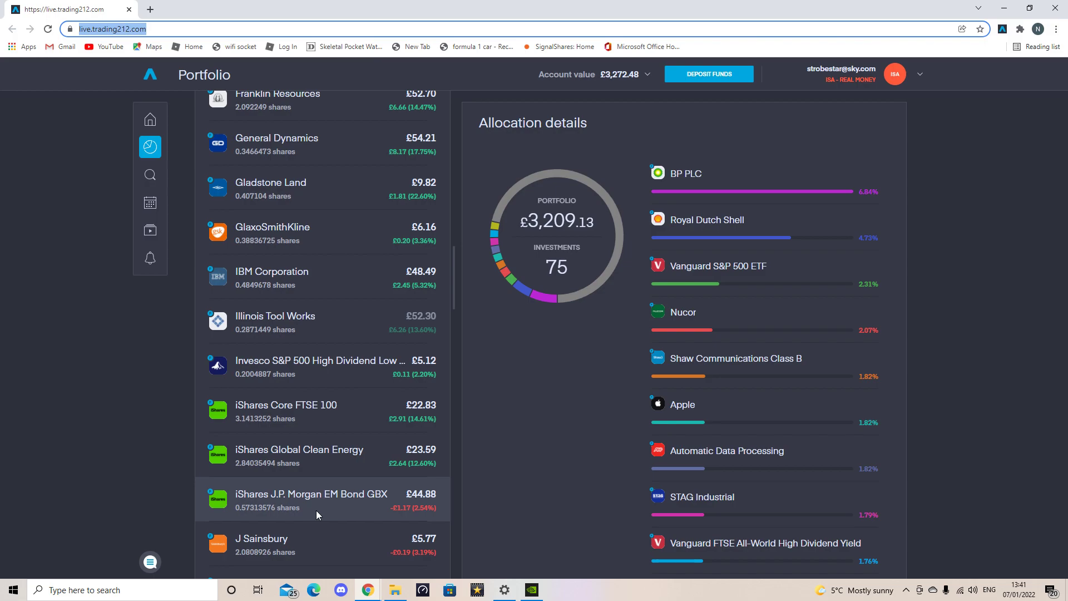
# - Scroll the holdings list past Kimberly-Clark, McDonald's and Medtronic to Microsoft, National Grid and Nucor
pyautogui.scroll(-3)
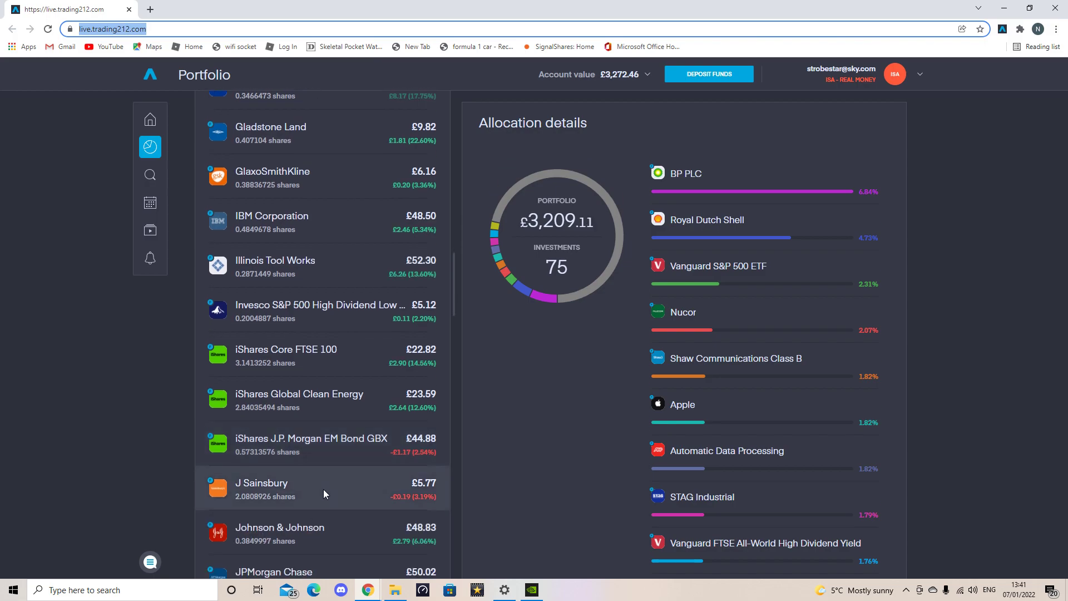
pyautogui.scroll(-3)
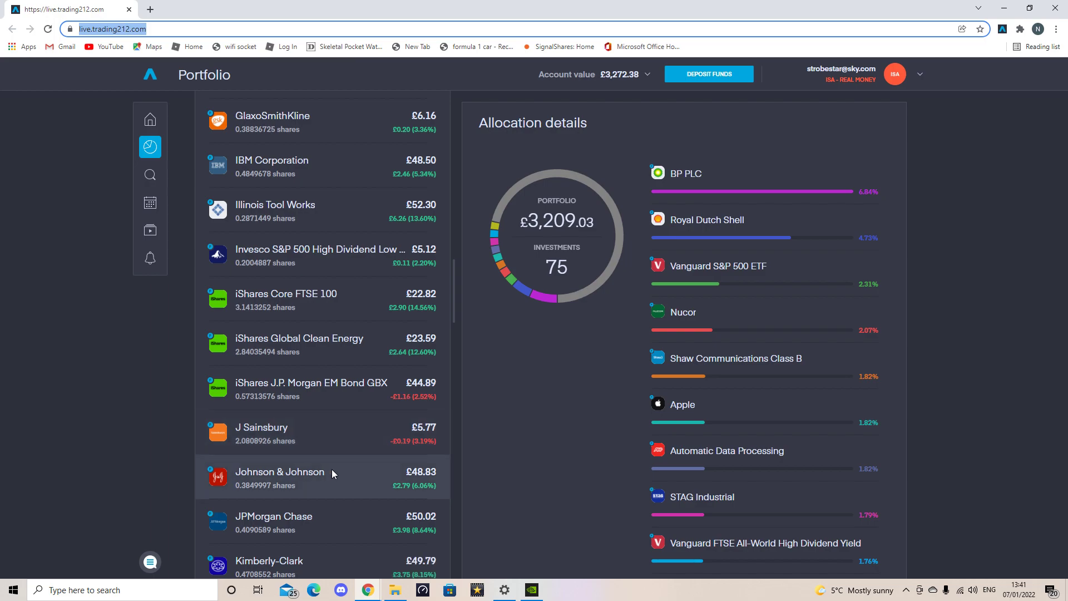
pyautogui.scroll(-3)
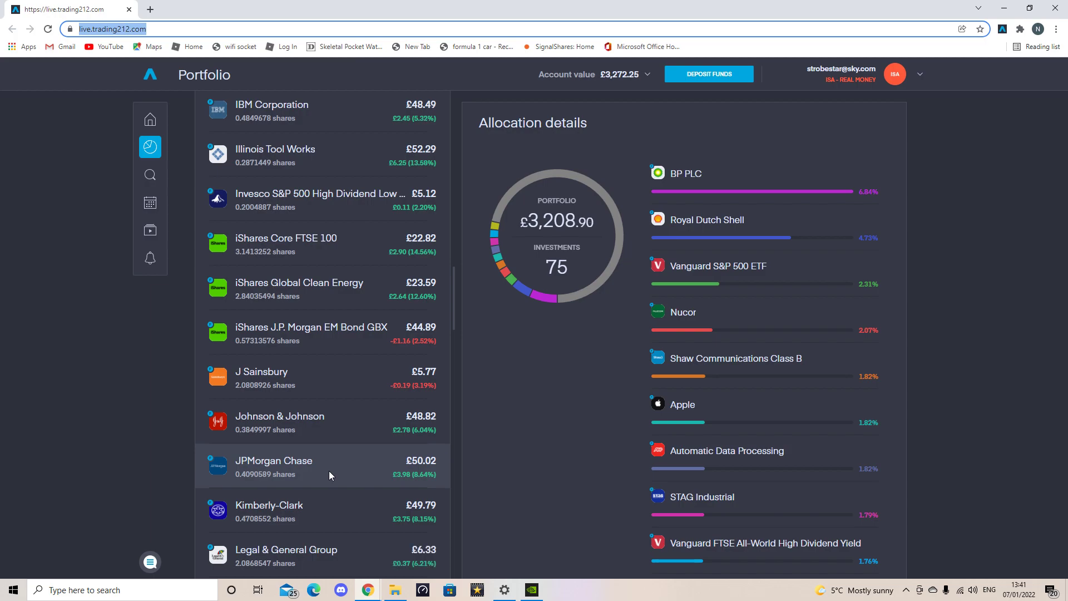
pyautogui.scroll(-3)
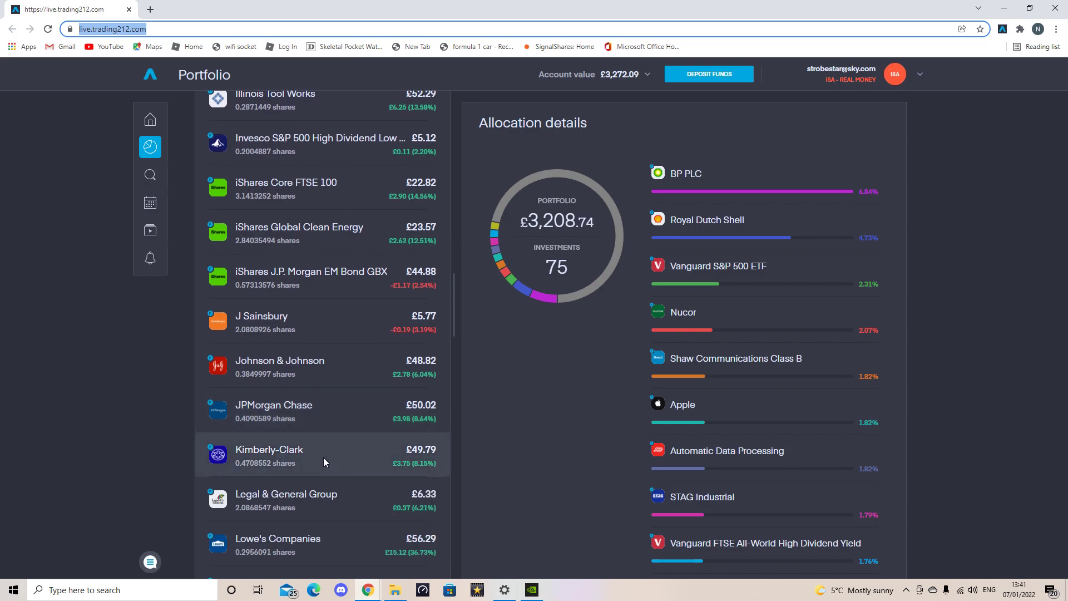
pyautogui.scroll(-3)
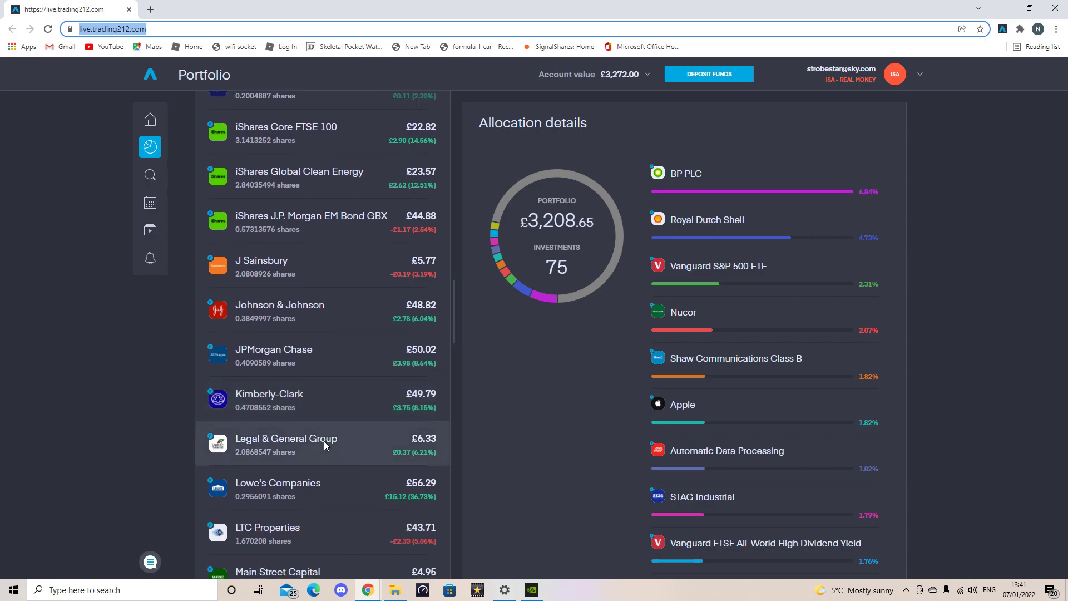
pyautogui.scroll(-3)
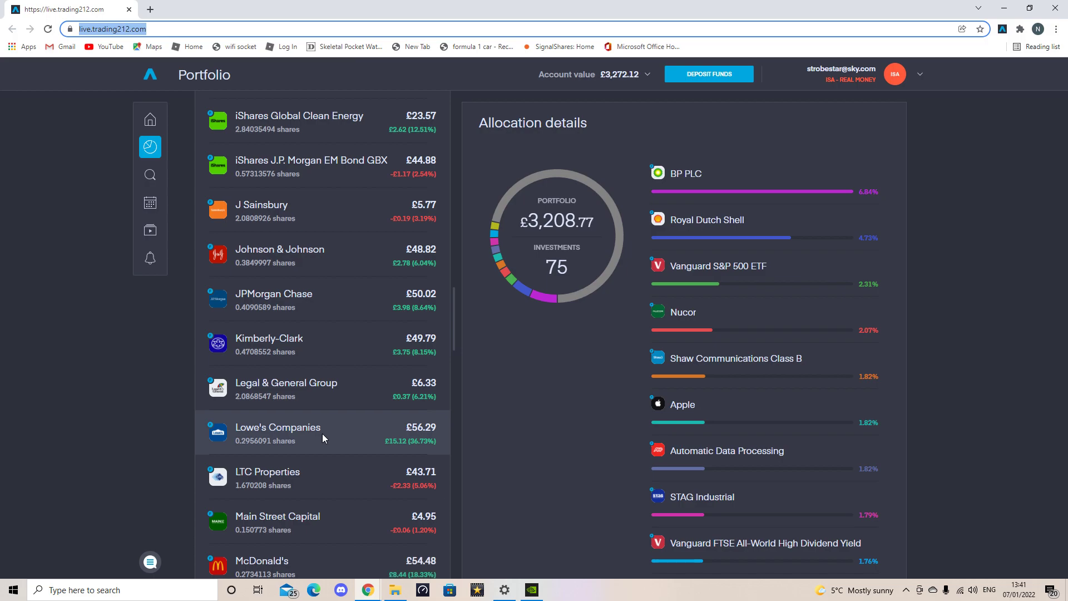
pyautogui.moveTo(323, 434)
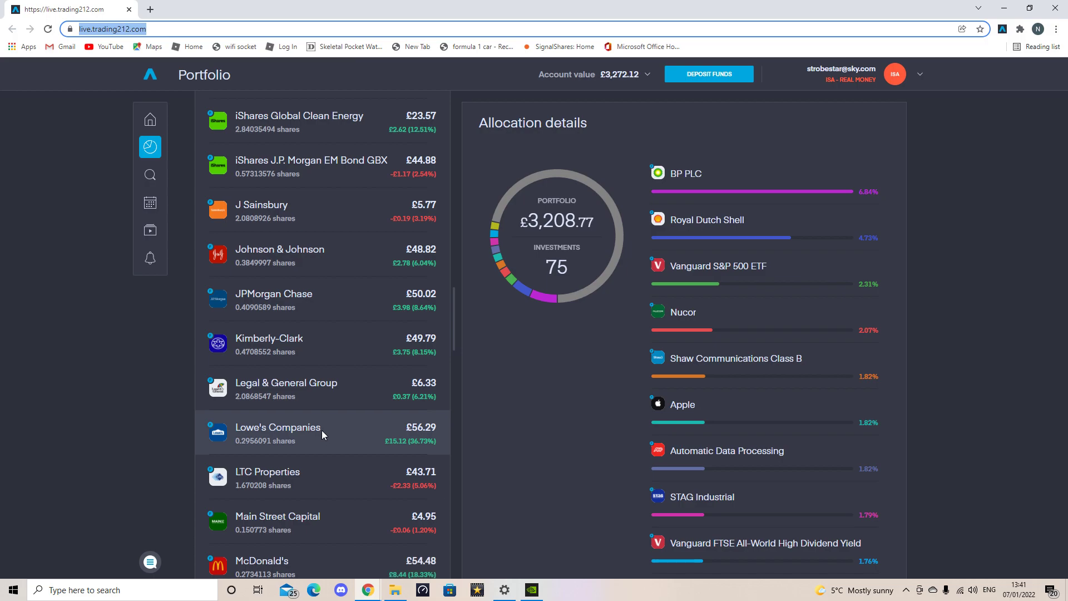
pyautogui.scroll(-3)
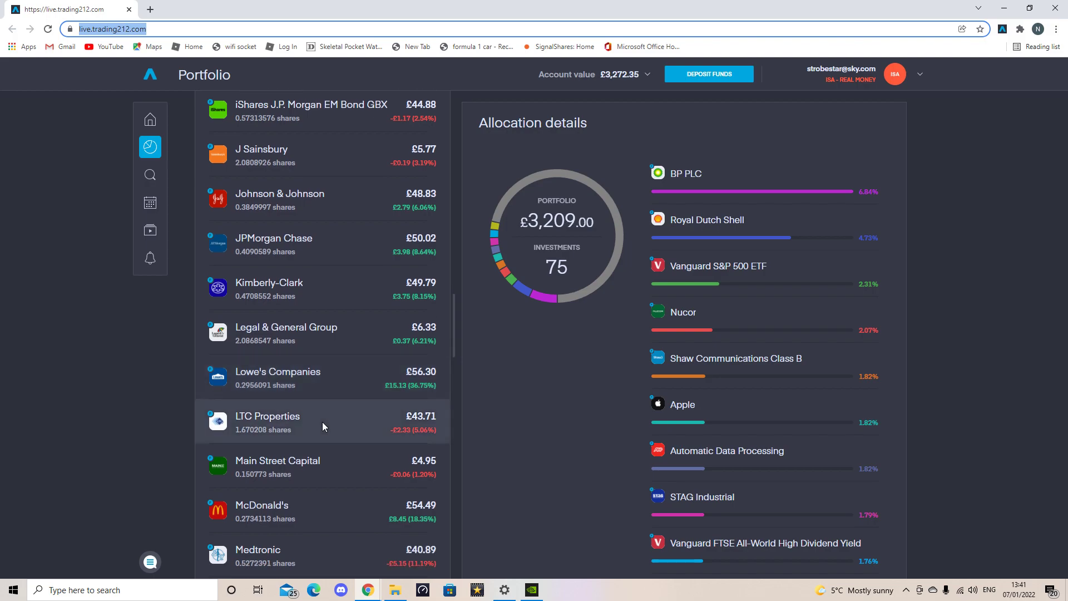
pyautogui.scroll(-3)
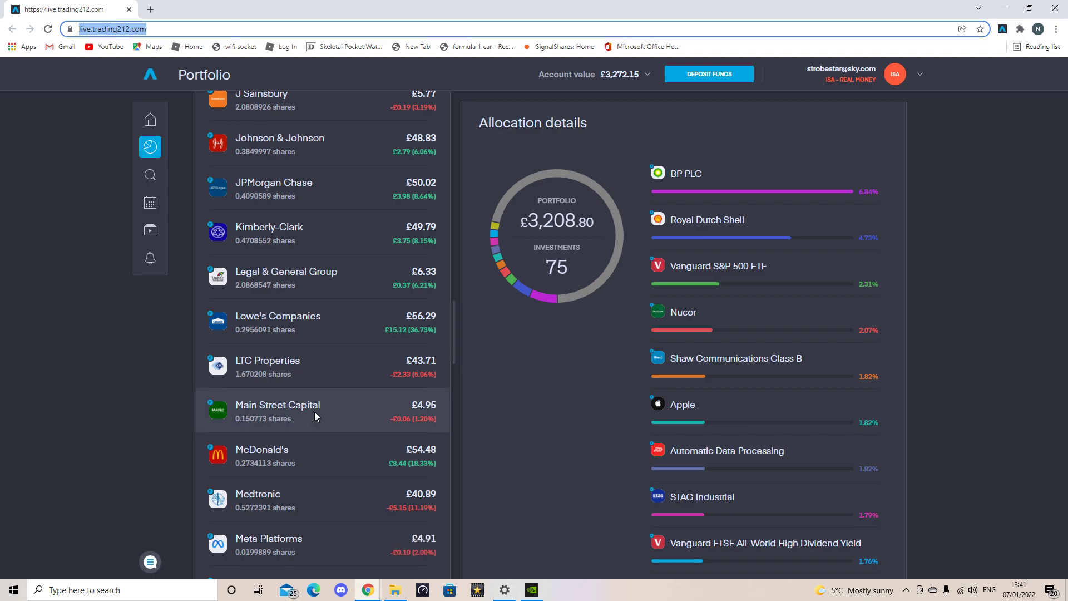
pyautogui.scroll(-3)
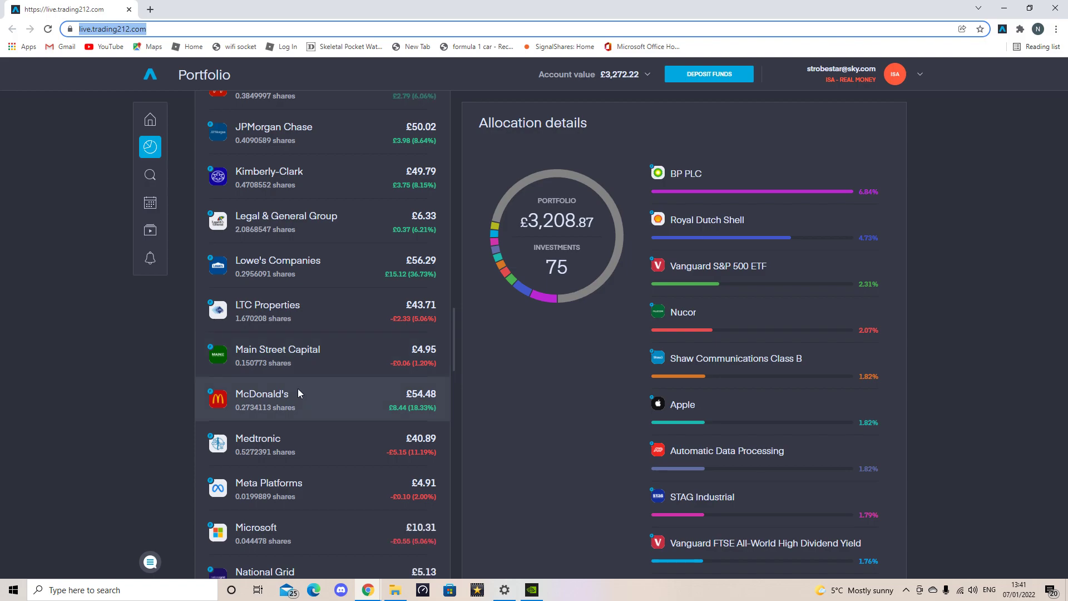
pyautogui.scroll(-3)
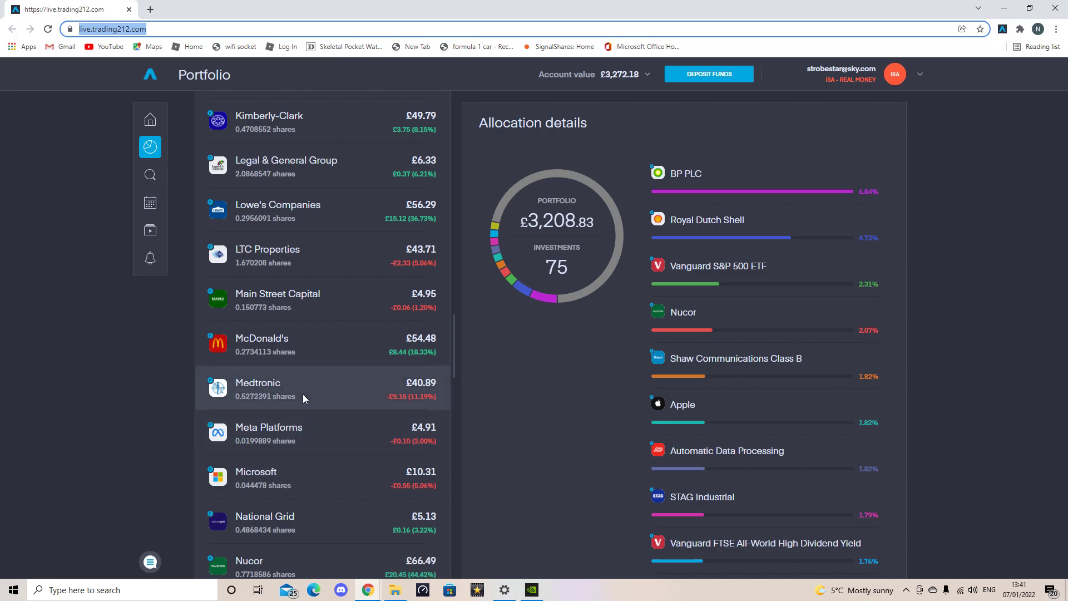
# - Scroll slightly further so the holdings past Nucor up to Pennon Group are visible
pyautogui.scroll(-3)
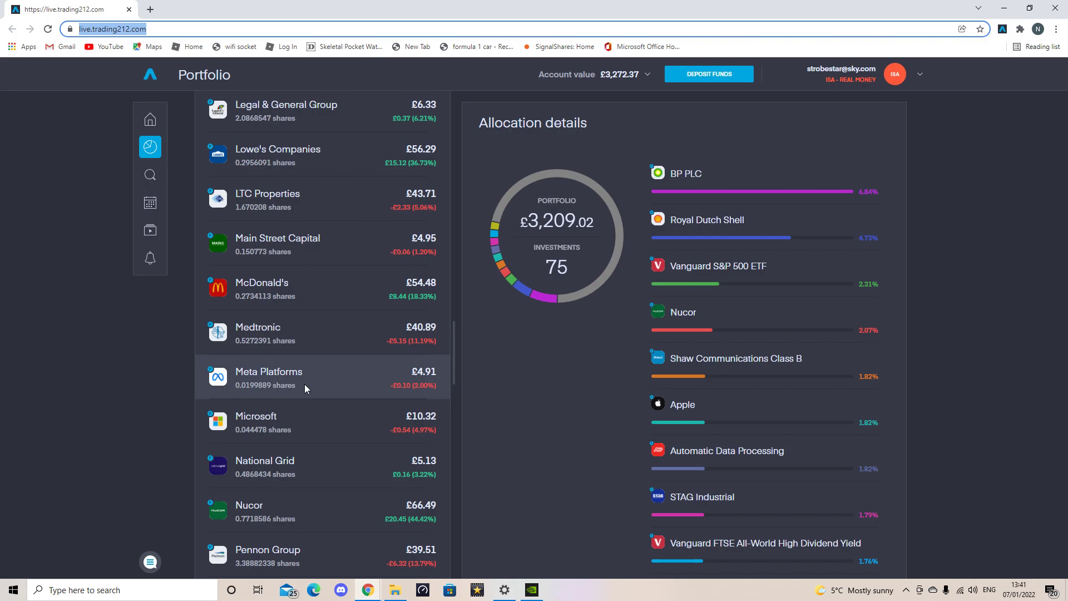
pyautogui.moveTo(332, 357)
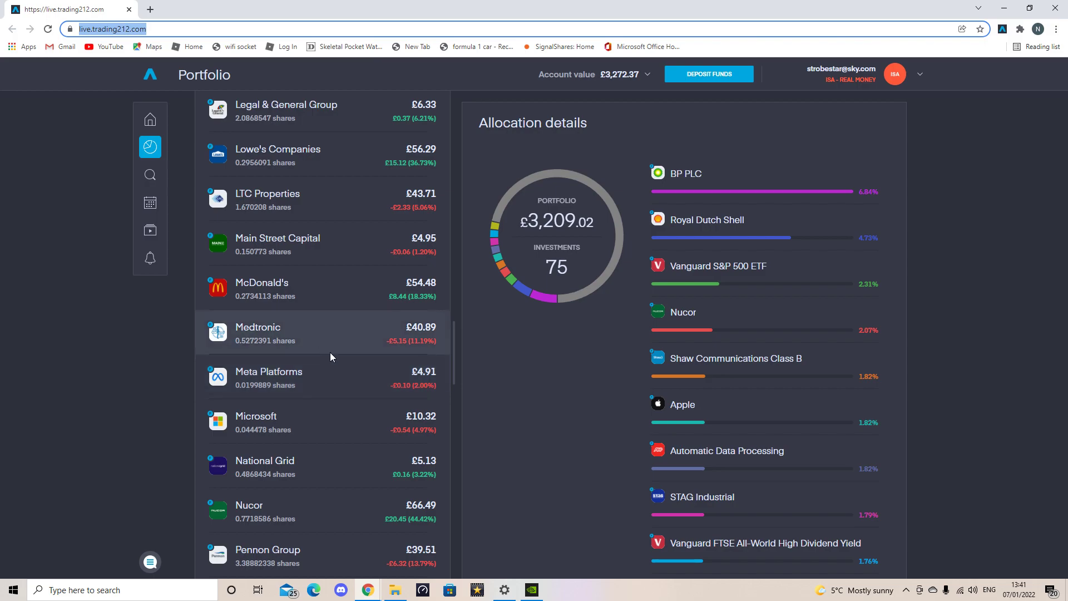
pyautogui.moveTo(336, 393)
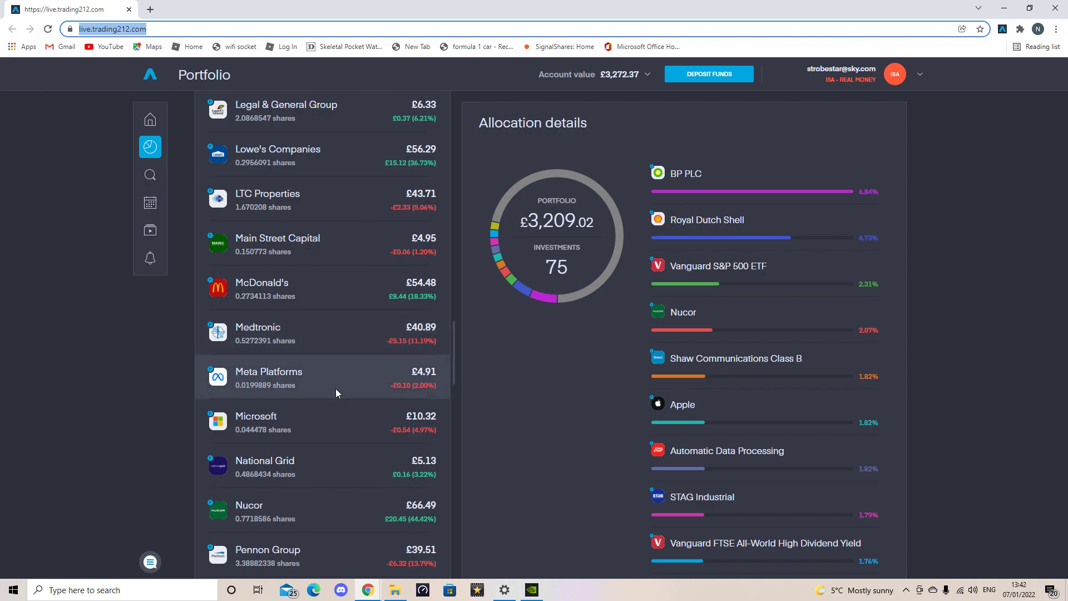
pyautogui.moveTo(340, 389)
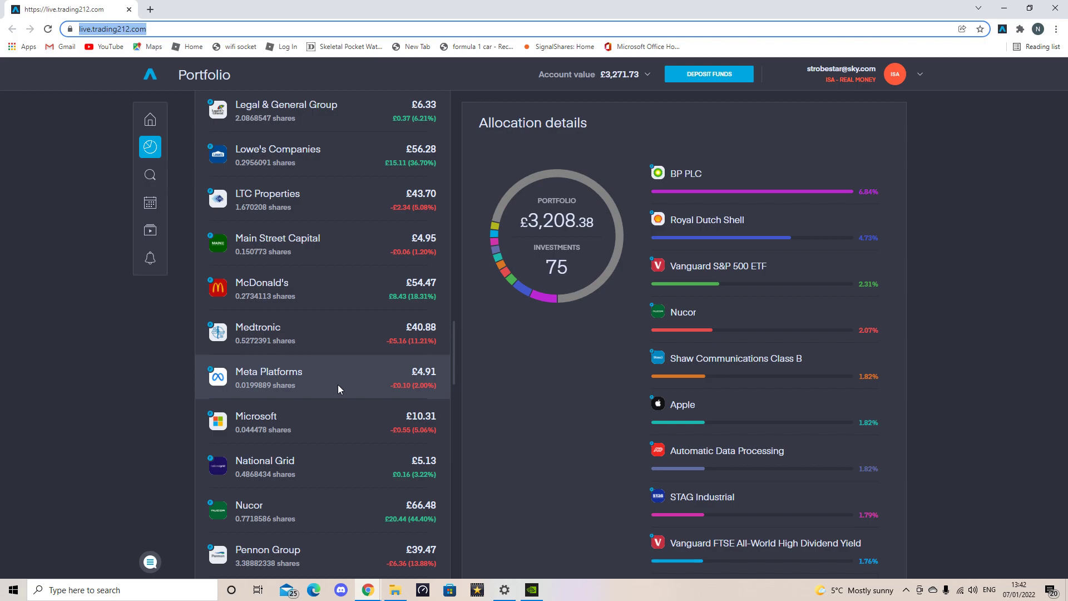
pyautogui.moveTo(341, 421)
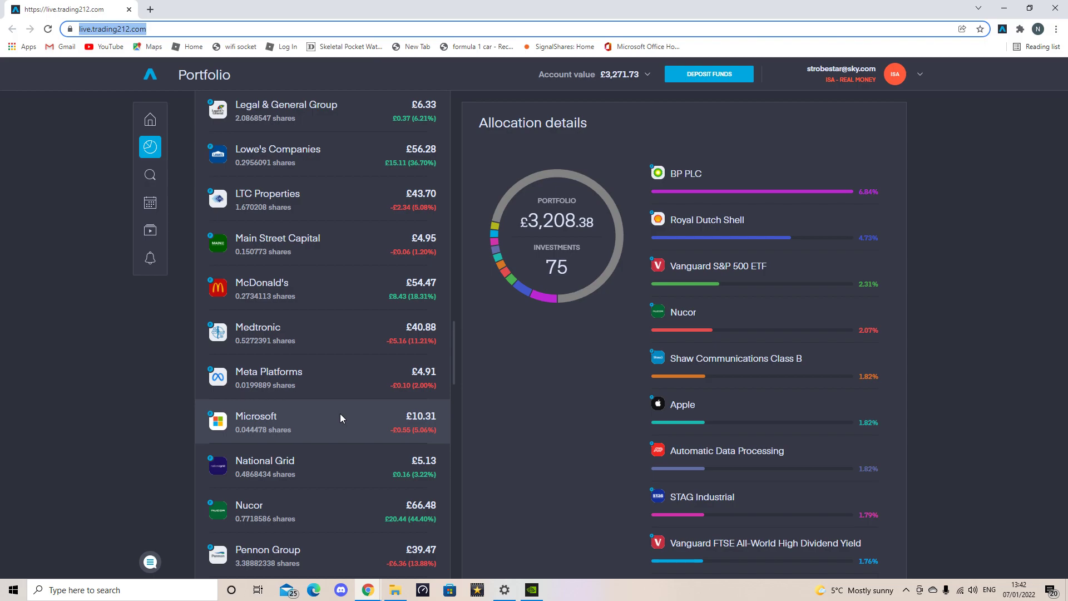
# - Scroll the holdings list down from Realty Income past Royal Dutch Shell
pyautogui.scroll(-3)
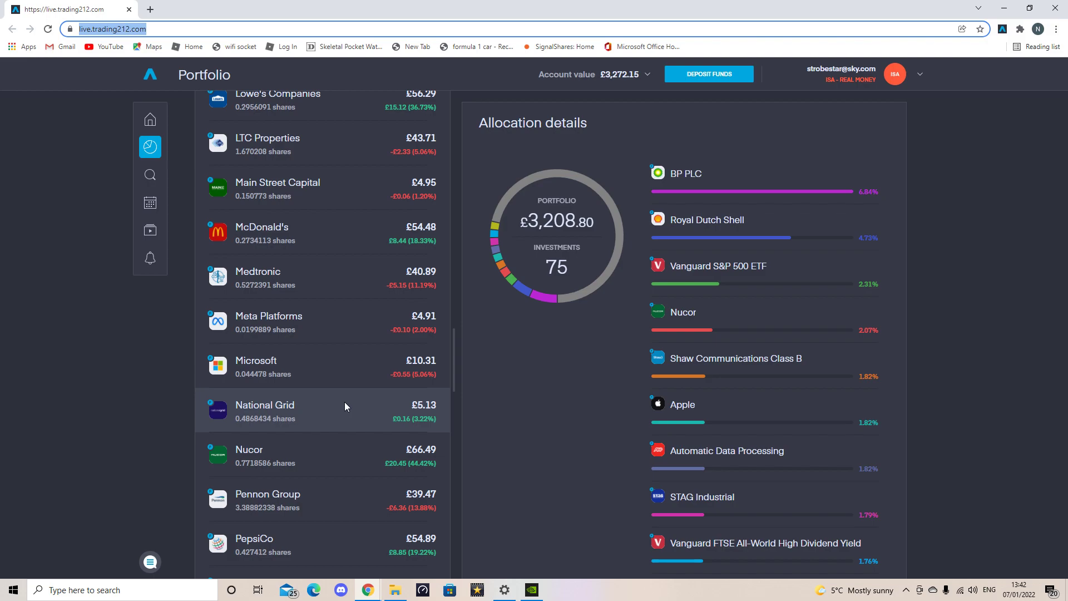
pyautogui.moveTo(346, 410)
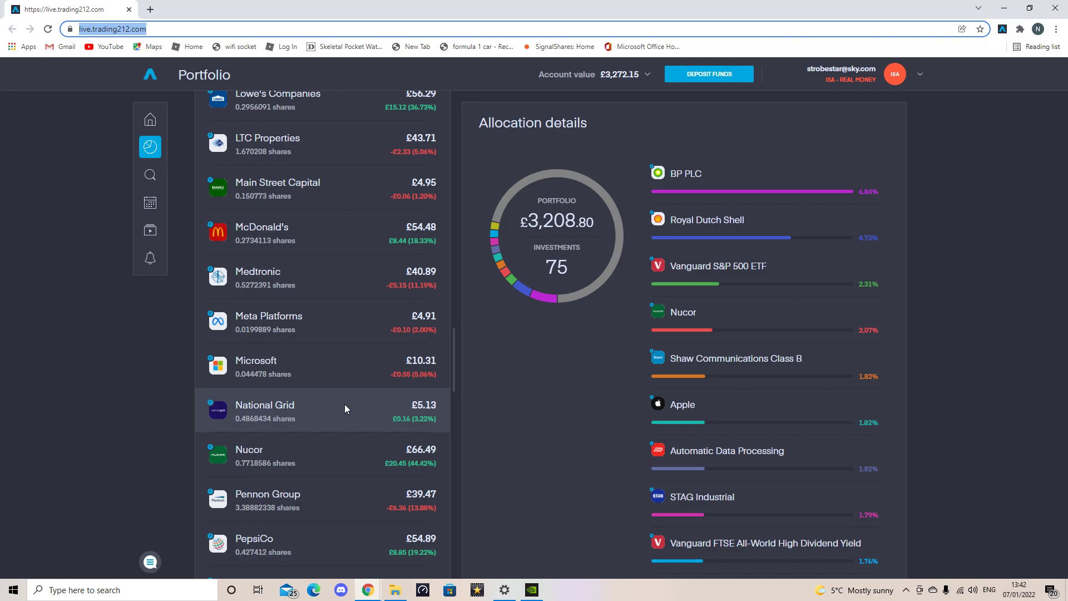
pyautogui.scroll(-3)
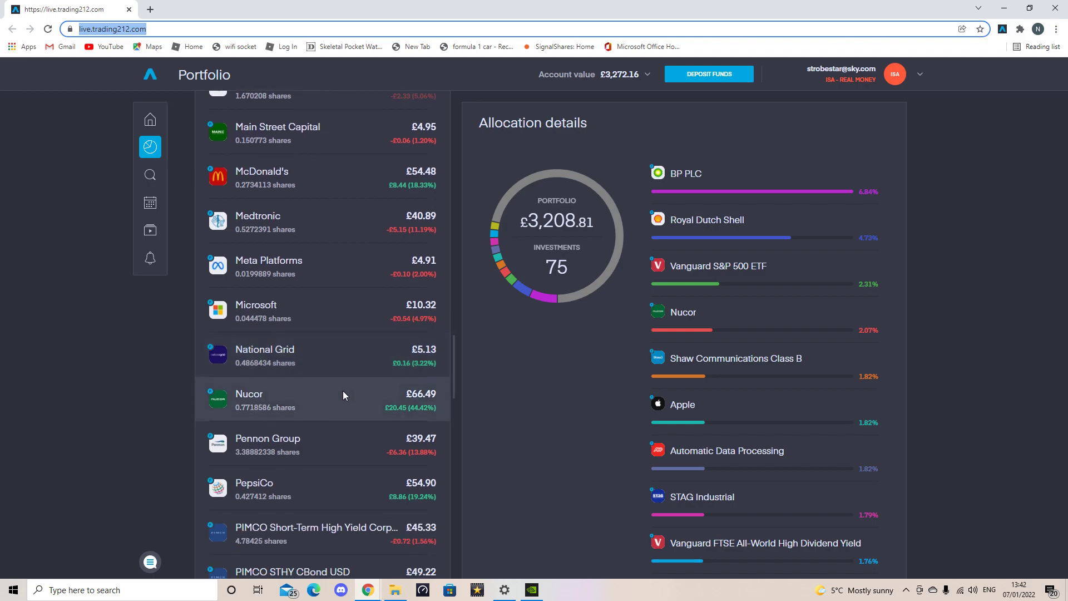
pyautogui.scroll(-3)
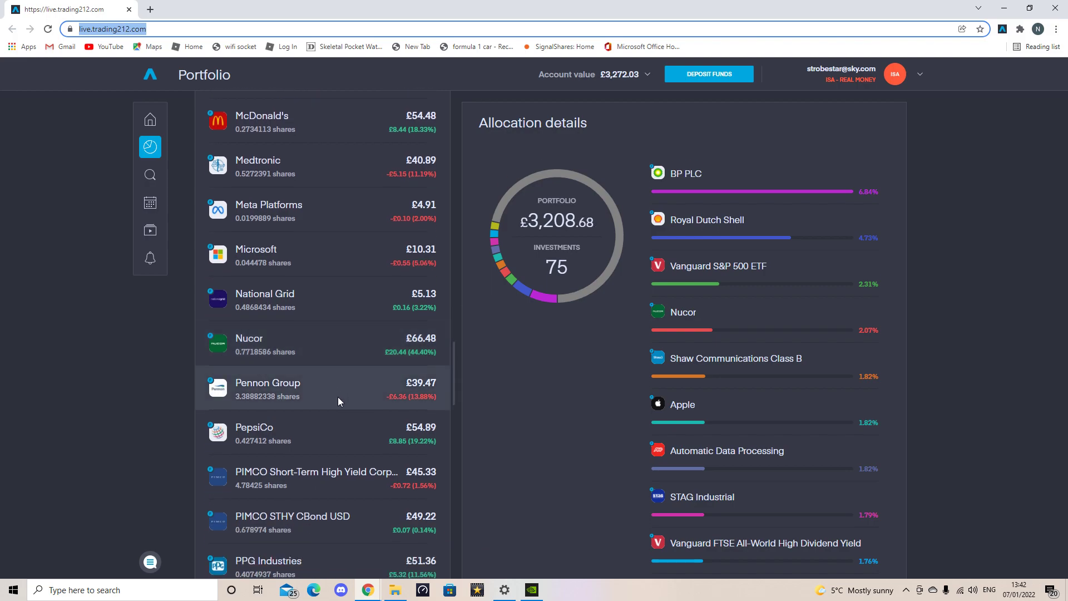
pyautogui.scroll(-3)
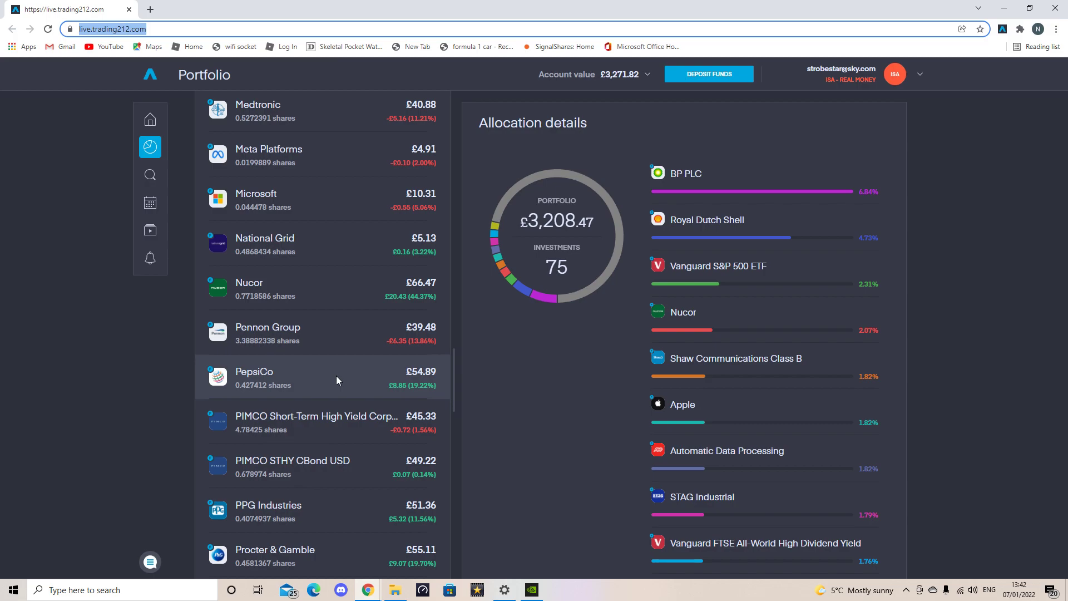
pyautogui.scroll(-3)
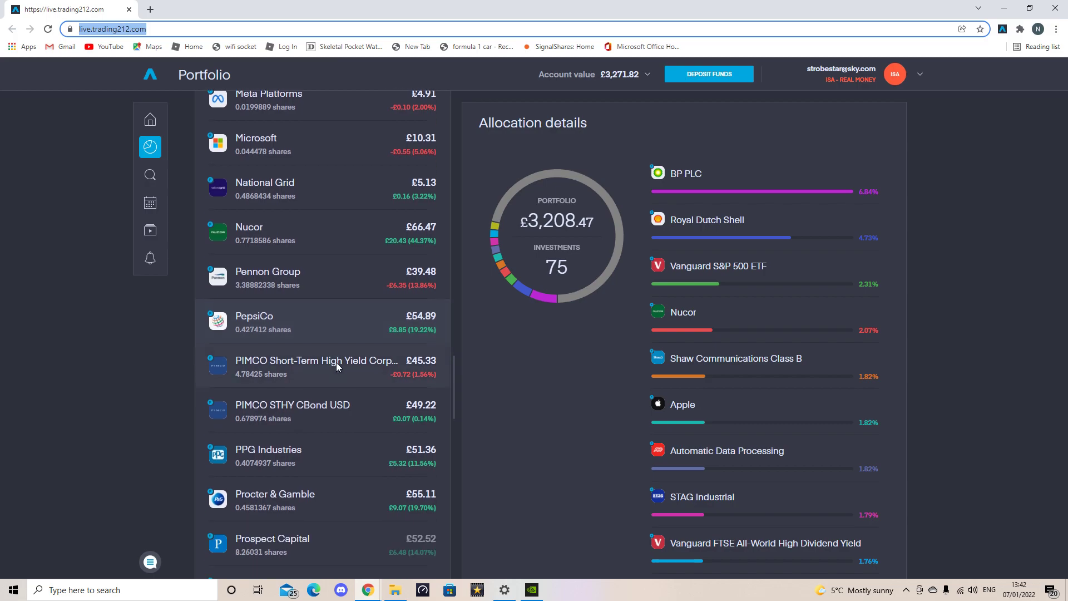
pyautogui.moveTo(335, 371)
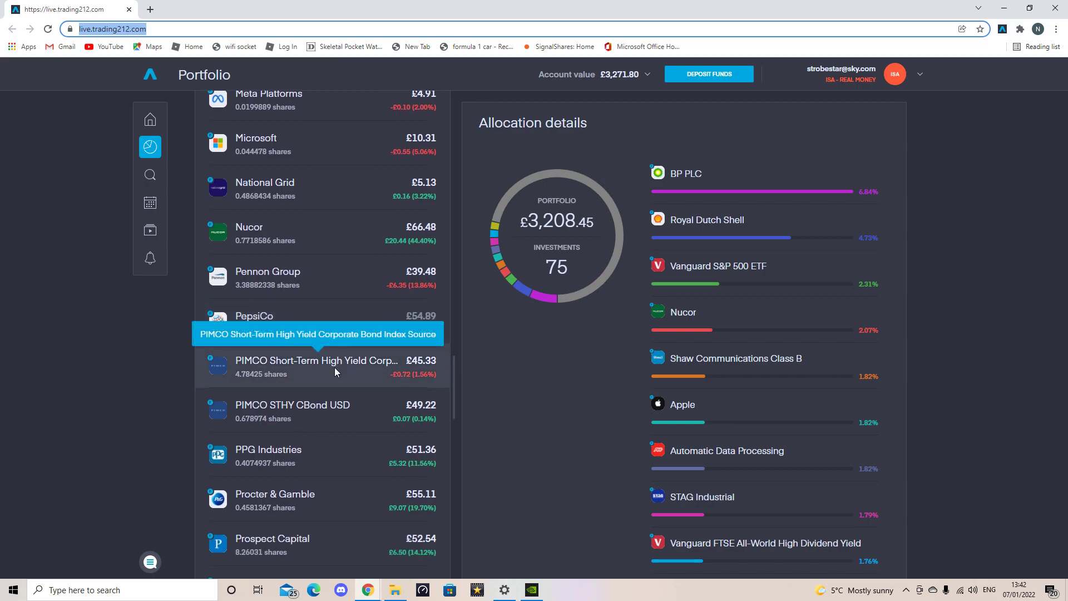
pyautogui.moveTo(335, 382)
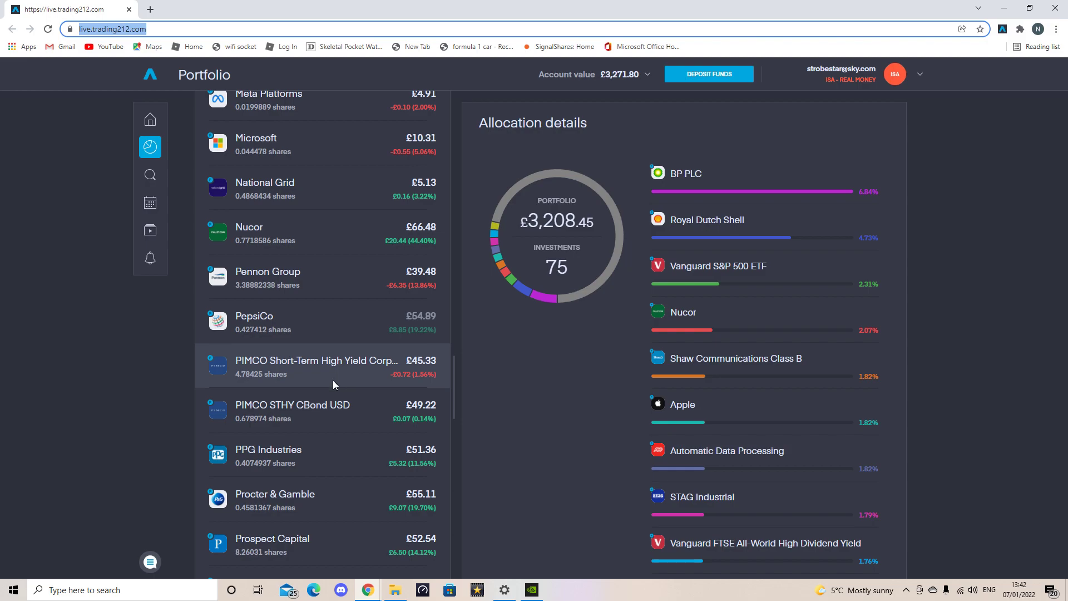
pyautogui.moveTo(327, 419)
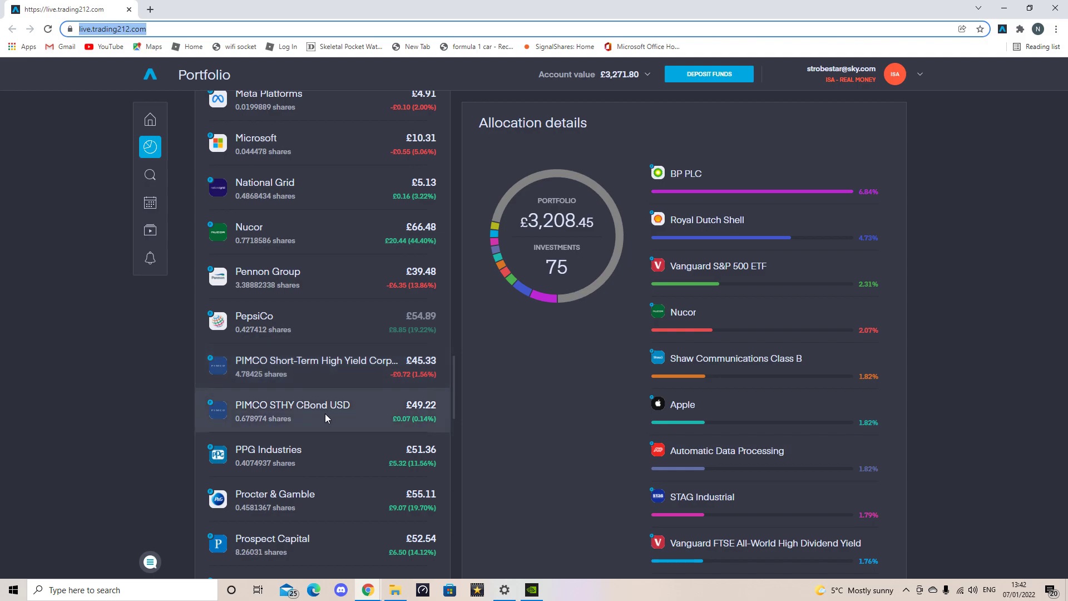
pyautogui.scroll(-3)
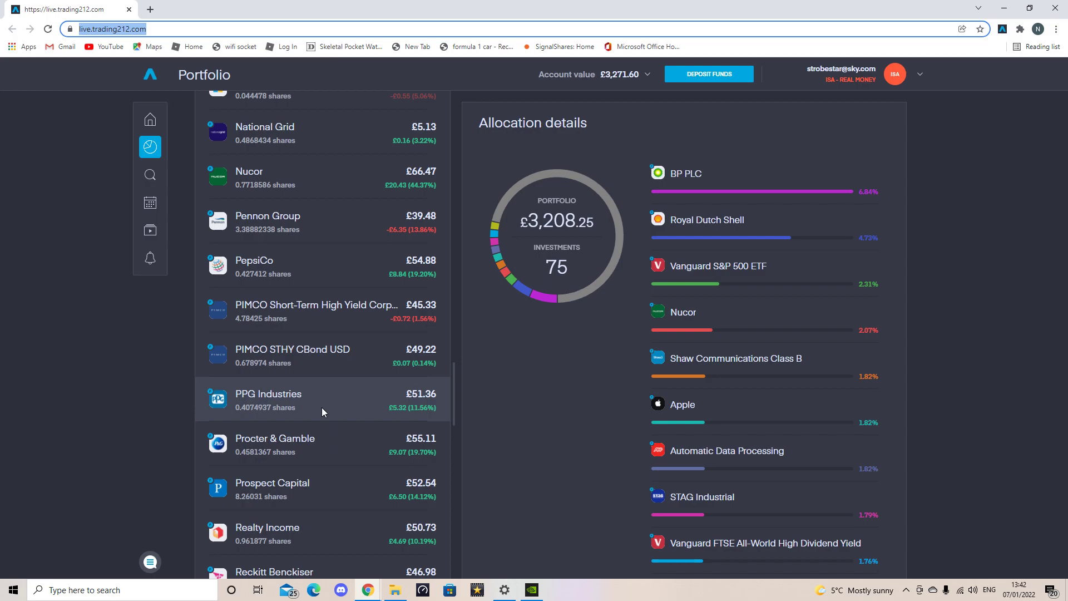
pyautogui.scroll(-3)
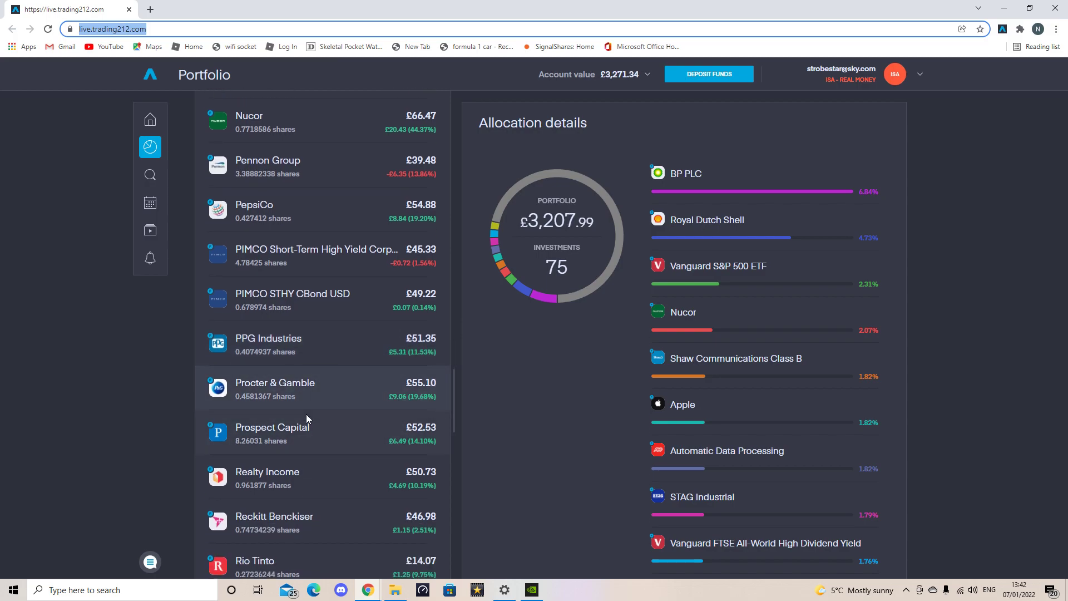
pyautogui.moveTo(309, 440)
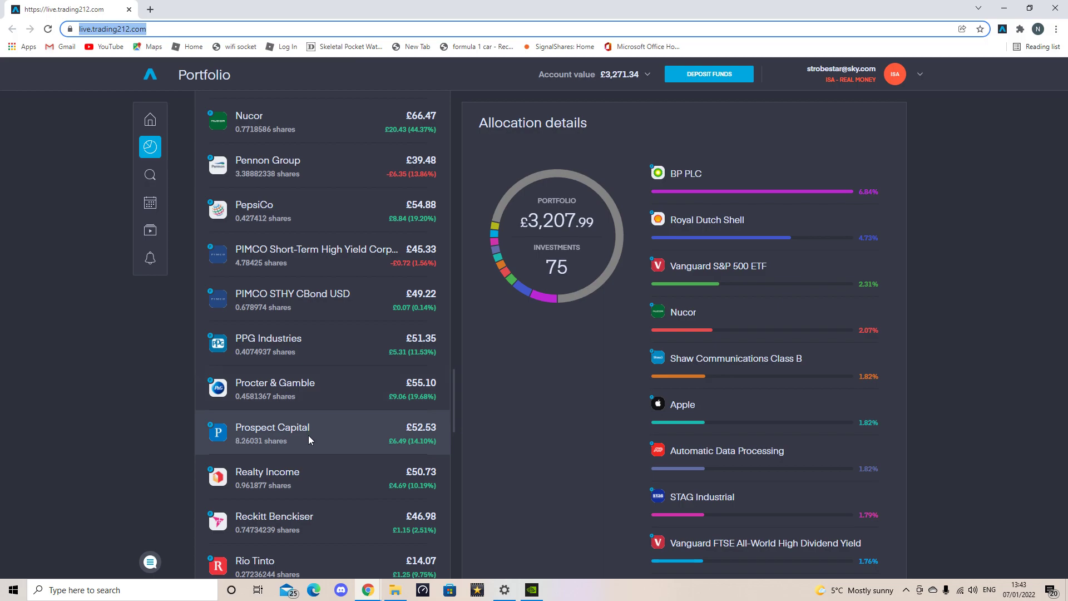
pyautogui.moveTo(309, 467)
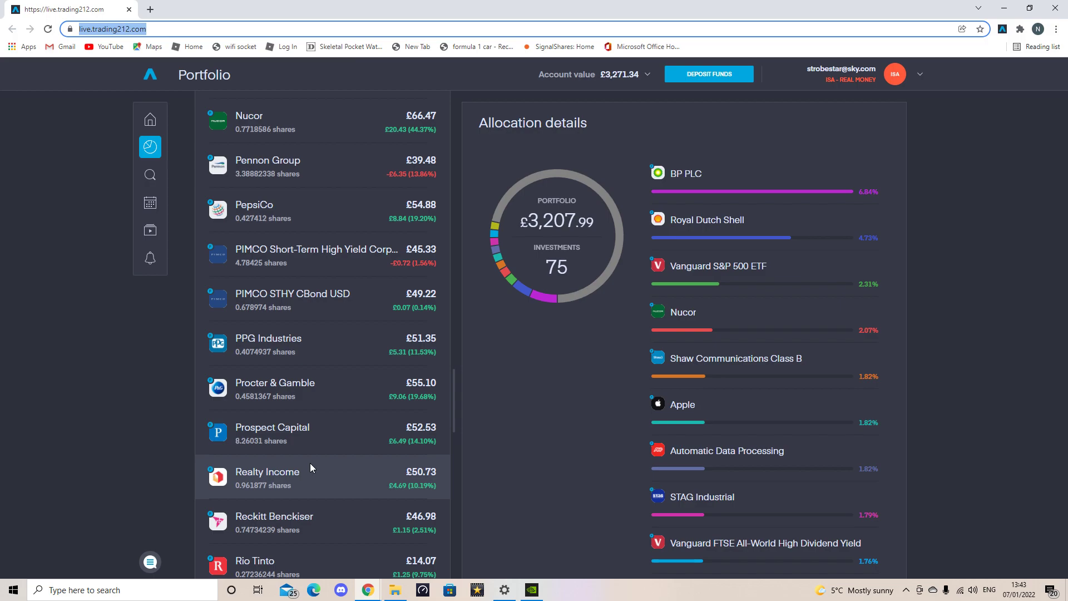
pyautogui.moveTo(325, 528)
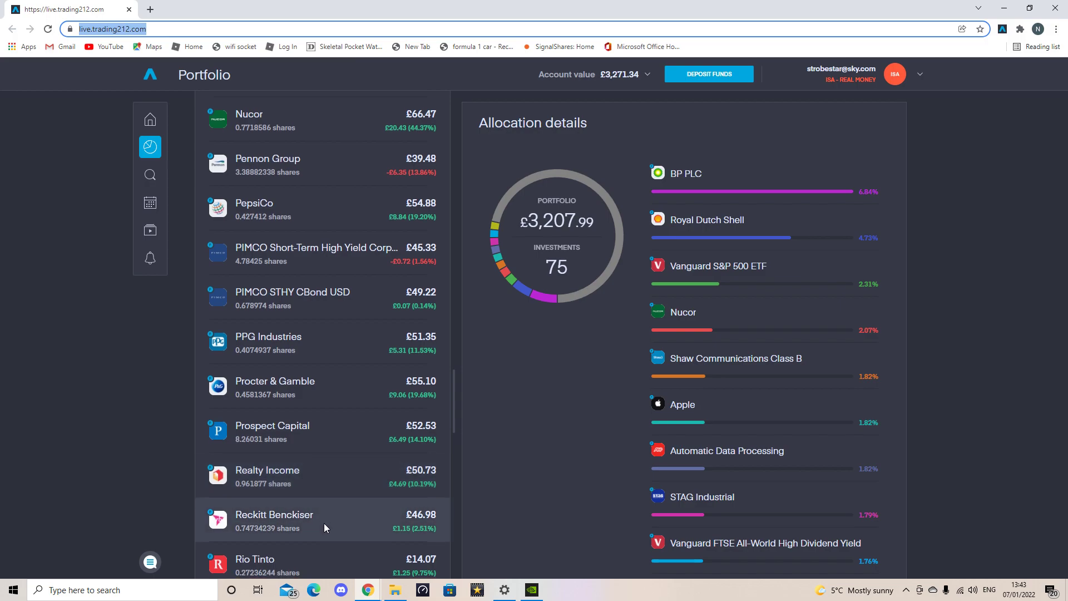
pyautogui.scroll(-3)
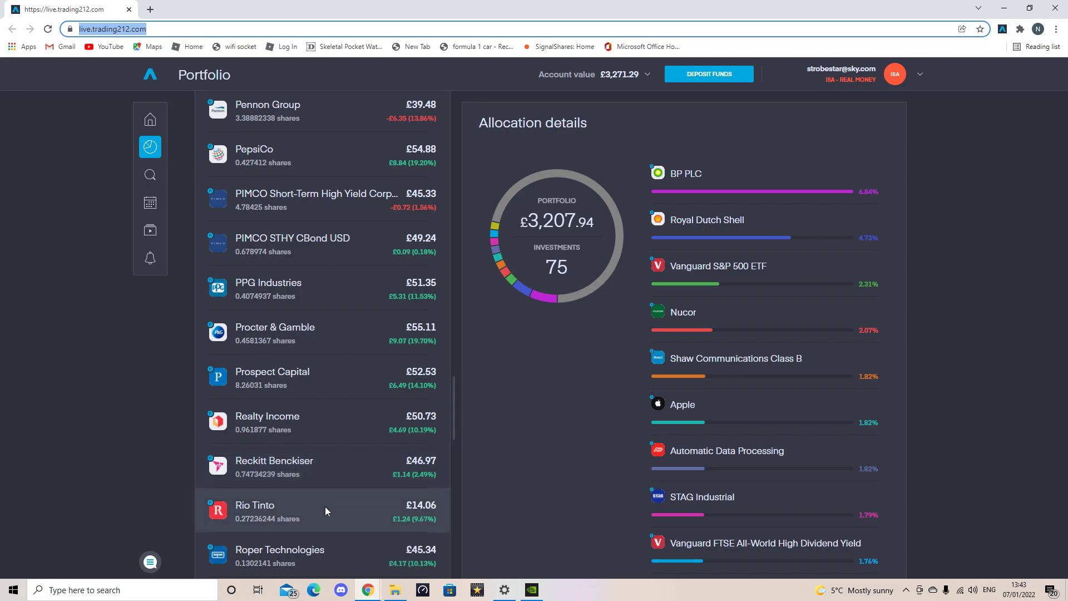
pyautogui.scroll(-3)
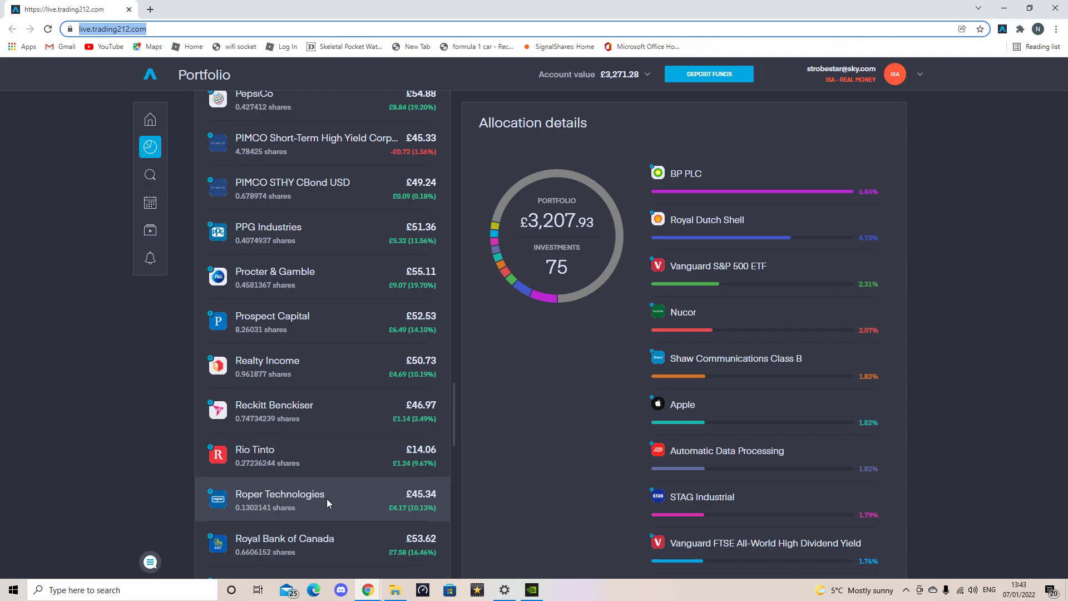
# - Continue scrolling past Starbucks to Tesco and Vanguard FTSE 100 GBP
pyautogui.scroll(-3)
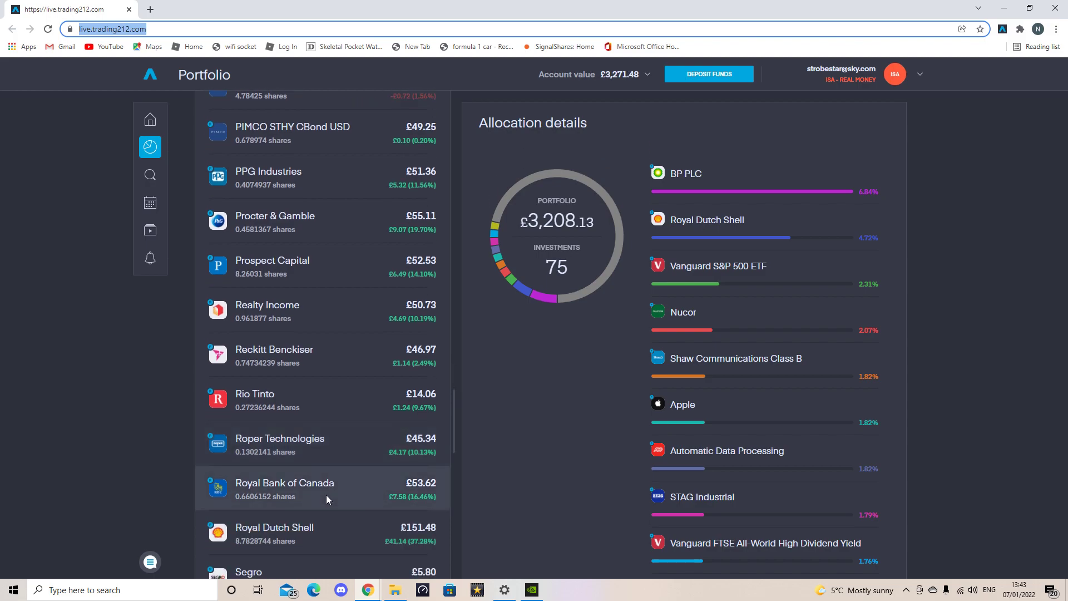
pyautogui.scroll(-3)
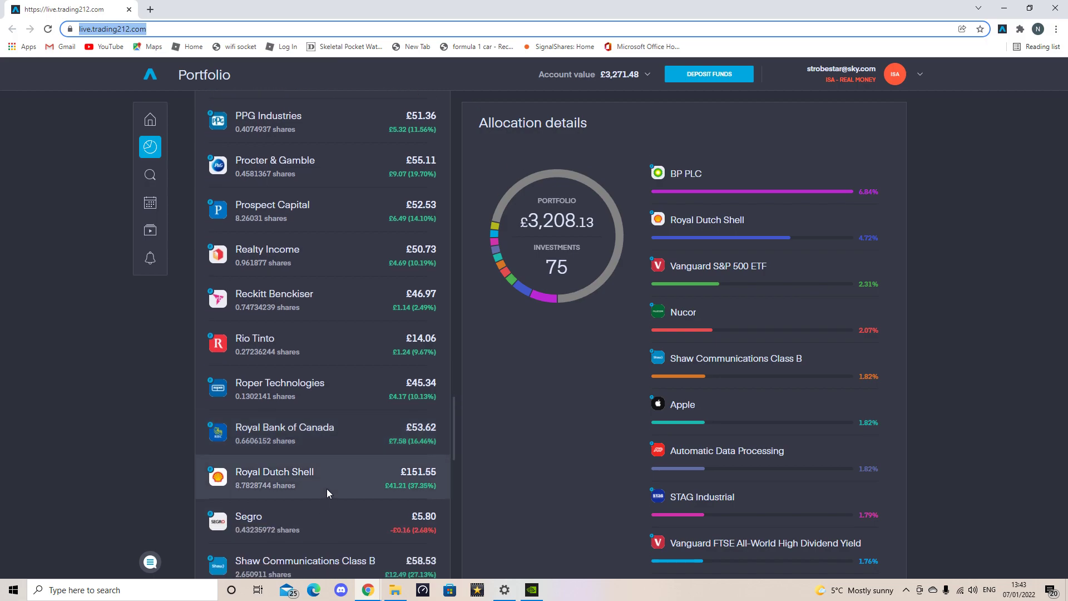
pyautogui.scroll(-3)
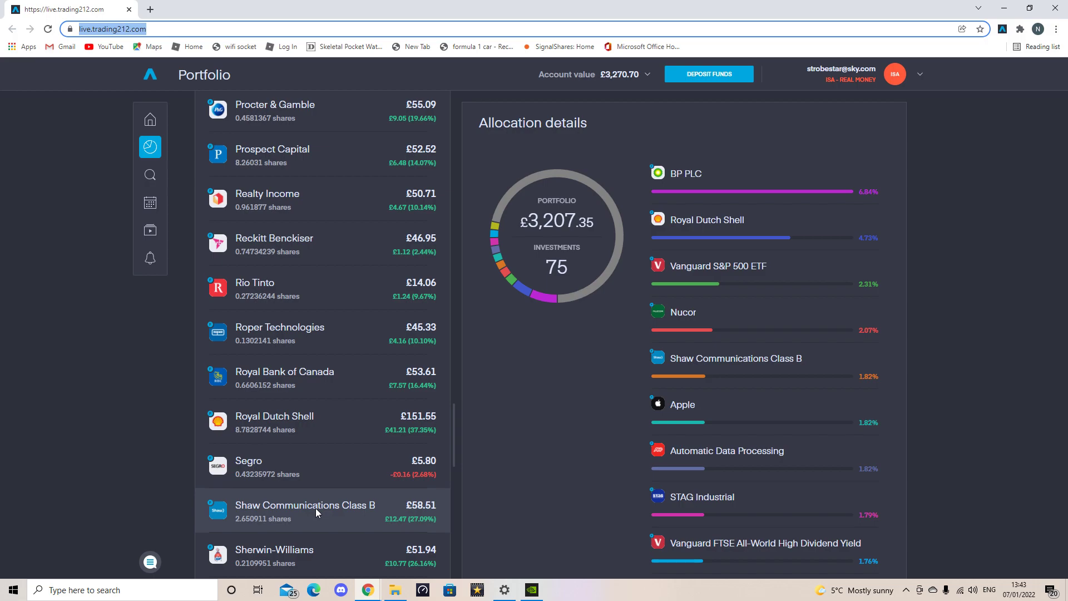
pyautogui.scroll(-3)
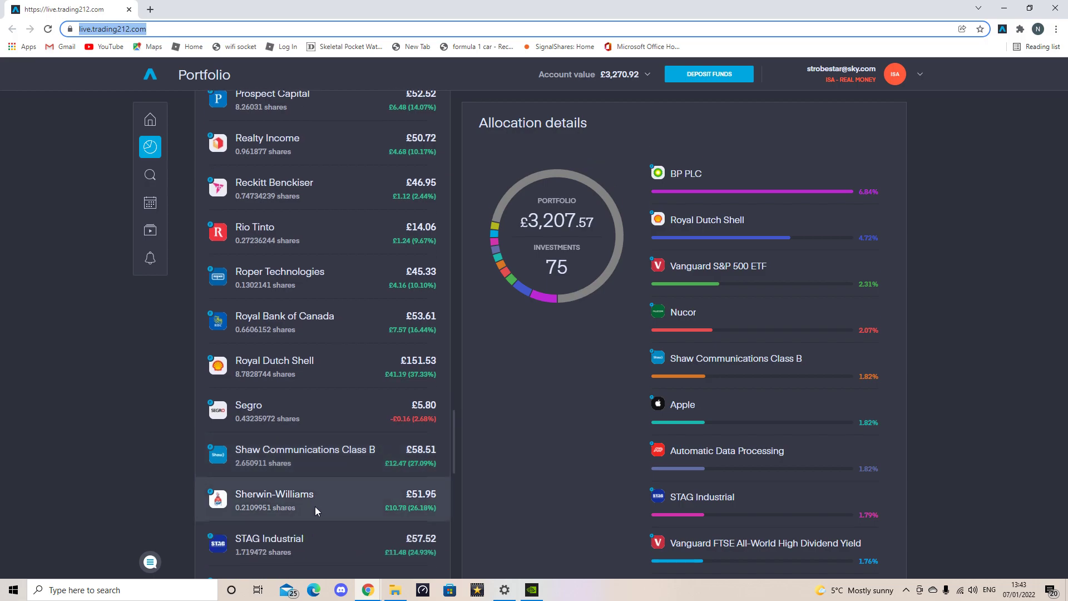
pyautogui.scroll(-3)
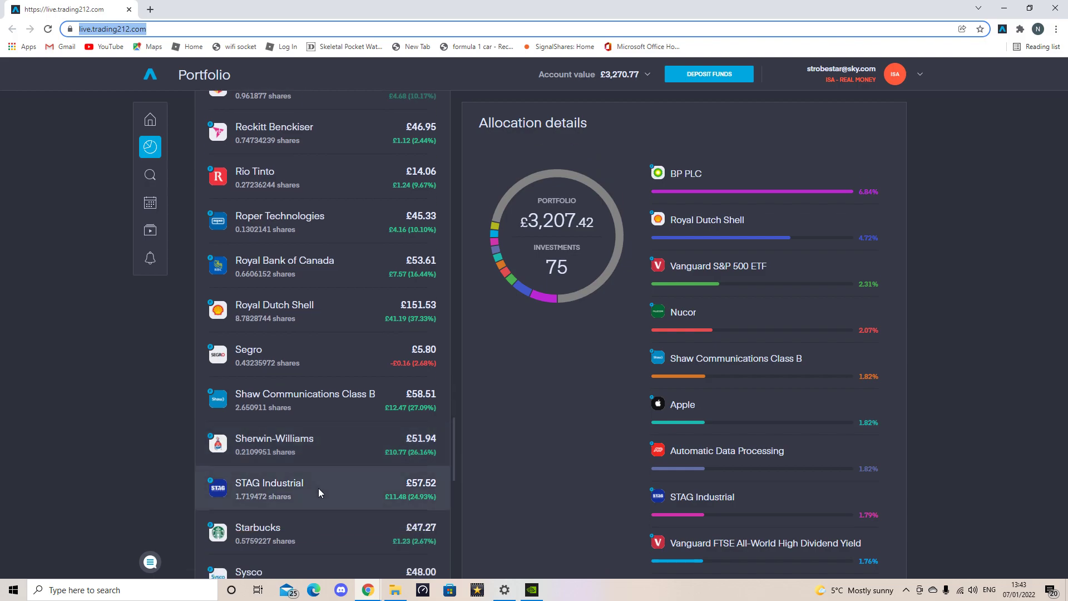
pyautogui.scroll(-3)
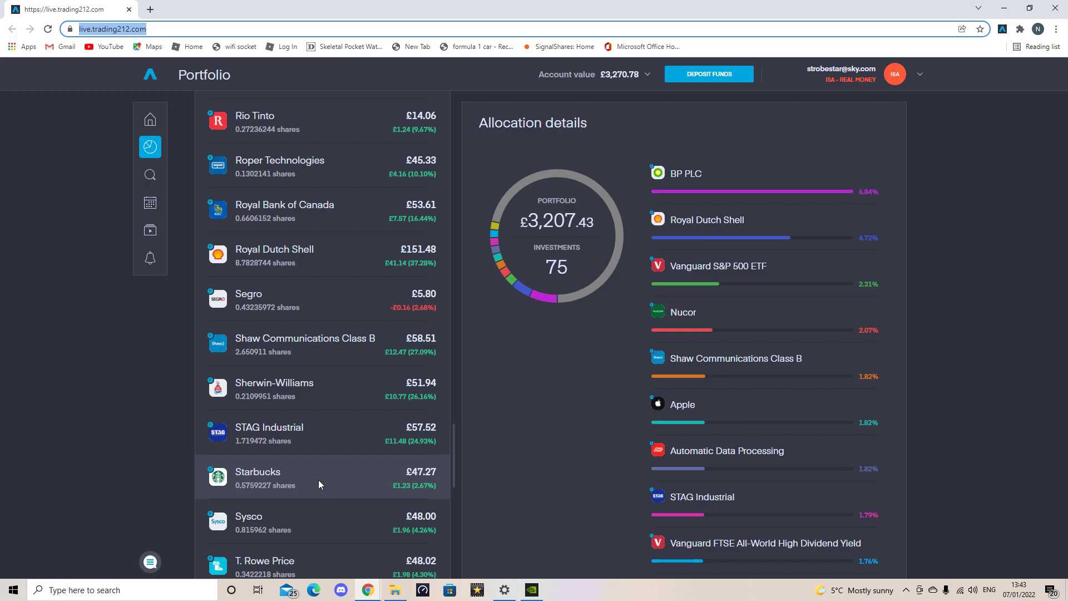
pyautogui.moveTo(317, 519)
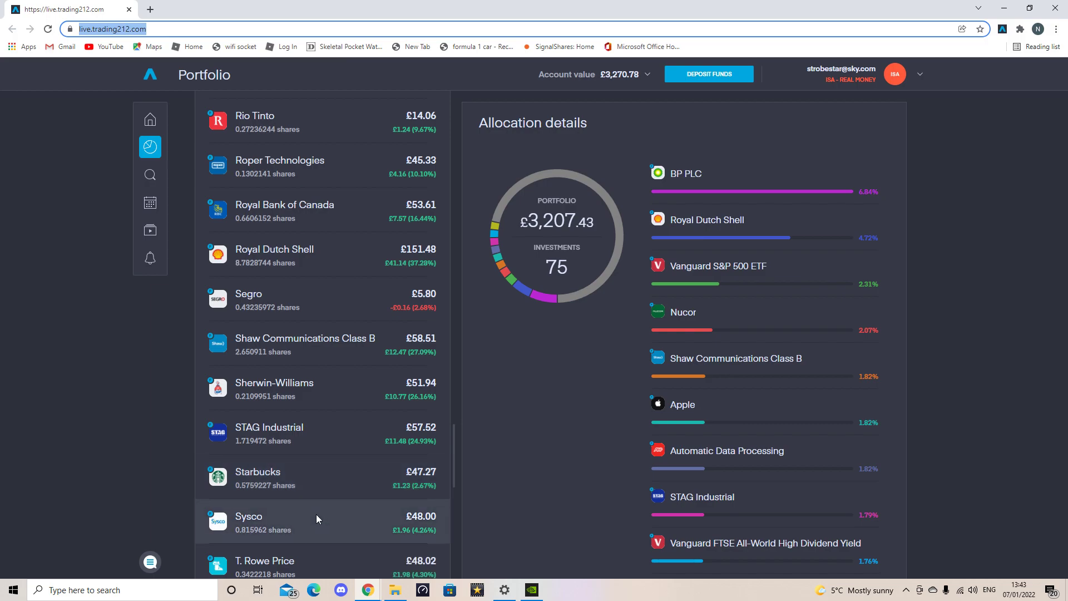
pyautogui.scroll(-3)
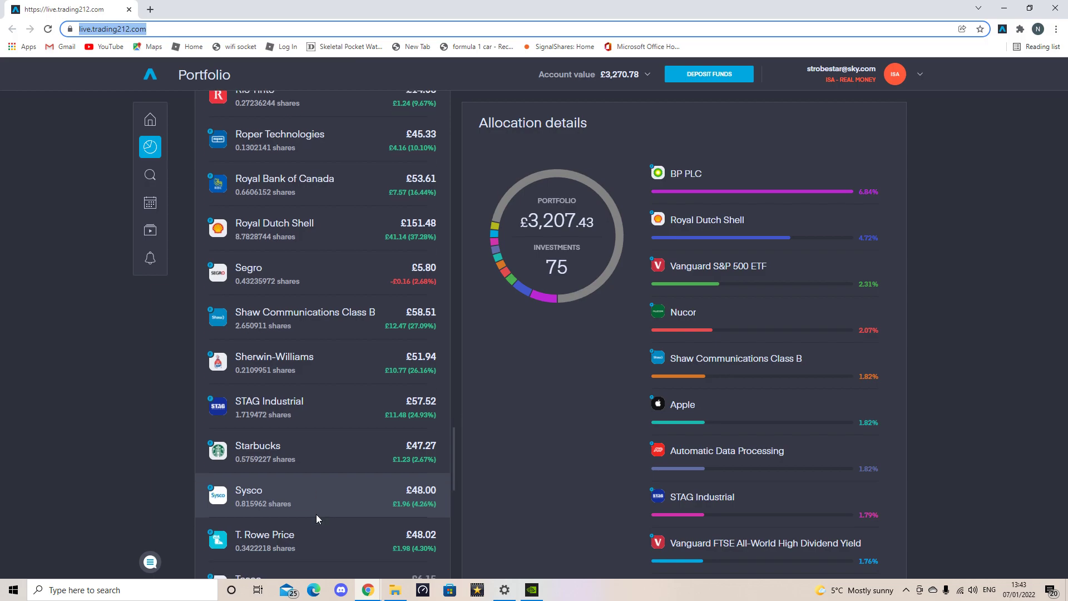
pyautogui.scroll(-3)
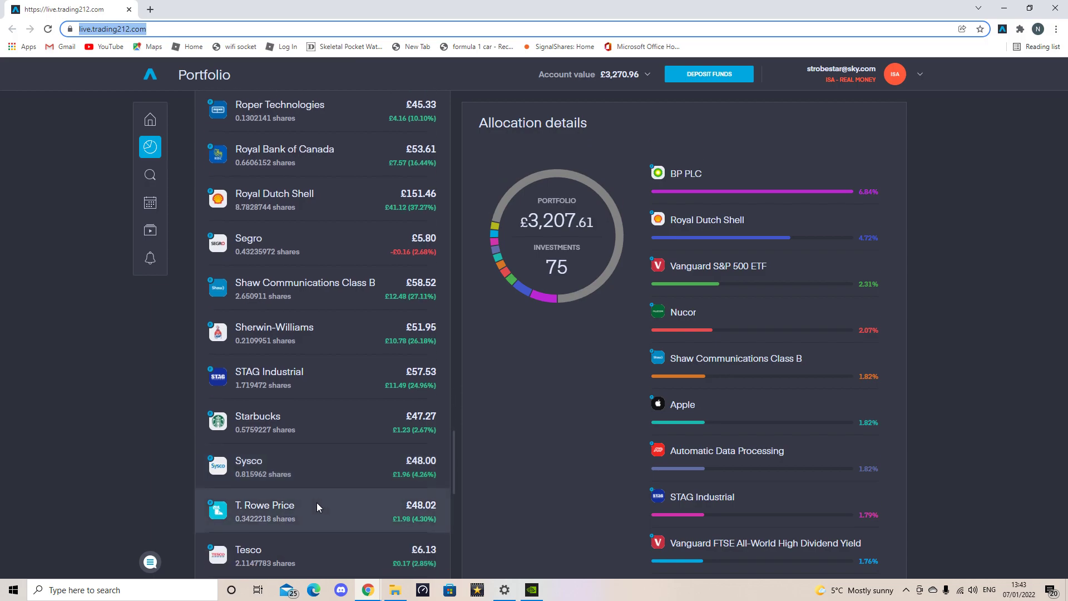
pyautogui.scroll(-3)
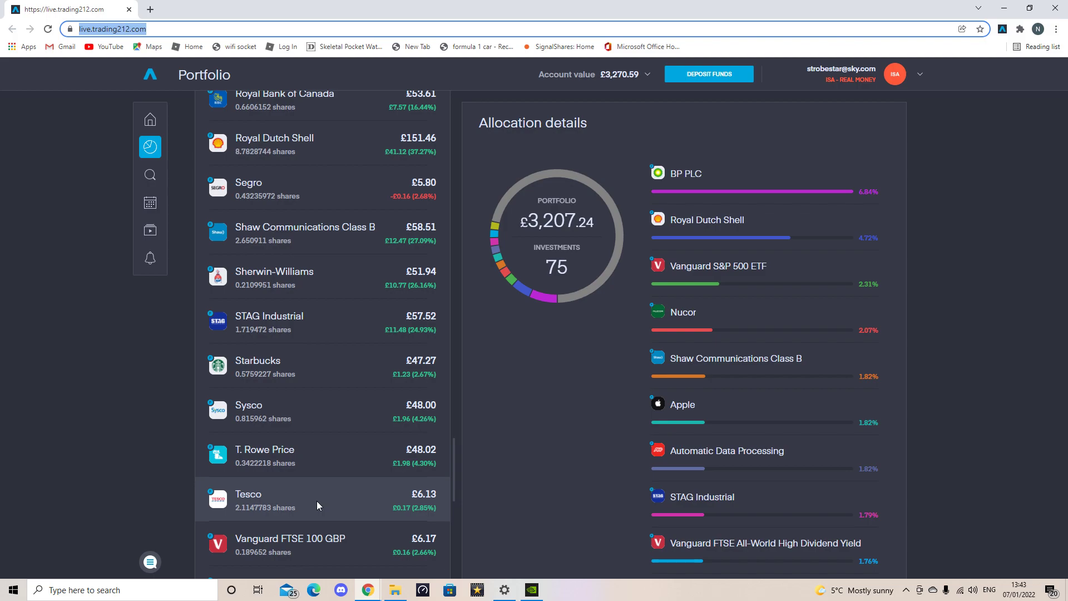
# - Scroll to the end of the list, past the Vanguard funds, VICI Properties and Walmart to Whitestone
pyautogui.scroll(-3)
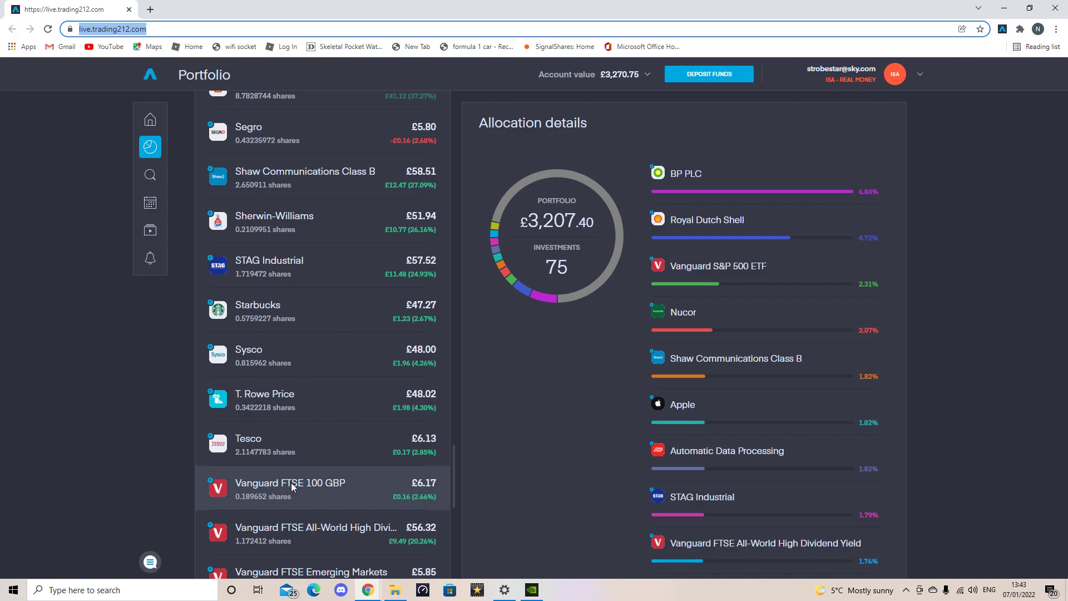
pyautogui.scroll(-3)
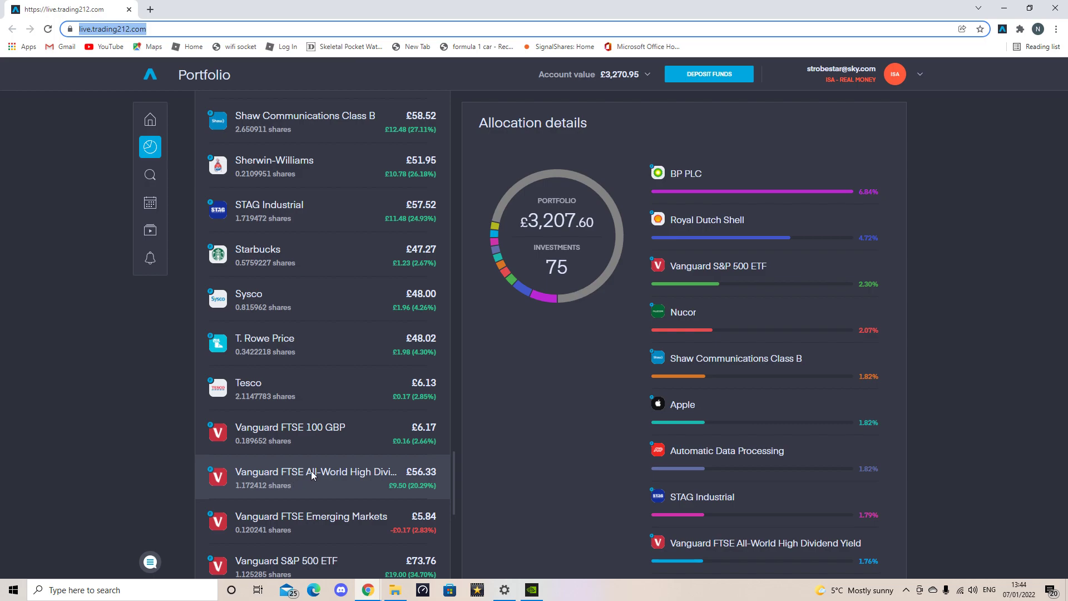
pyautogui.moveTo(297, 525)
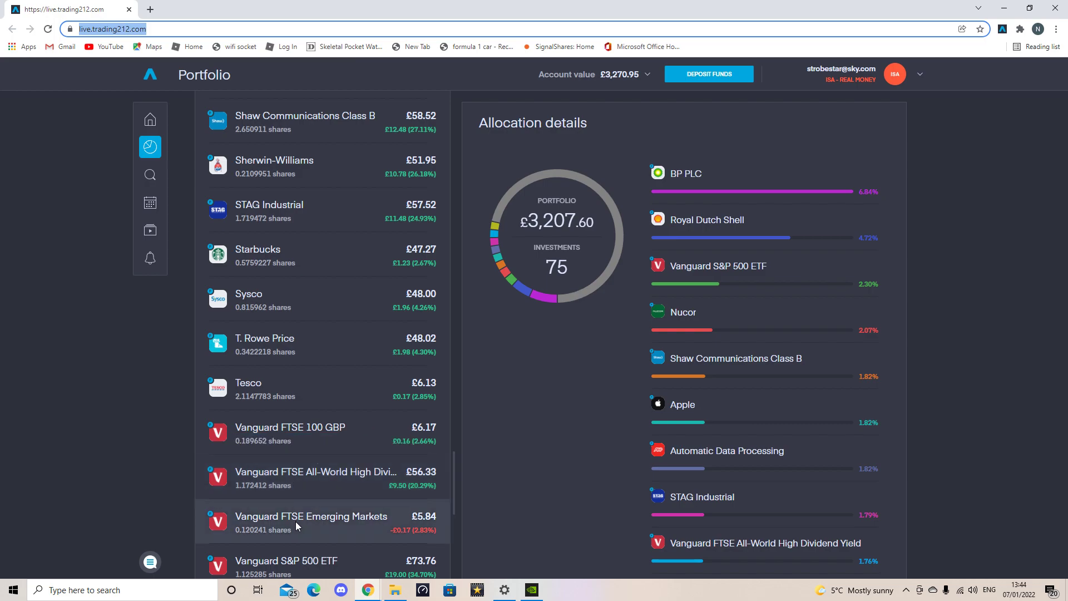
pyautogui.moveTo(302, 515)
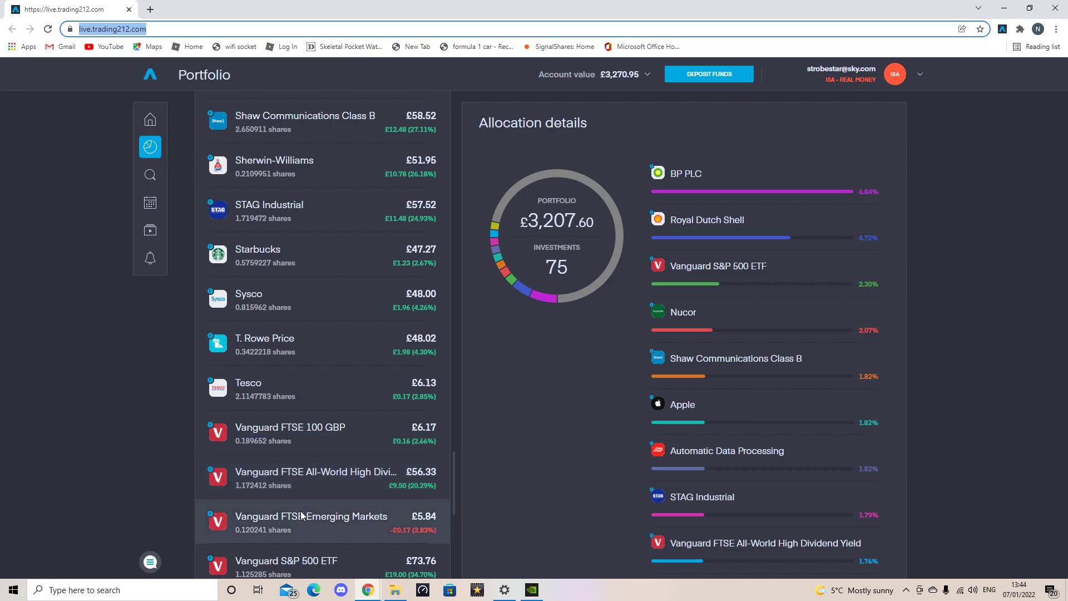
pyautogui.scroll(-3)
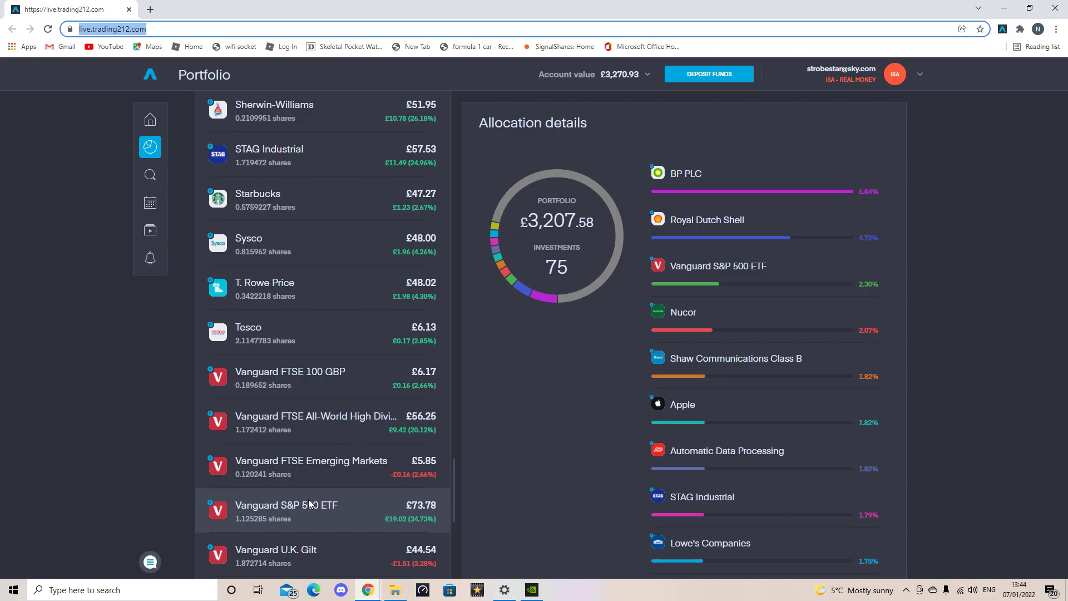
pyautogui.scroll(-3)
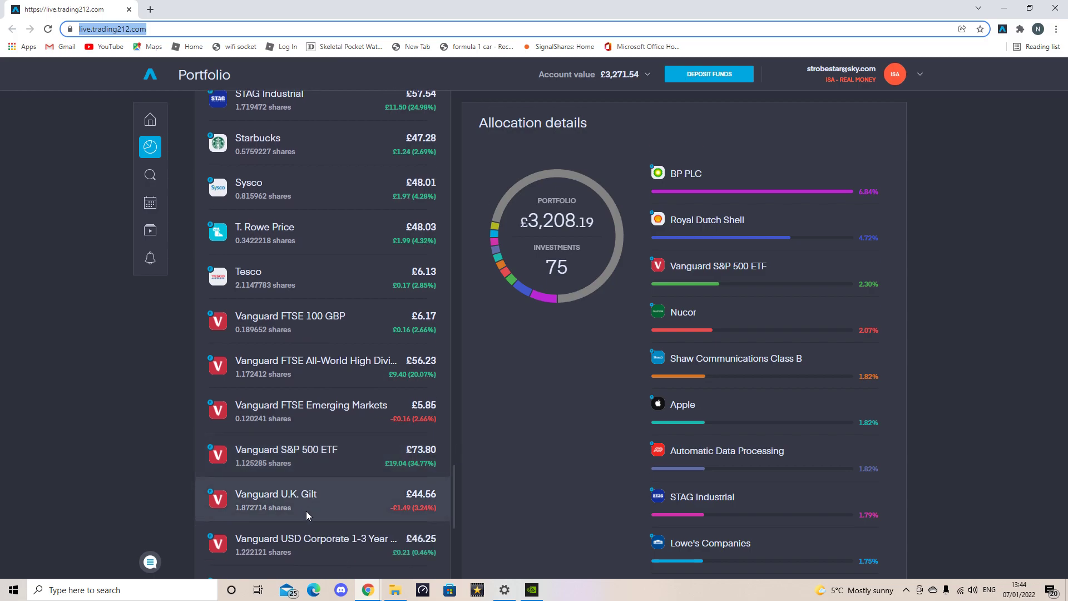
pyautogui.scroll(-3)
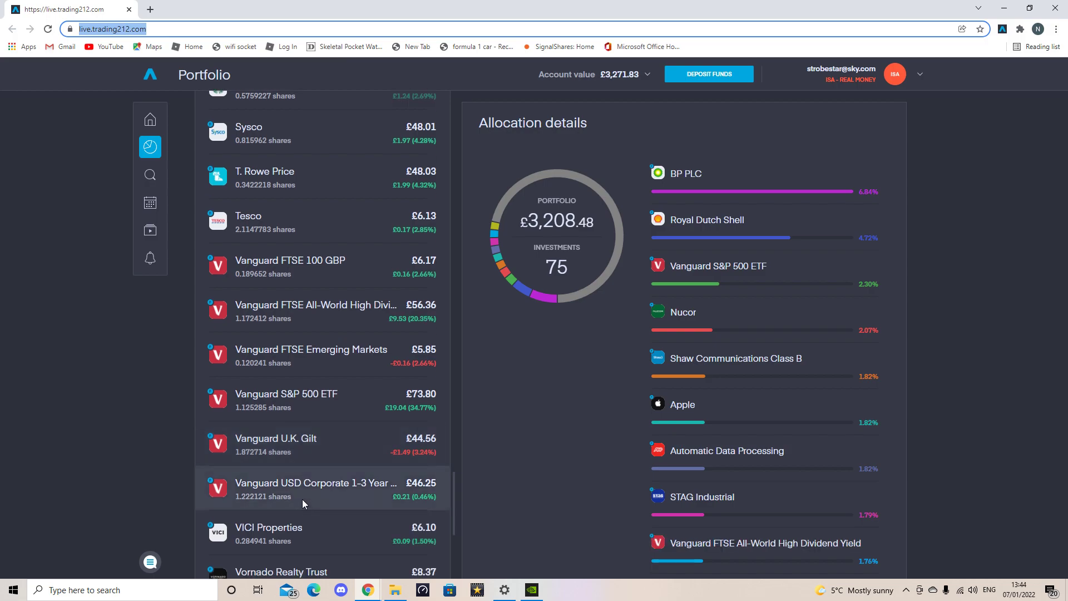
pyautogui.scroll(-3)
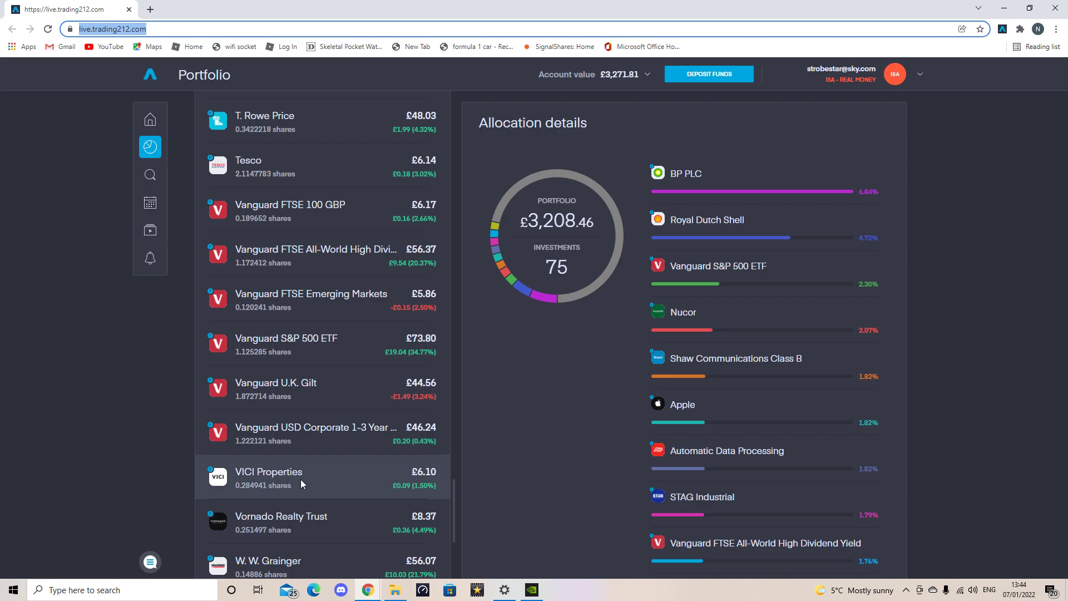
pyautogui.scroll(-3)
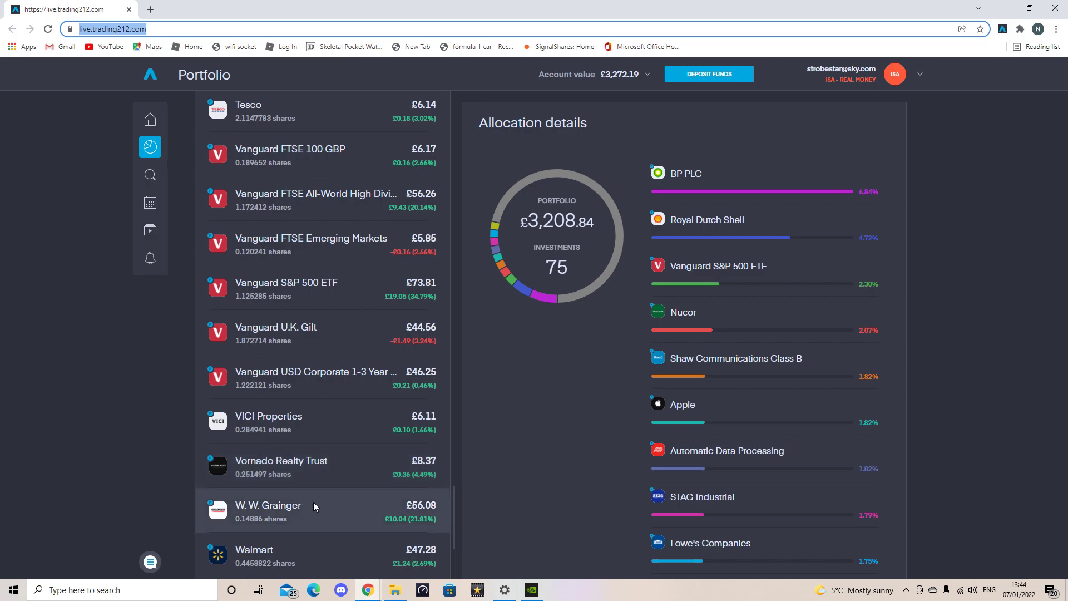
pyautogui.scroll(-3)
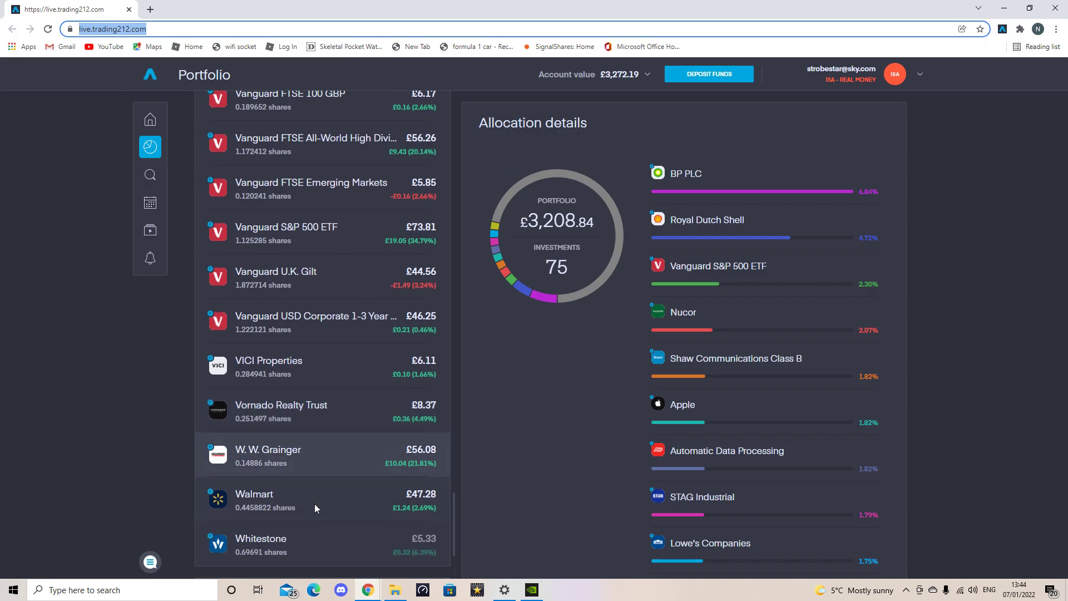
pyautogui.moveTo(302, 496)
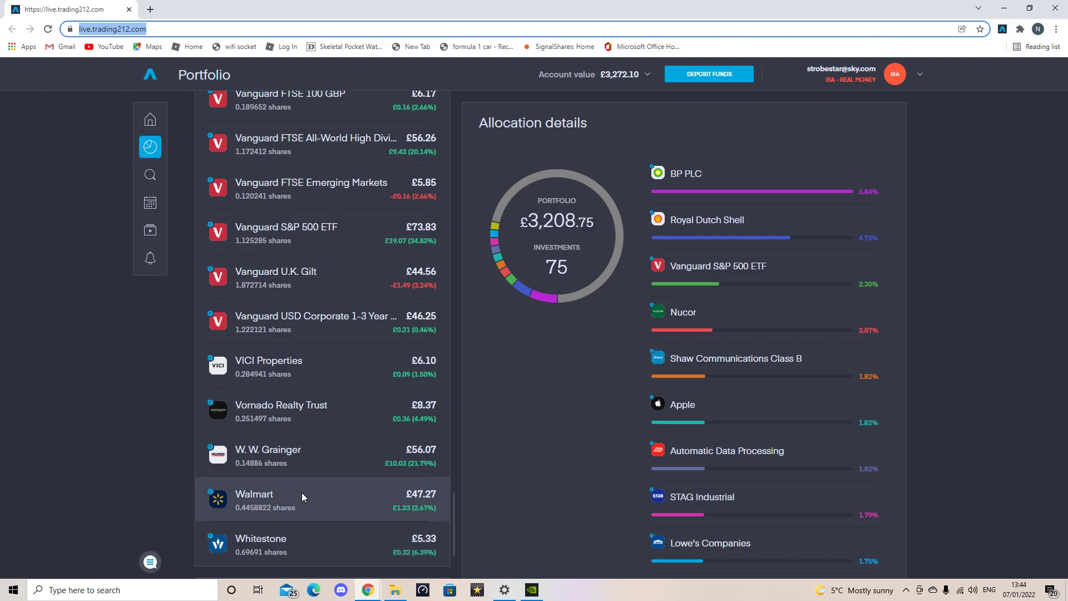
pyautogui.scroll(-3)
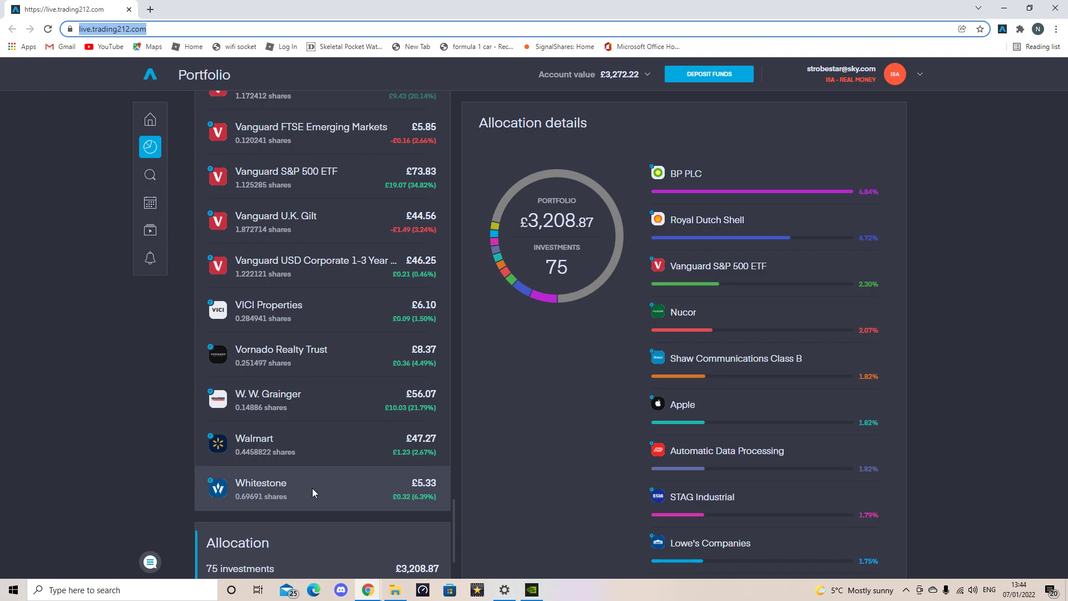
pyautogui.moveTo(694, 412)
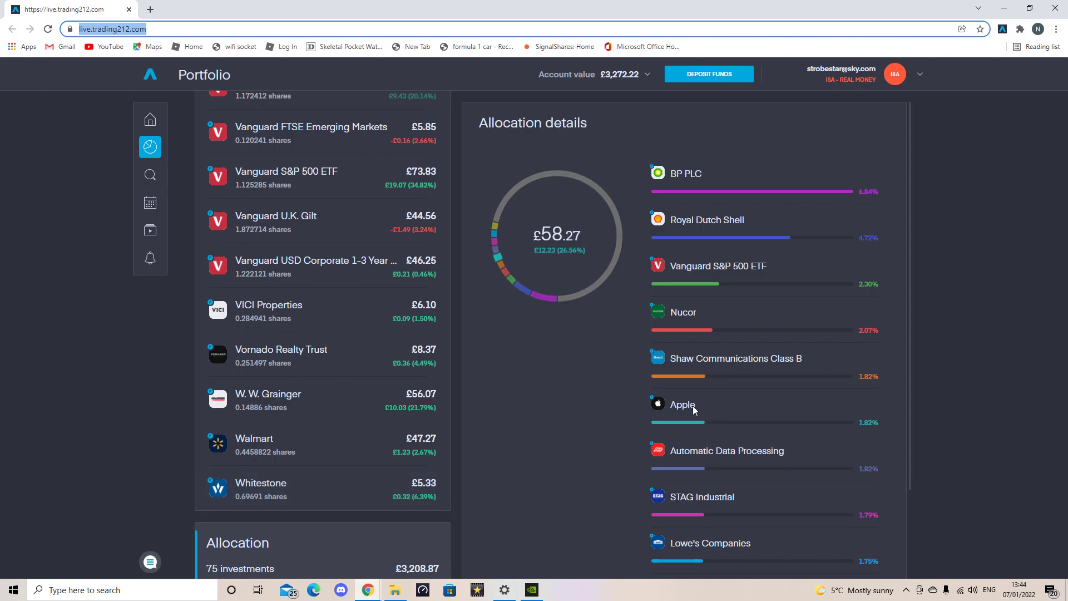
pyautogui.moveTo(595, 409)
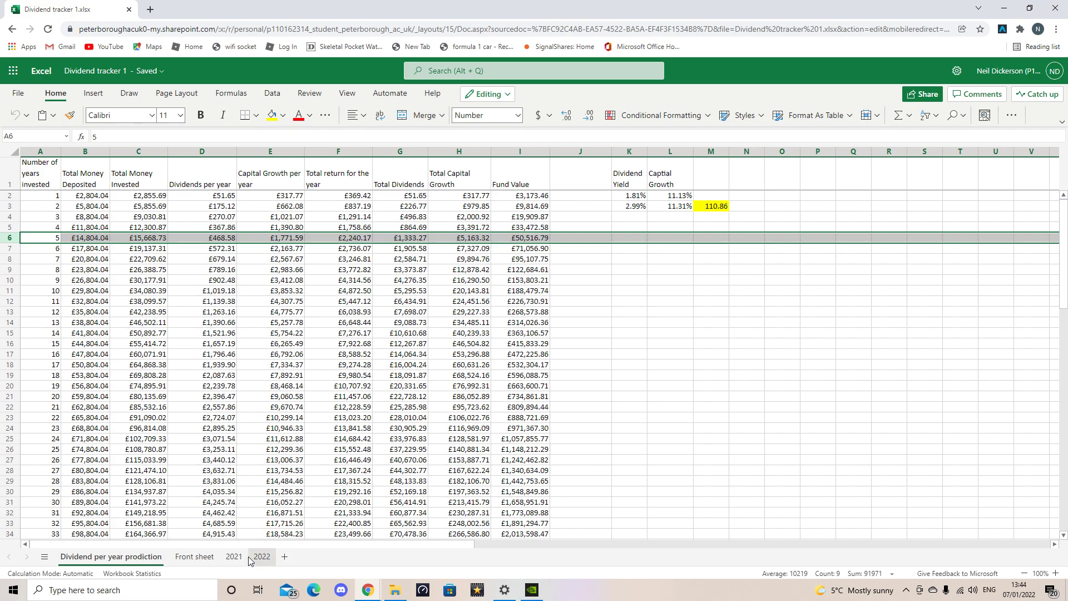
# - Switch to the 2021 sheet and inspect AGNC Investment's £1.62 total-for-holding SUM formula
pyautogui.click(233, 557)
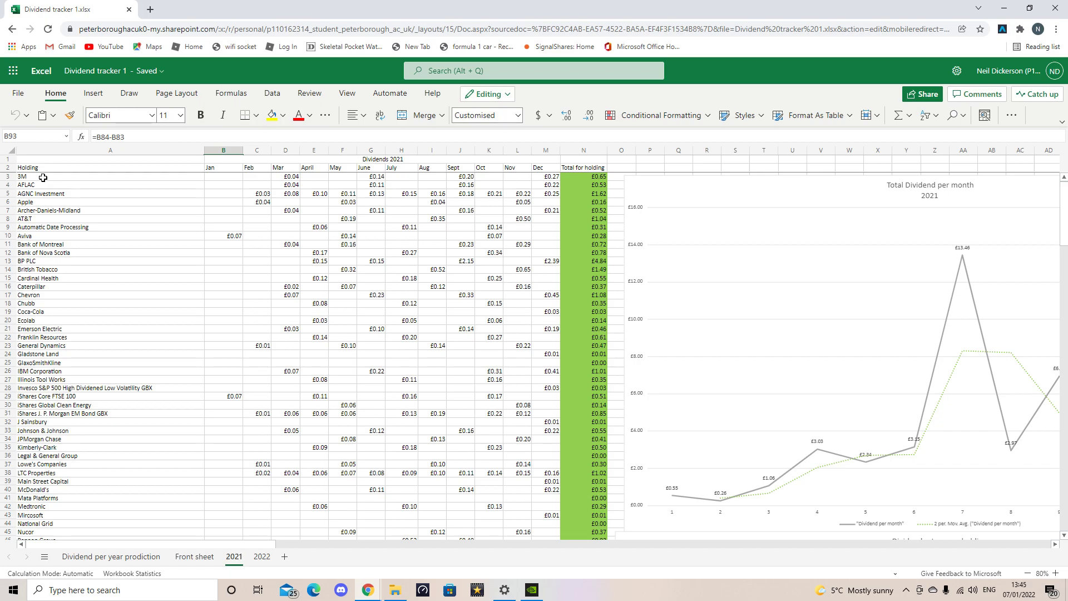
pyautogui.moveTo(337, 236)
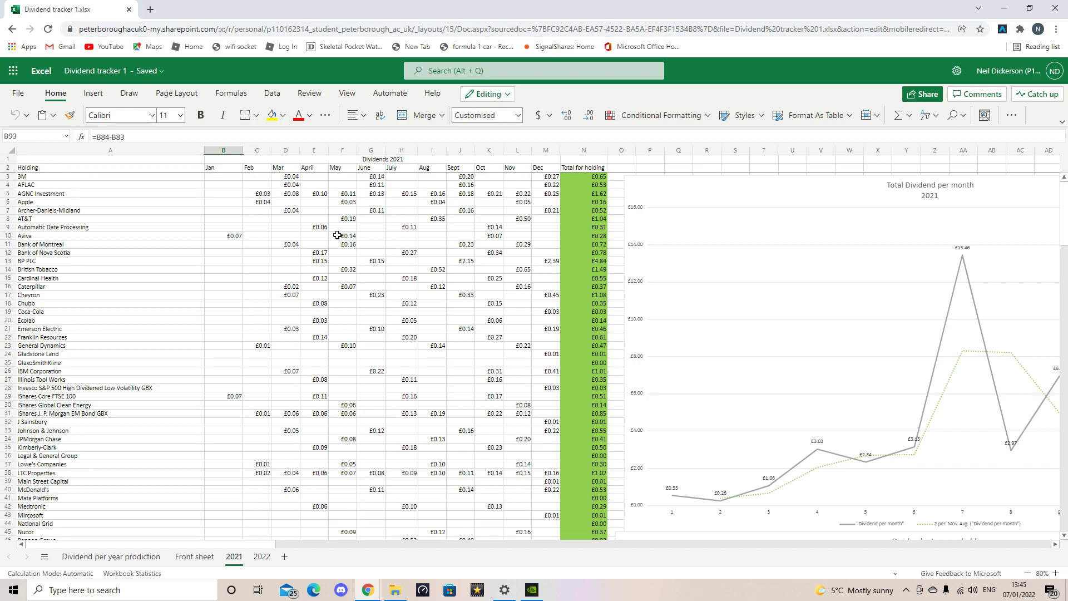
pyautogui.moveTo(533, 205)
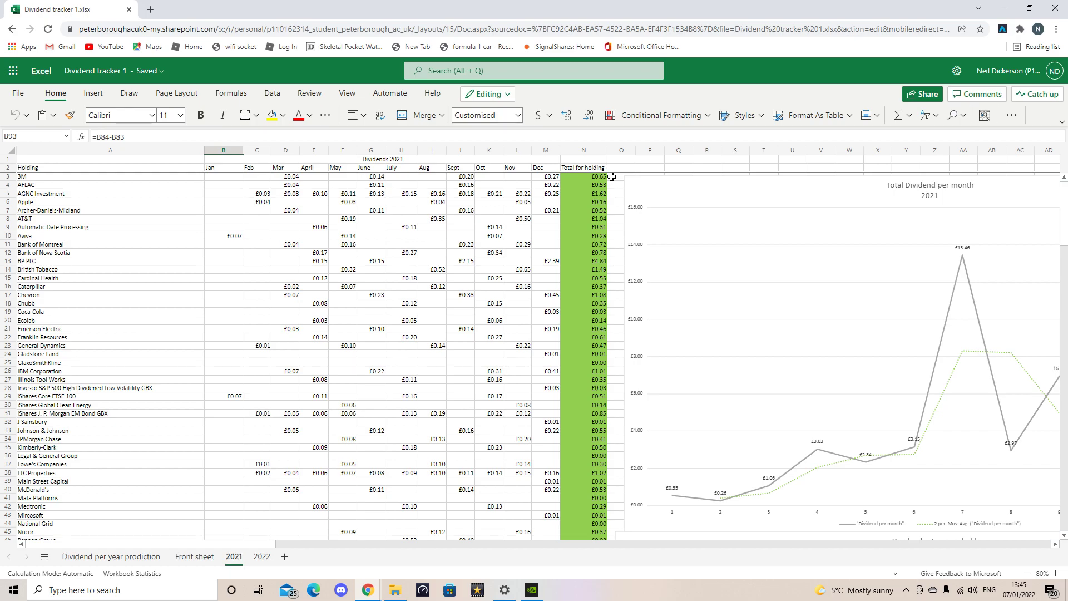
pyautogui.moveTo(609, 184)
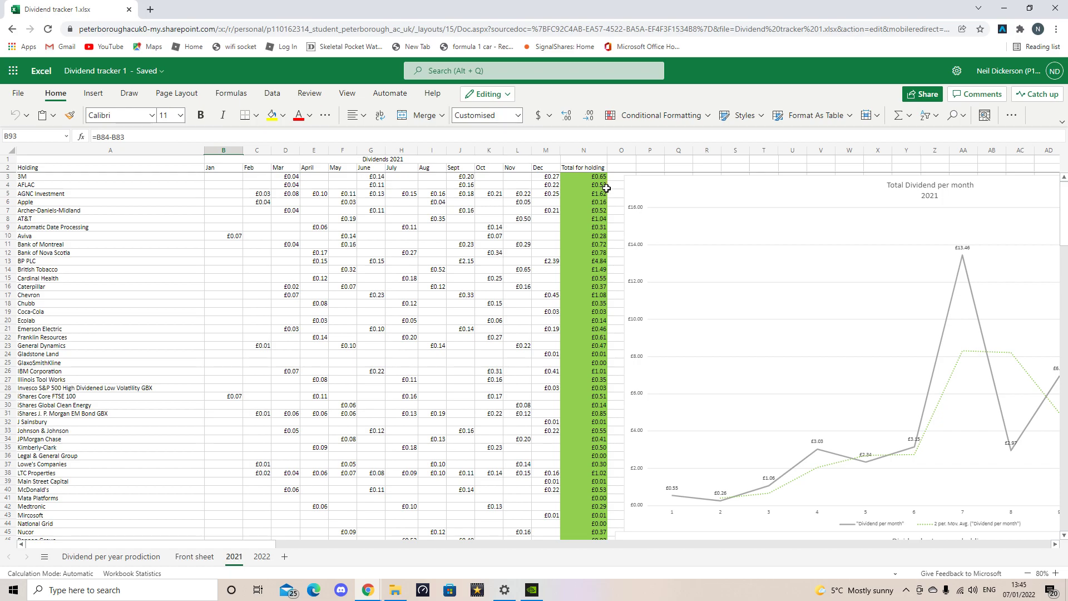
pyautogui.moveTo(607, 240)
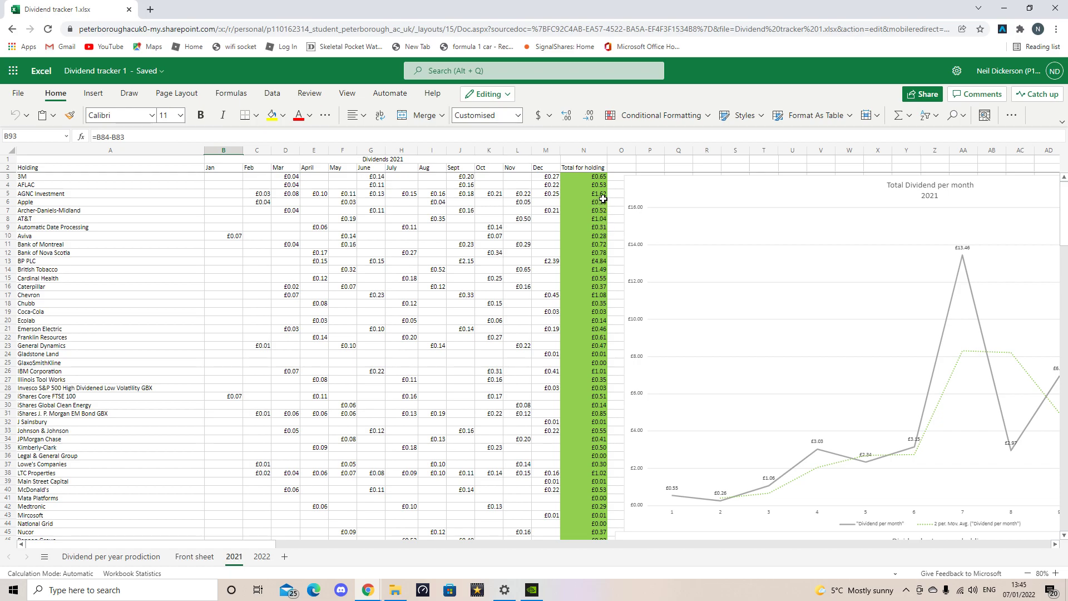
pyautogui.click(584, 193)
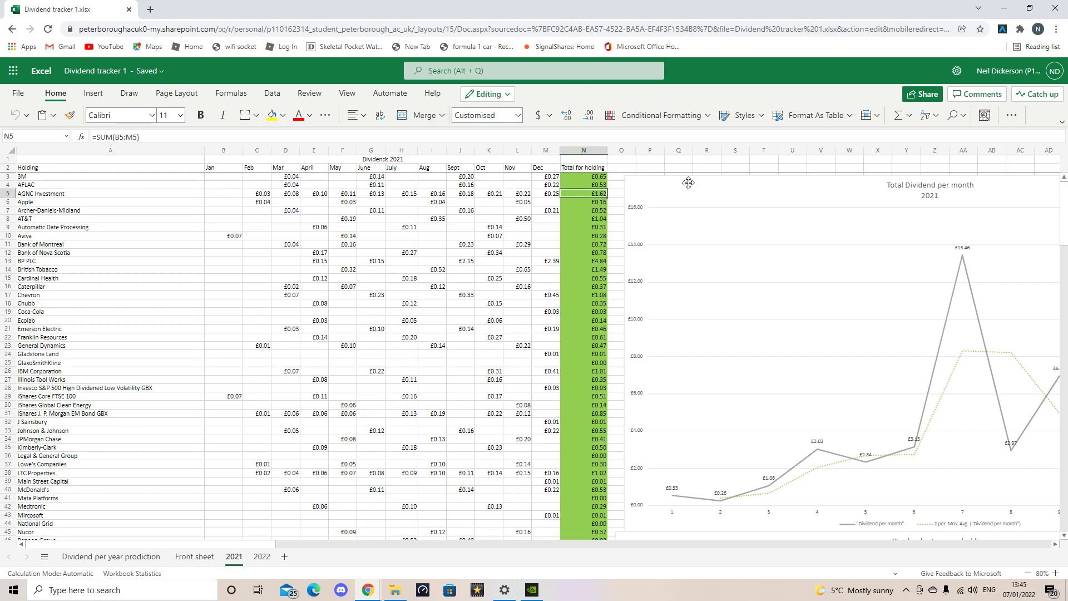
pyautogui.moveTo(689, 183)
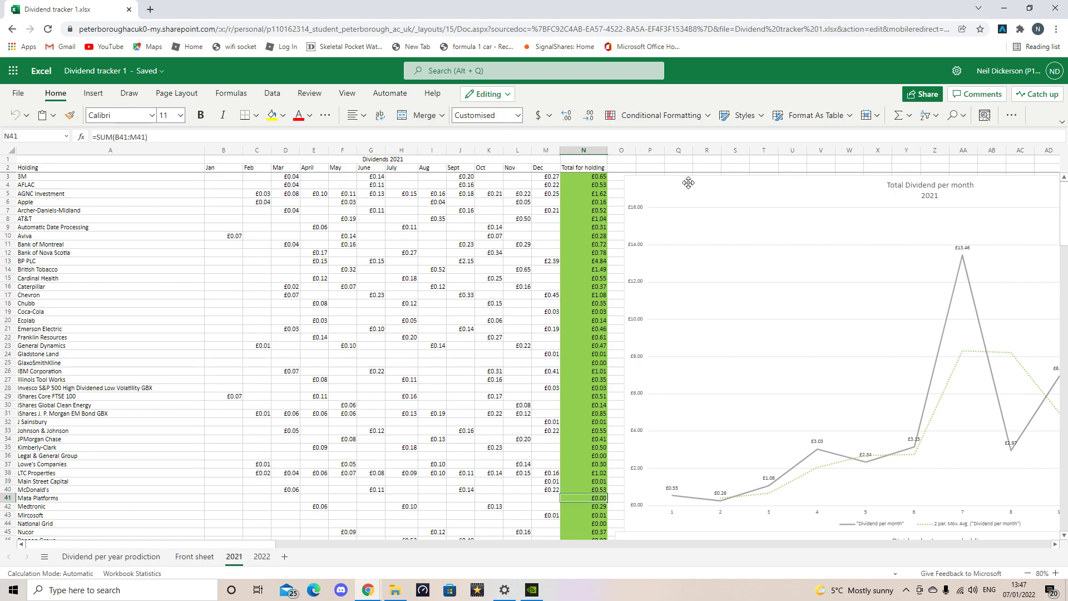
# - Inspect Meta Platforms' yearly total, then scroll to the Total per Month row with its £51.65 grand total
pyautogui.click(590, 514)
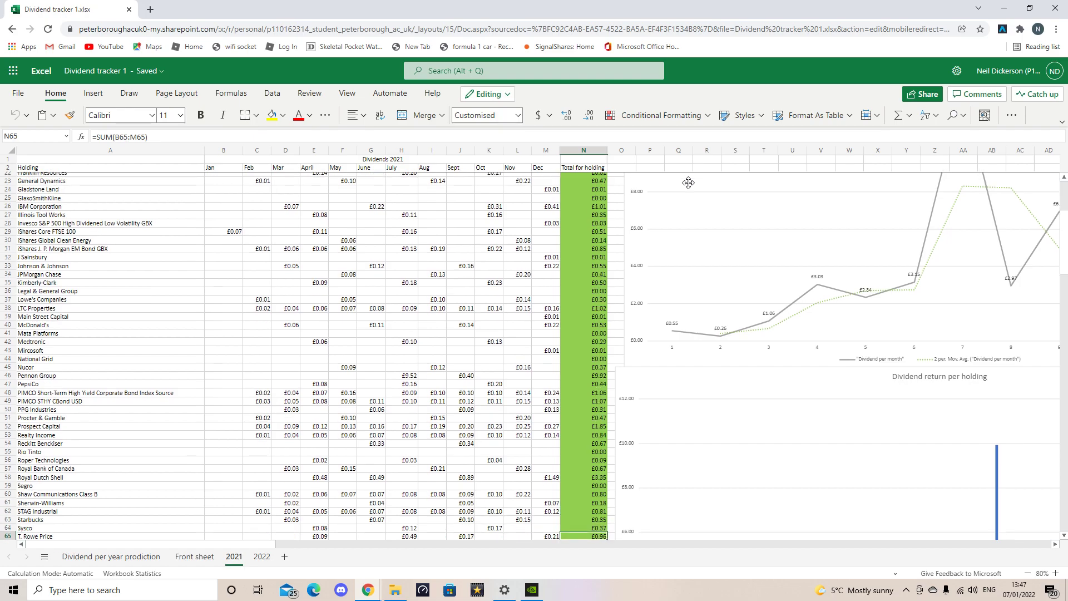
pyautogui.scroll(-3)
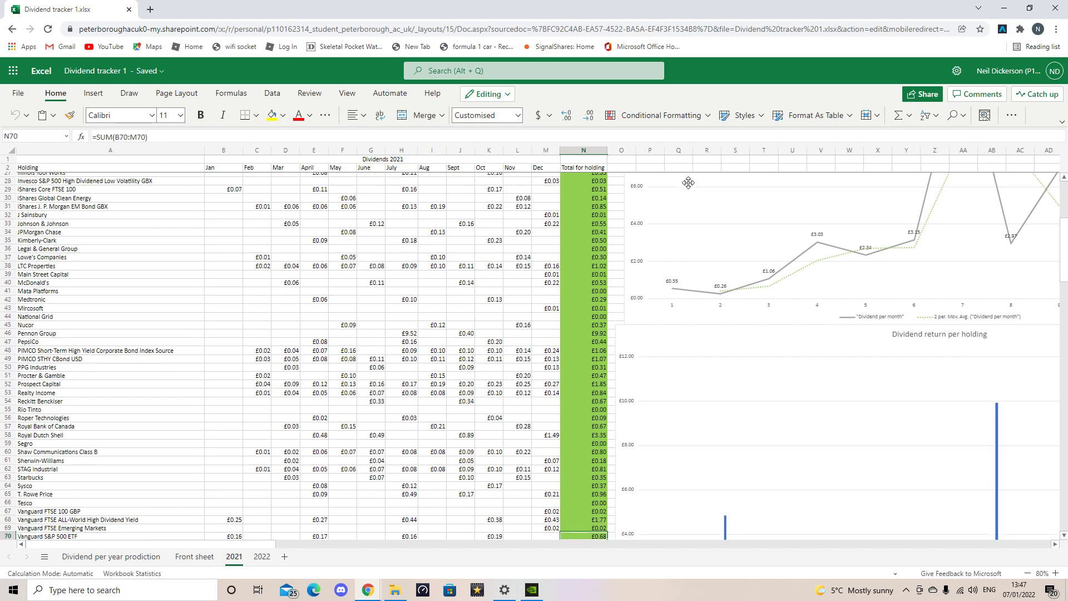
pyautogui.click(596, 520)
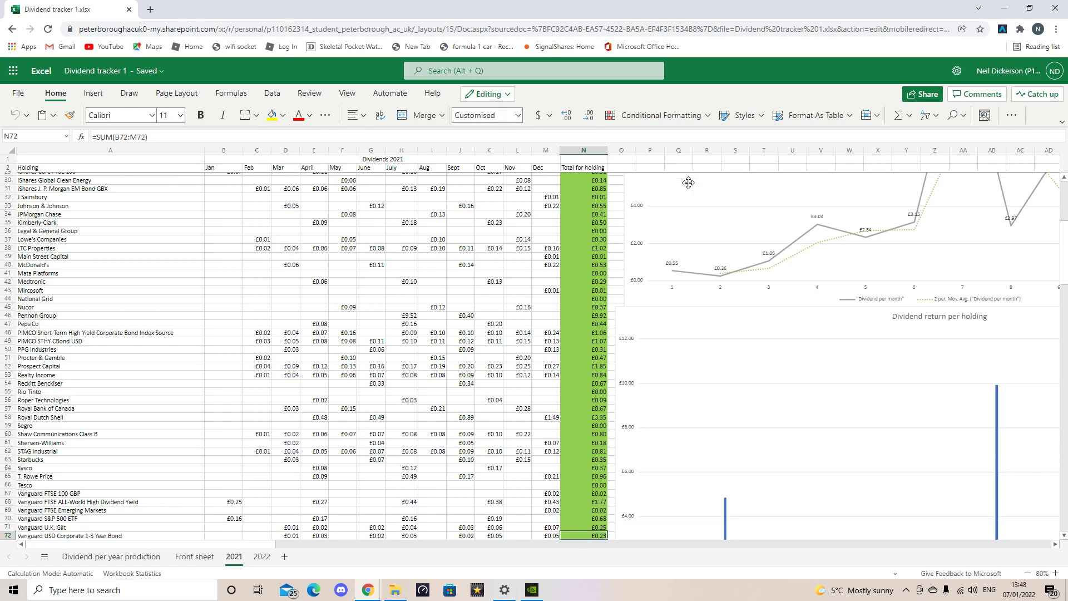
pyautogui.scroll(-3)
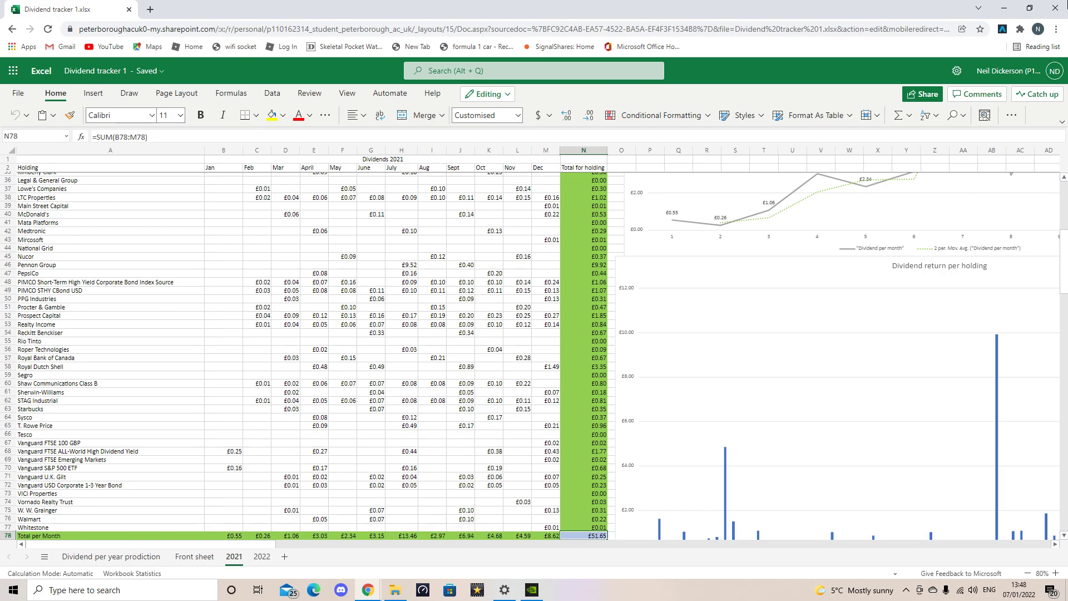
pyautogui.moveTo(550, 563)
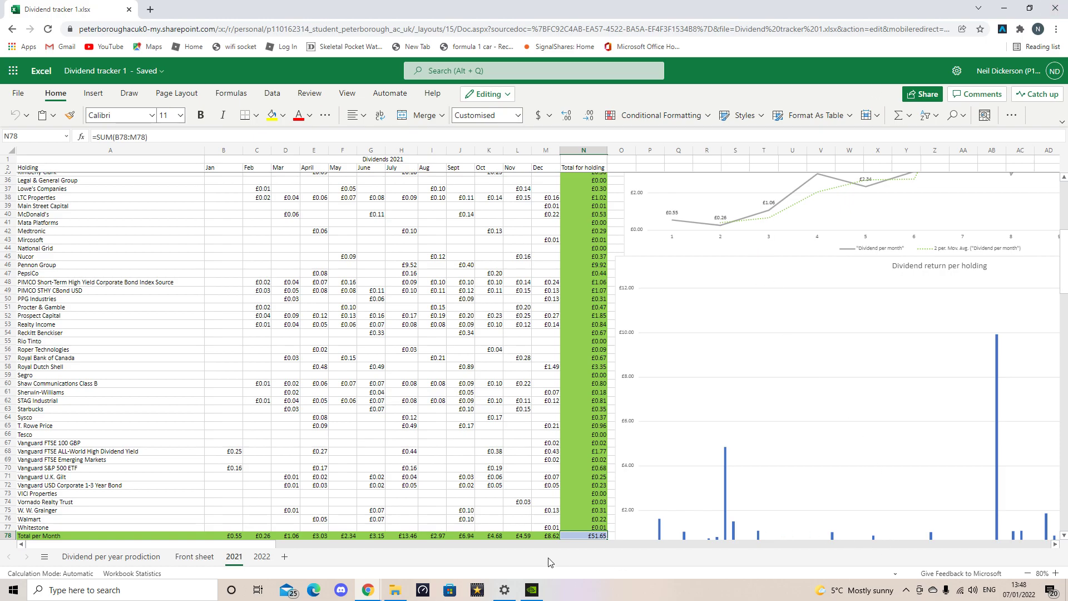
pyautogui.moveTo(1062, 549)
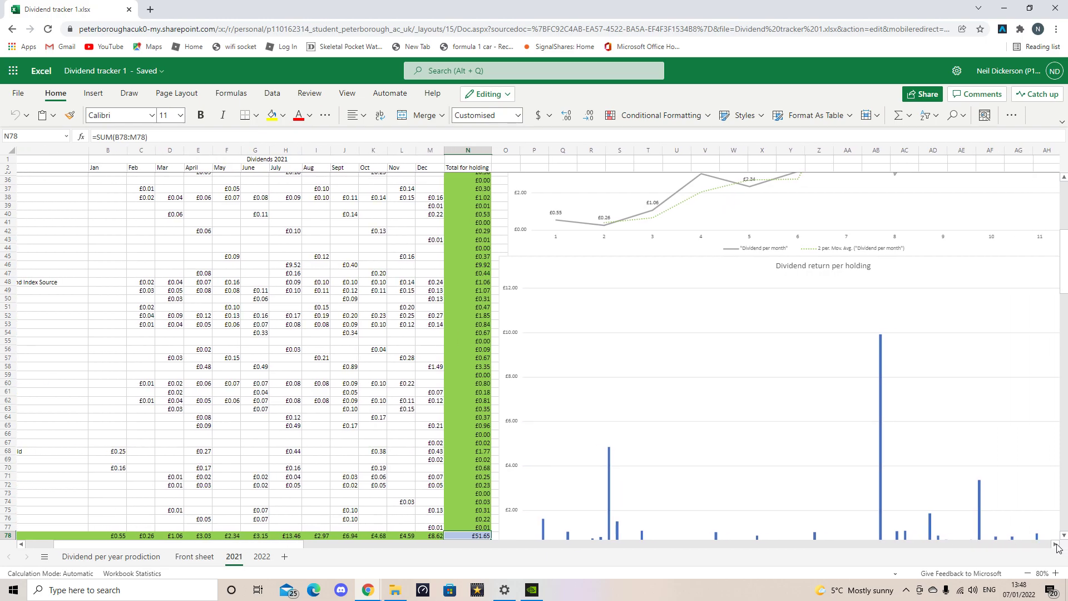
# - Scroll right to bring the Total Dividend per month 2021 line chart into view
pyautogui.hscroll(3)
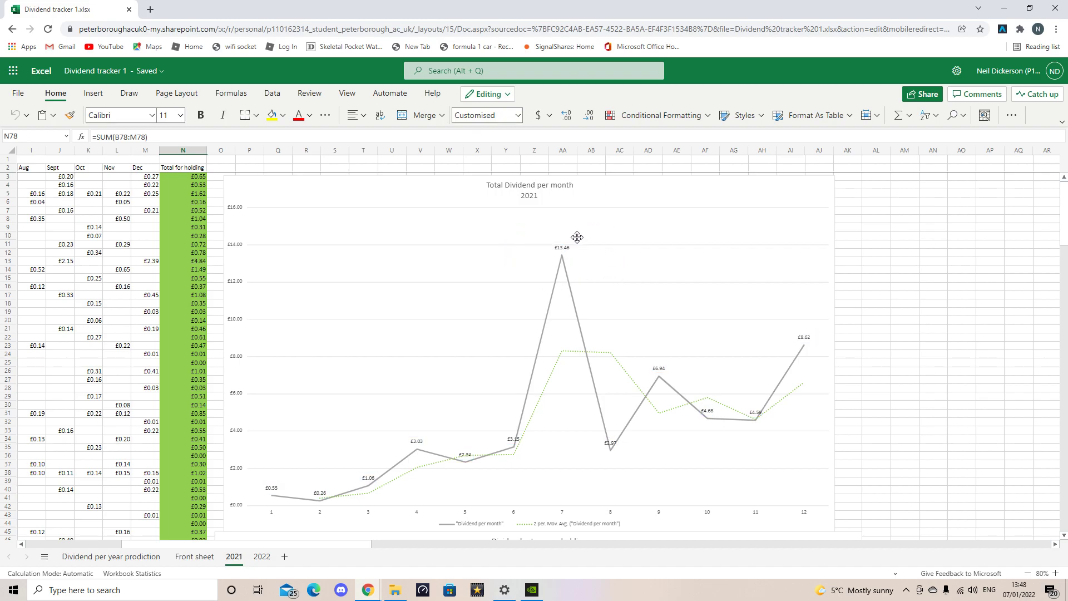
pyautogui.moveTo(565, 229)
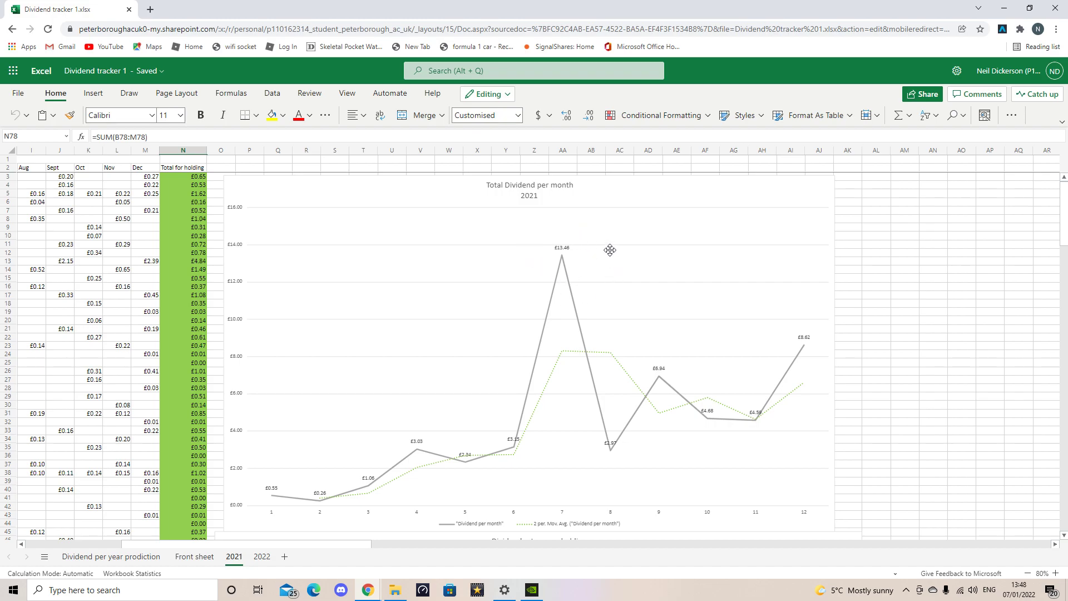
pyautogui.moveTo(532, 251)
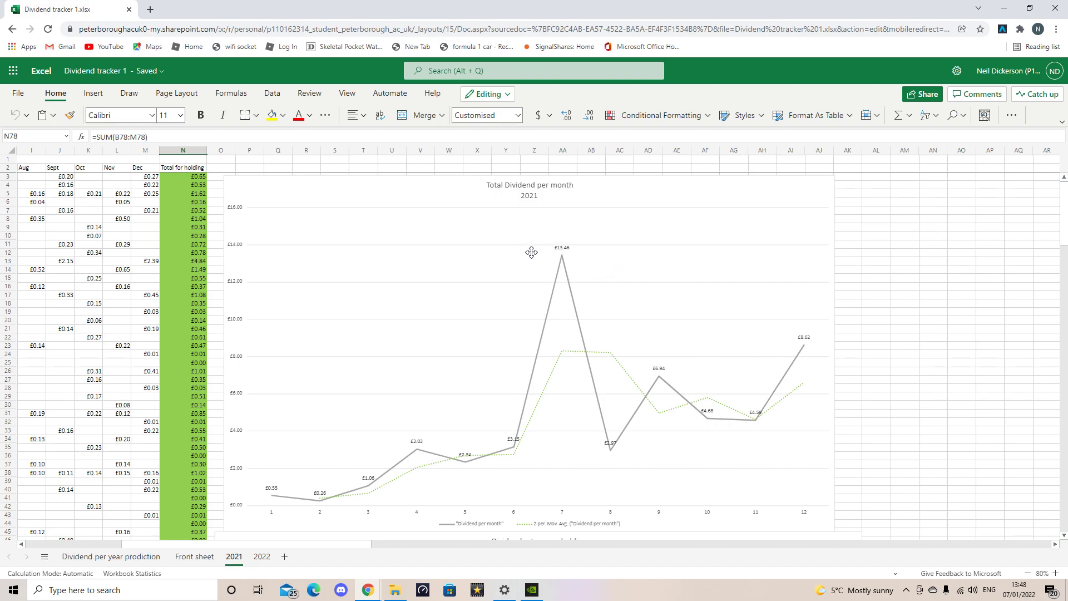
pyautogui.moveTo(609, 452)
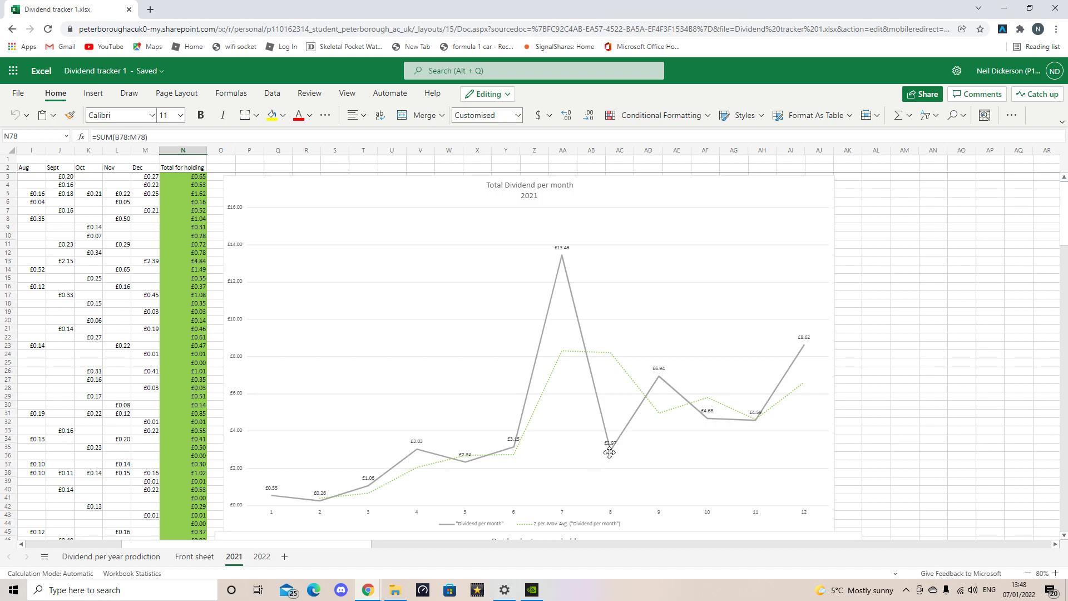
pyautogui.moveTo(717, 419)
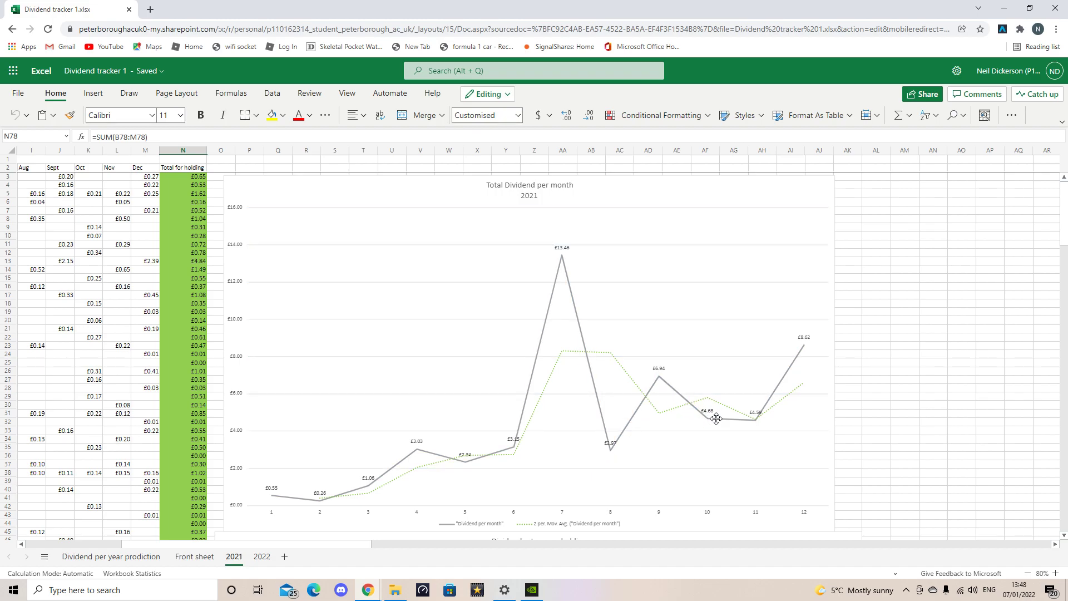
pyautogui.moveTo(810, 348)
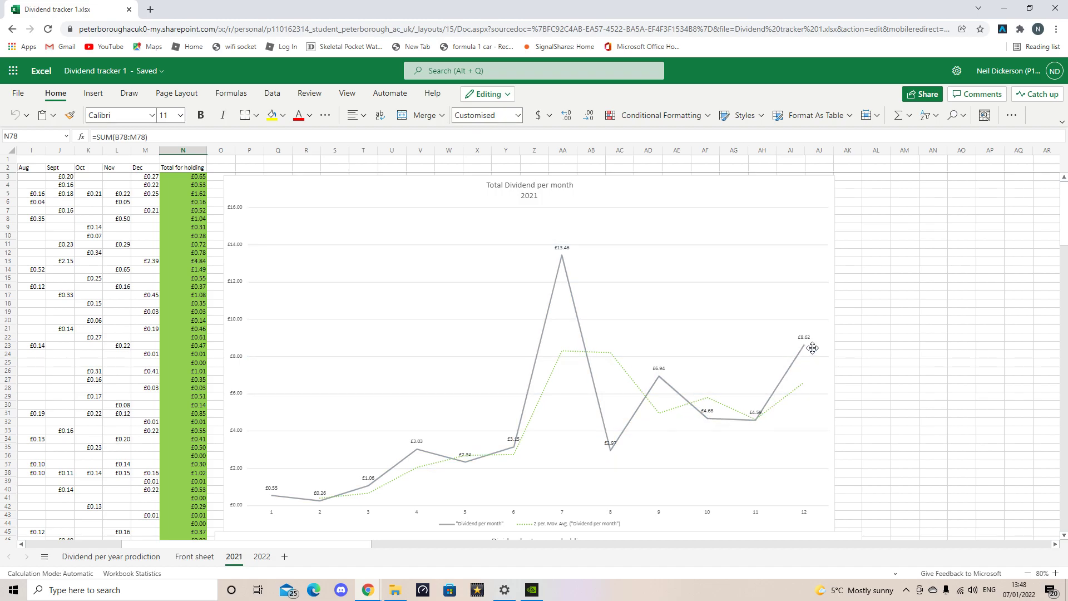
pyautogui.scroll(-3)
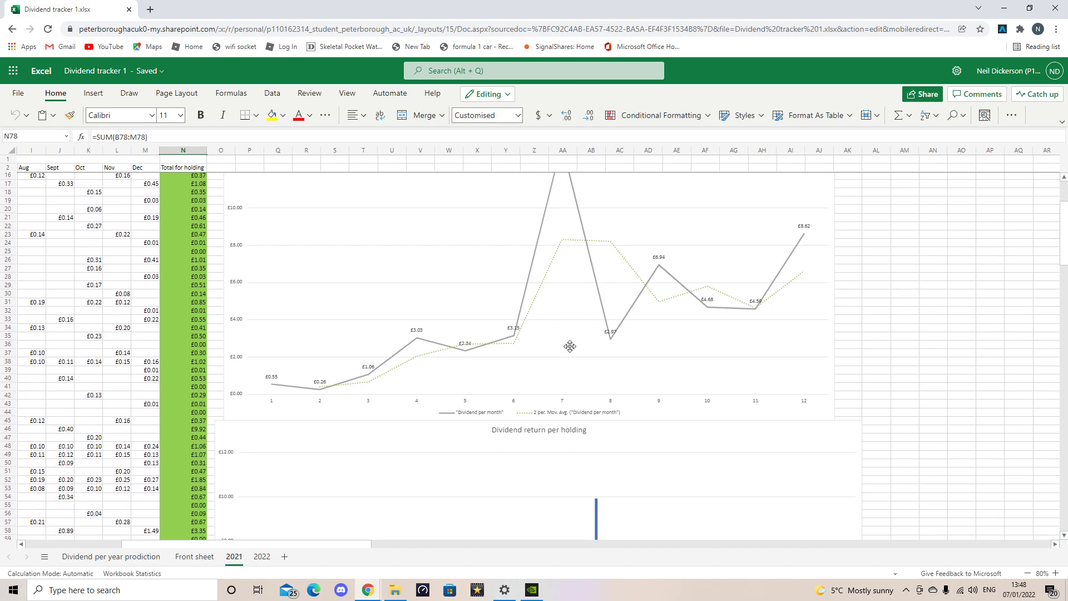
# - Scroll down past the line chart to the Dividend return per holding bar chart and summary figures
pyautogui.scroll(-3)
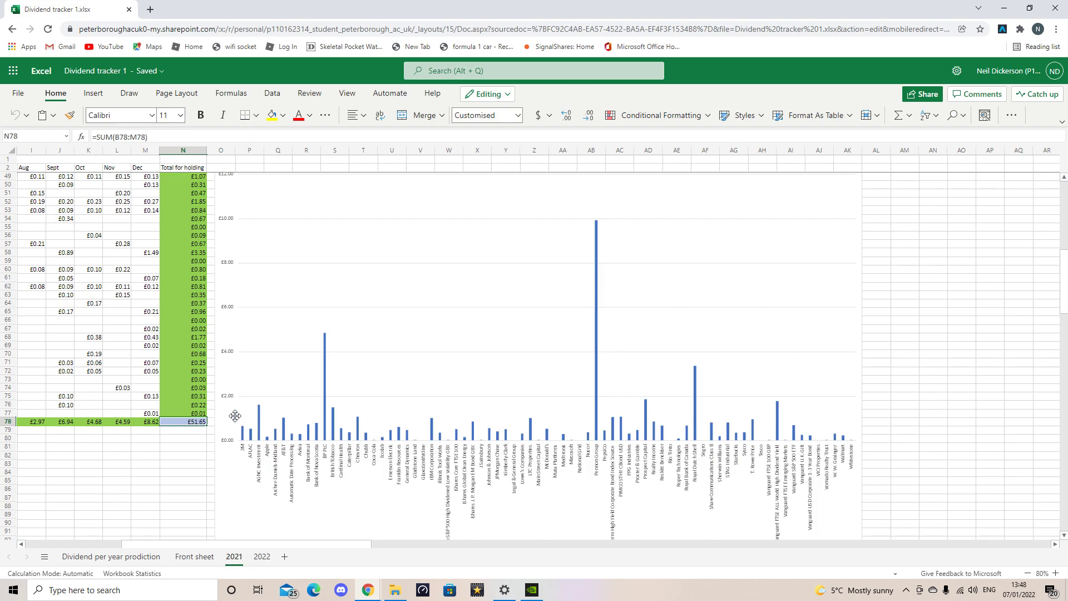
pyautogui.moveTo(575, 346)
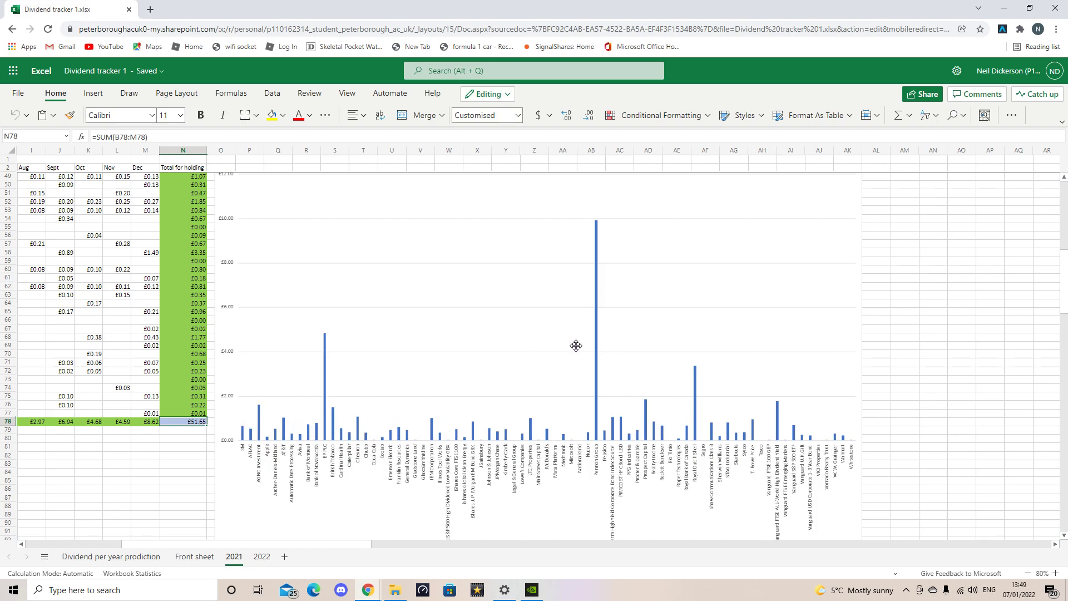
pyautogui.moveTo(659, 318)
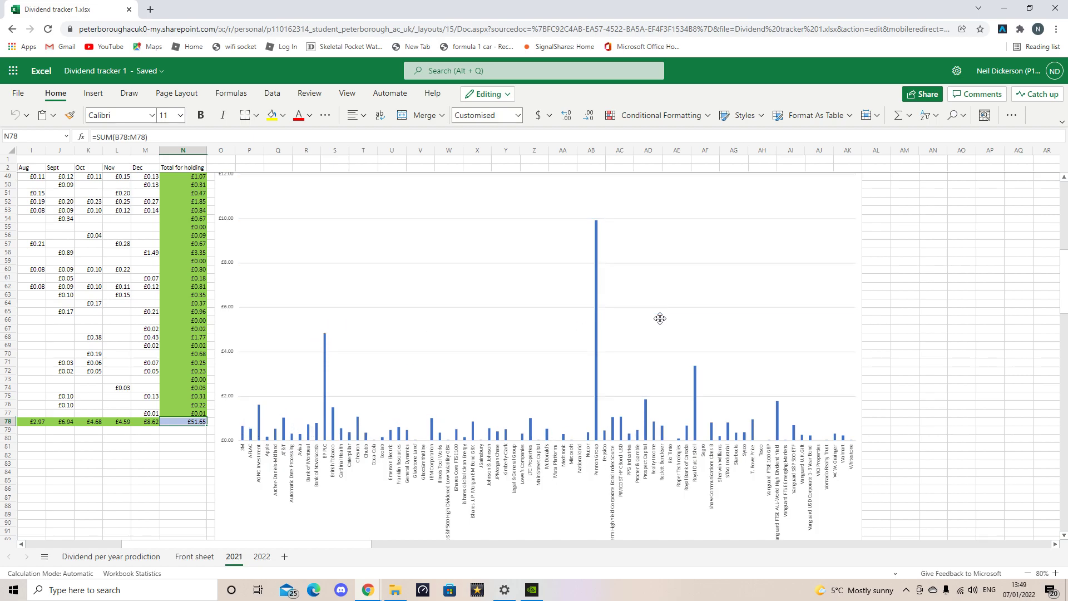
pyautogui.scroll(-3)
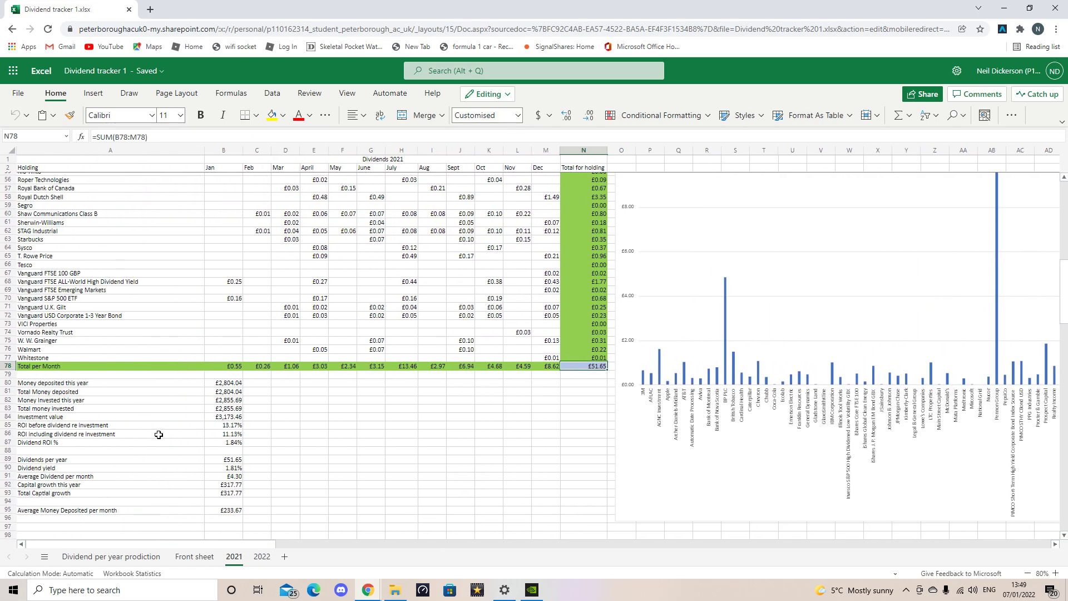
pyautogui.moveTo(95, 519)
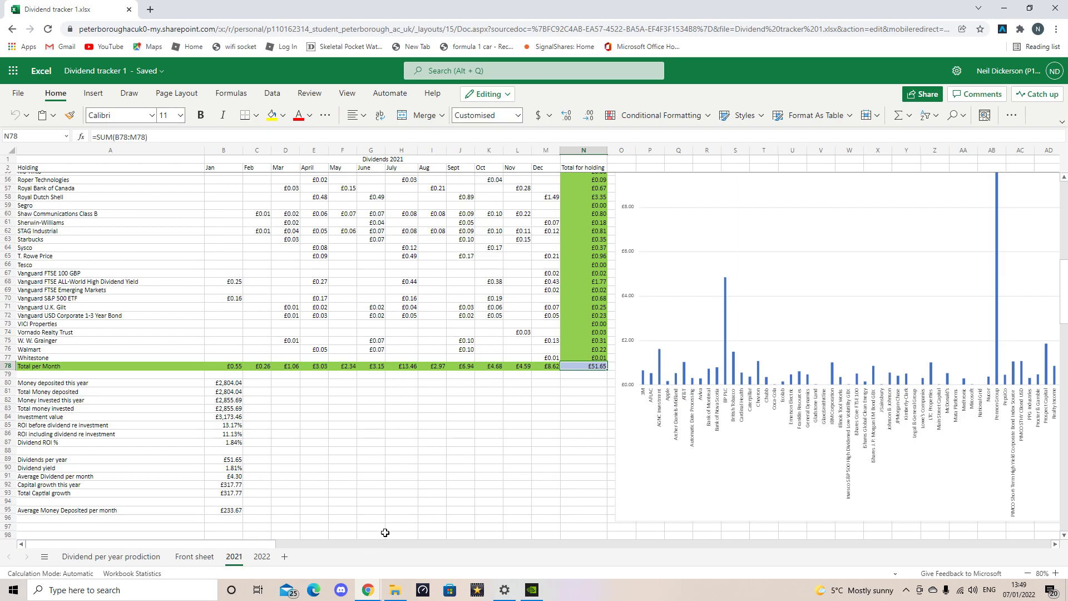
pyautogui.moveTo(385, 504)
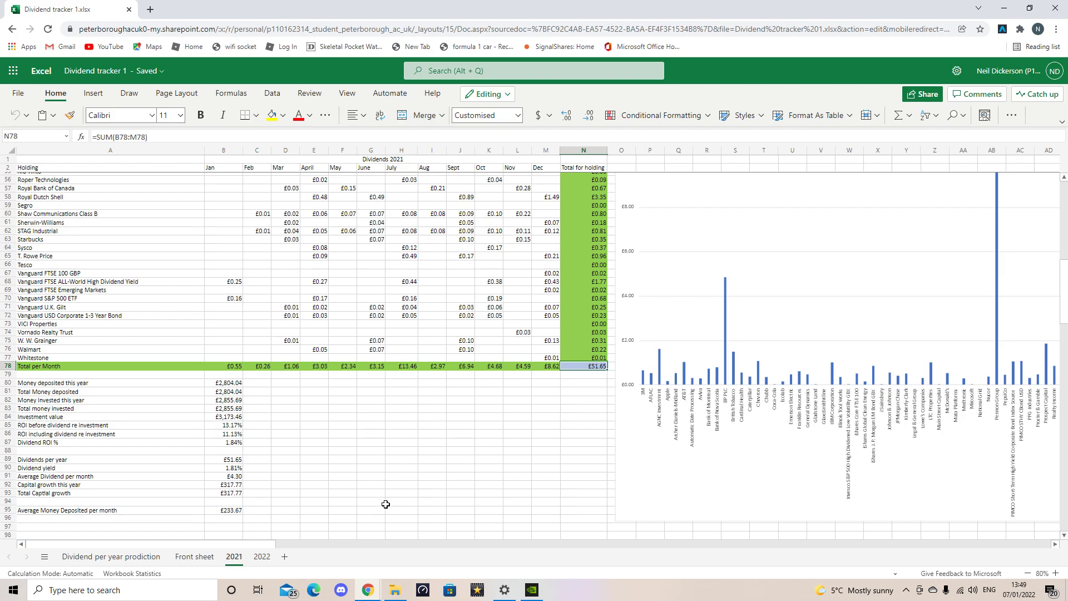
pyautogui.moveTo(376, 527)
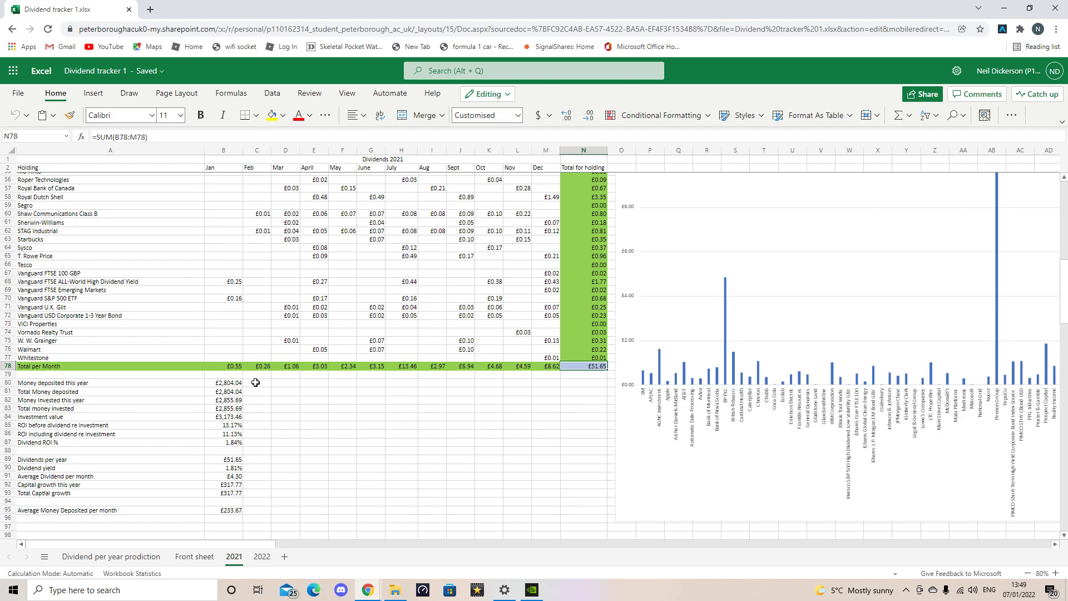
pyautogui.moveTo(198, 386)
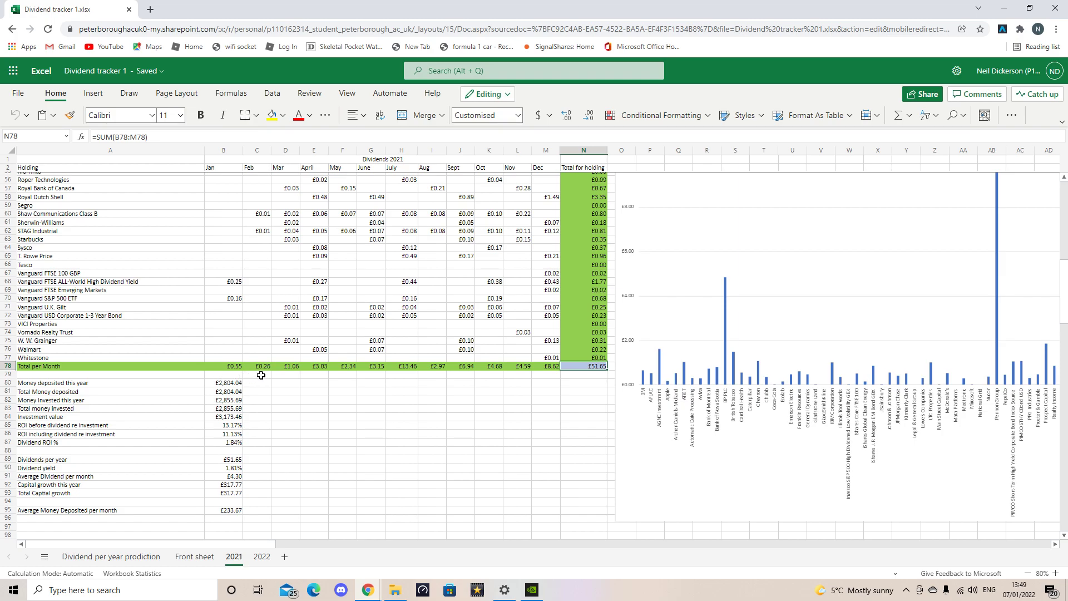
pyautogui.moveTo(247, 392)
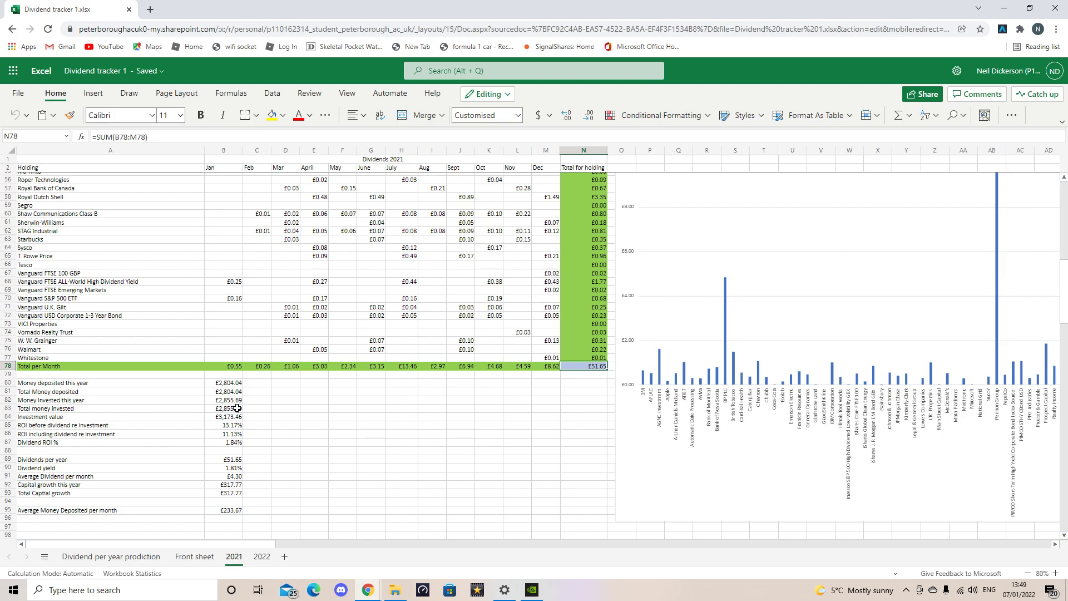
pyautogui.moveTo(240, 407)
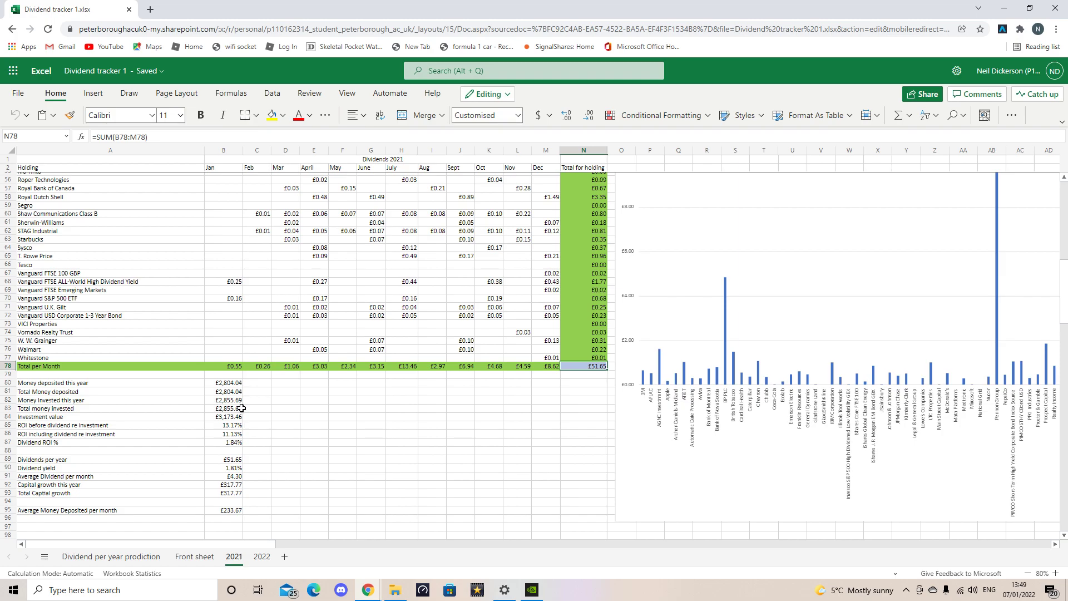
pyautogui.moveTo(238, 418)
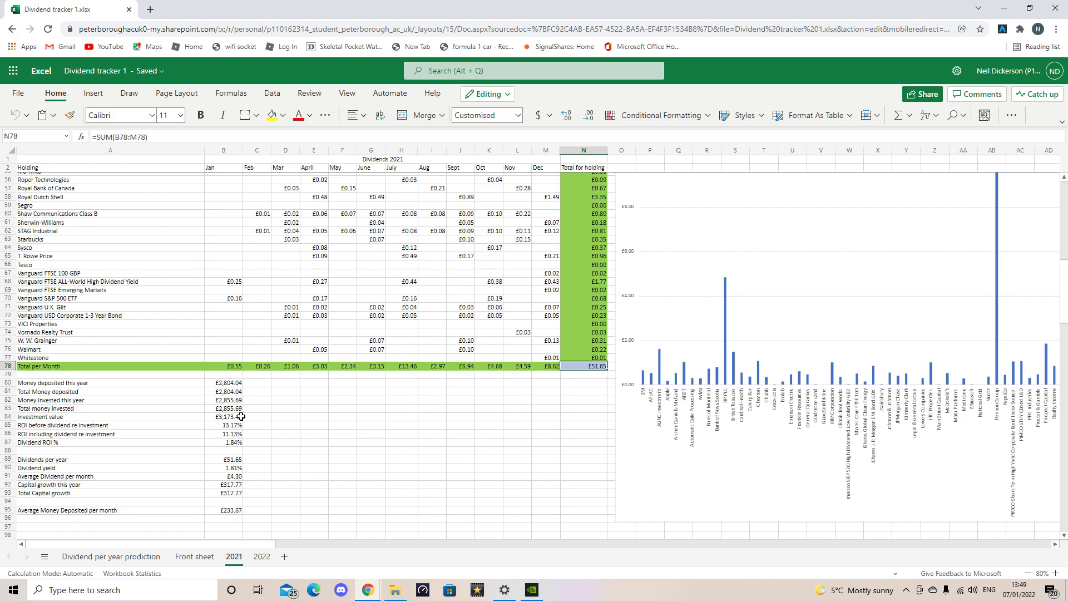
pyautogui.moveTo(291, 403)
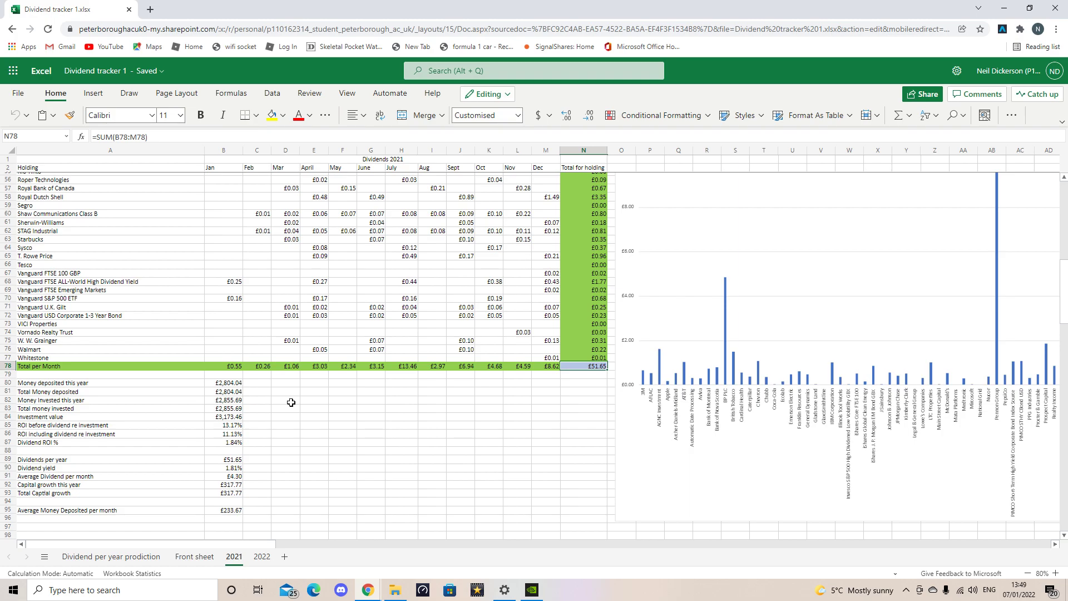
pyautogui.moveTo(265, 394)
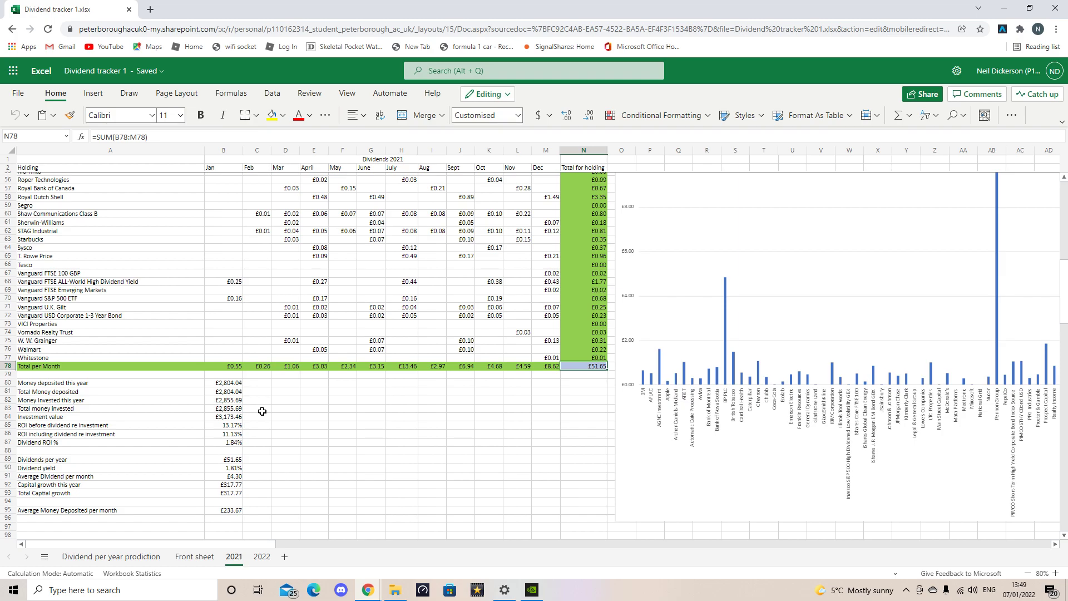
pyautogui.moveTo(262, 420)
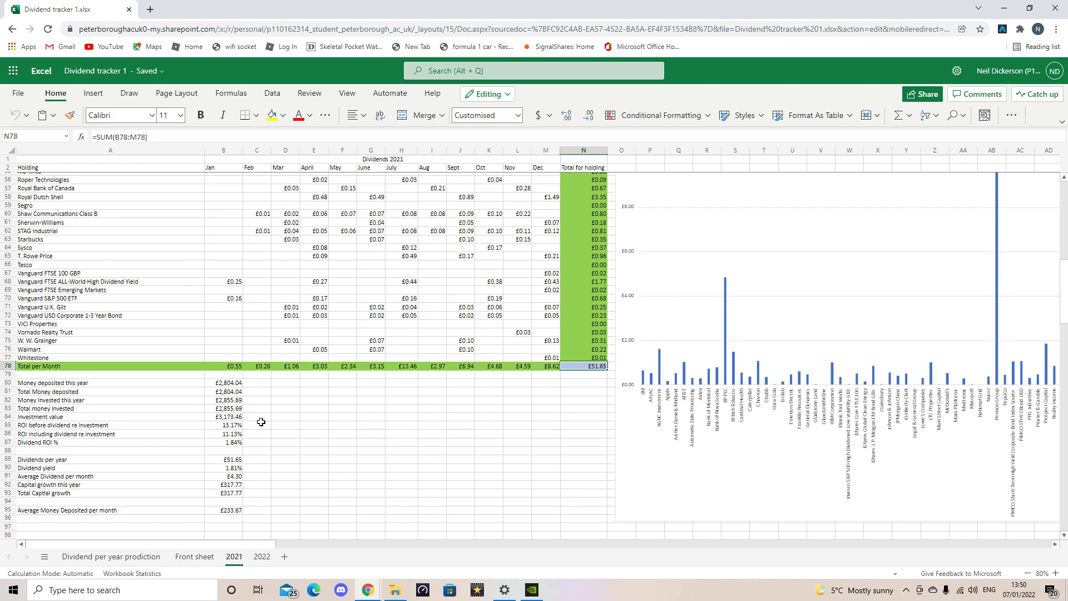
pyautogui.moveTo(239, 430)
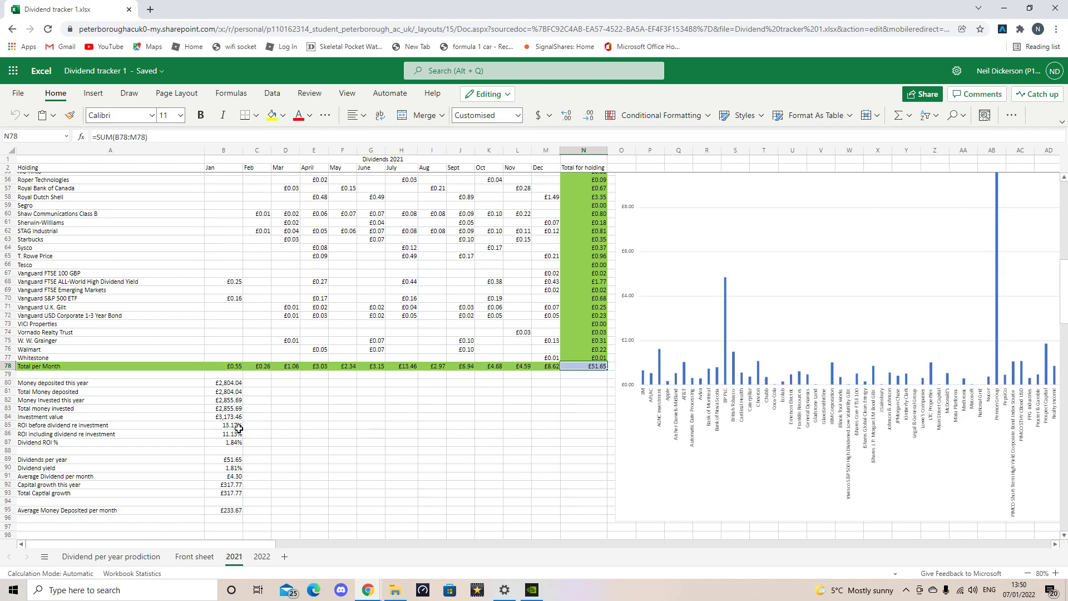
pyautogui.moveTo(263, 424)
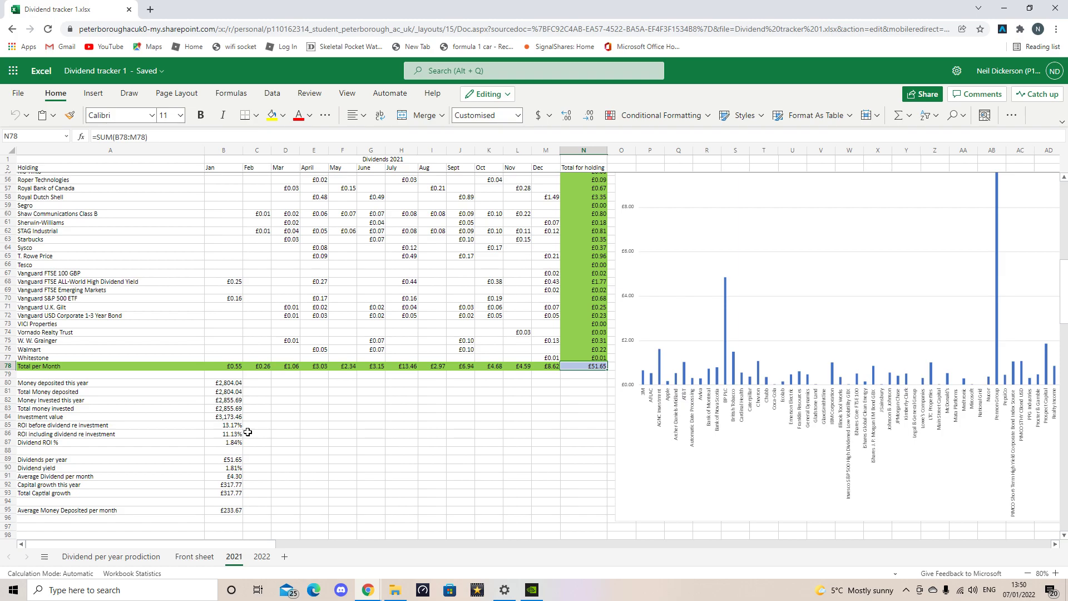
pyautogui.moveTo(256, 431)
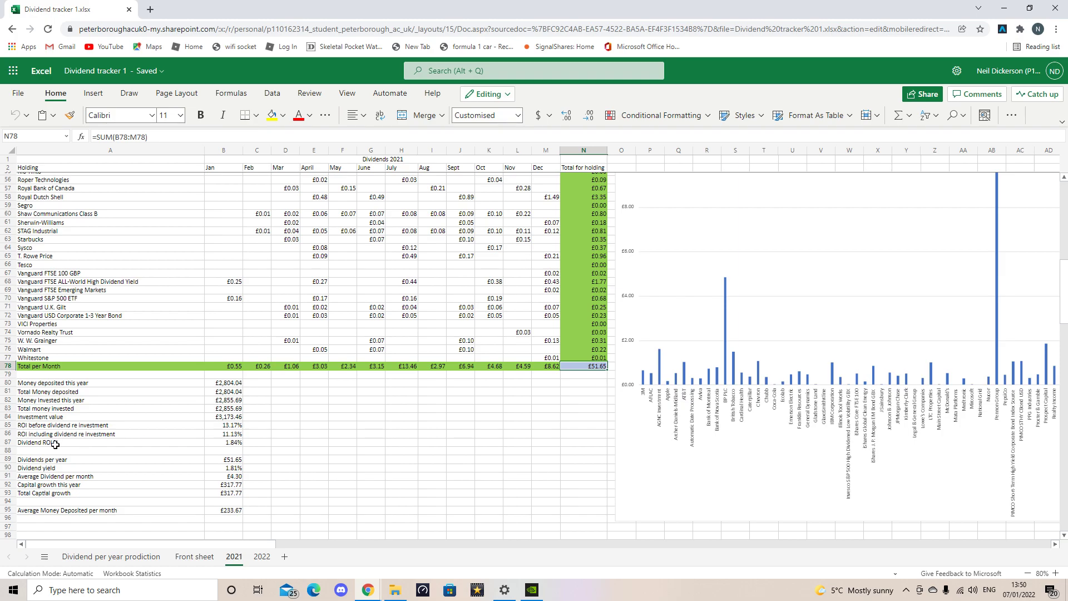
pyautogui.moveTo(112, 444)
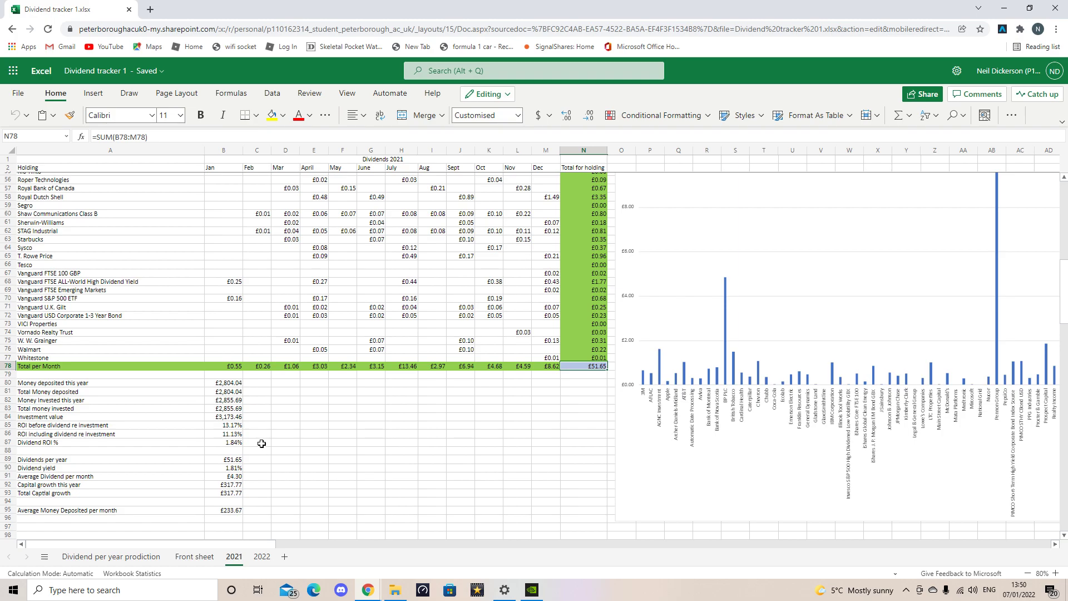
pyautogui.moveTo(60, 456)
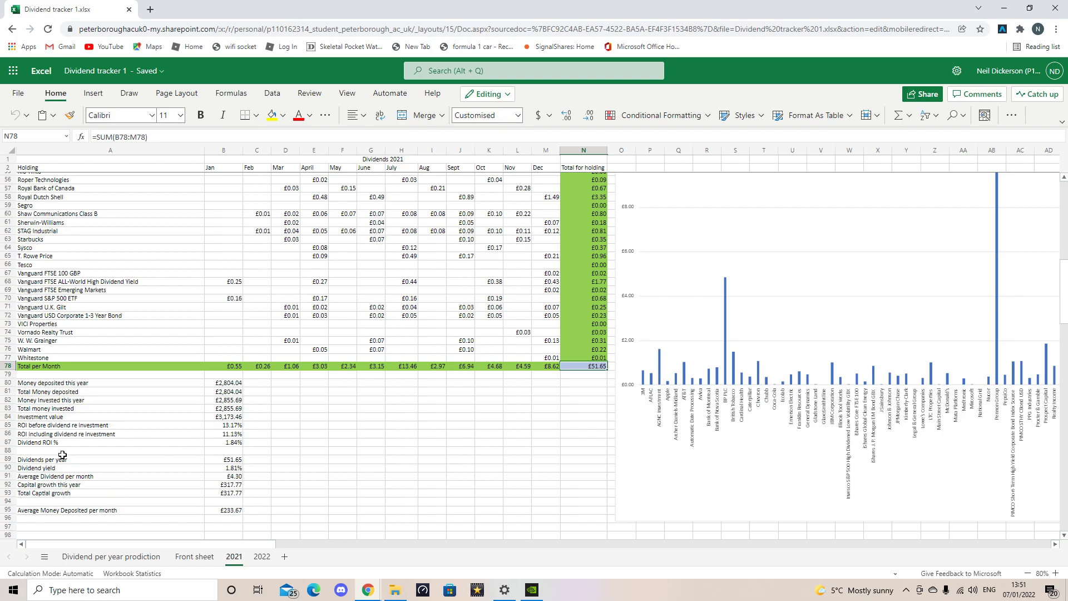
pyautogui.moveTo(602, 379)
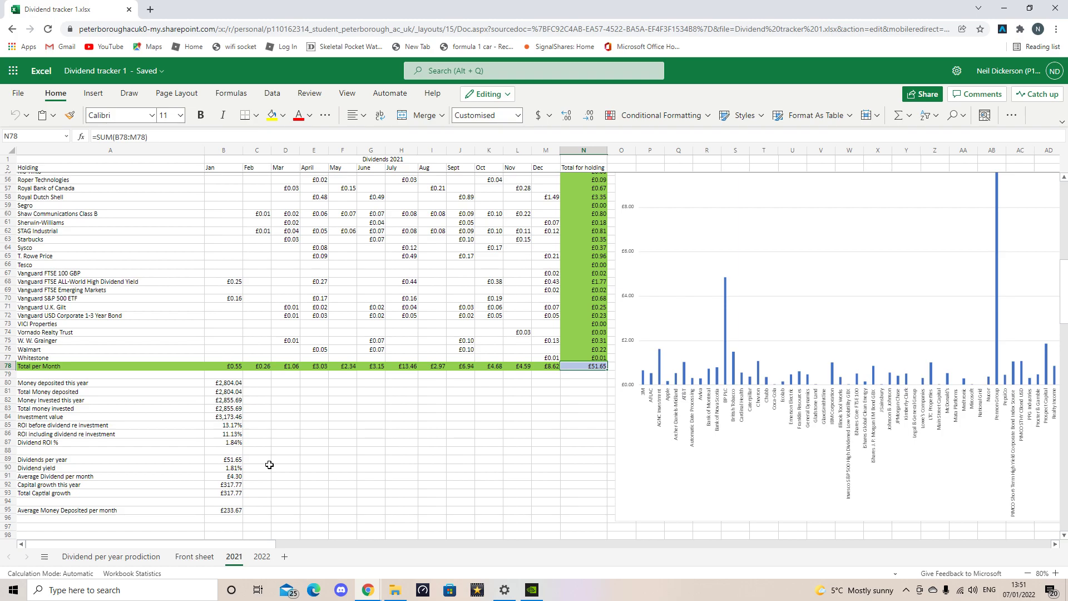
pyautogui.click(224, 467)
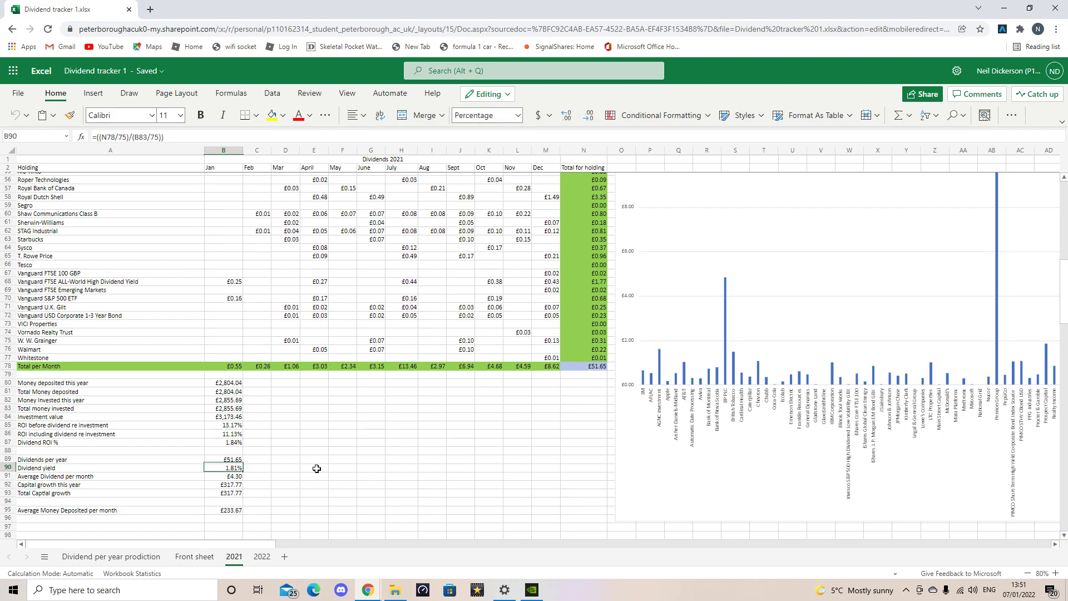
pyautogui.moveTo(266, 465)
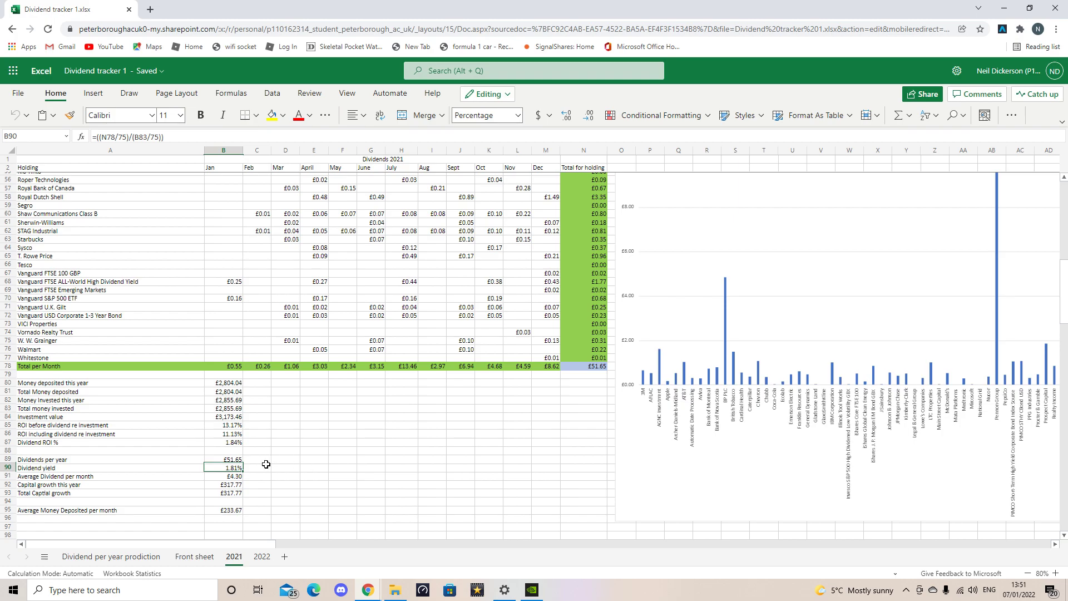
pyautogui.click(256, 468)
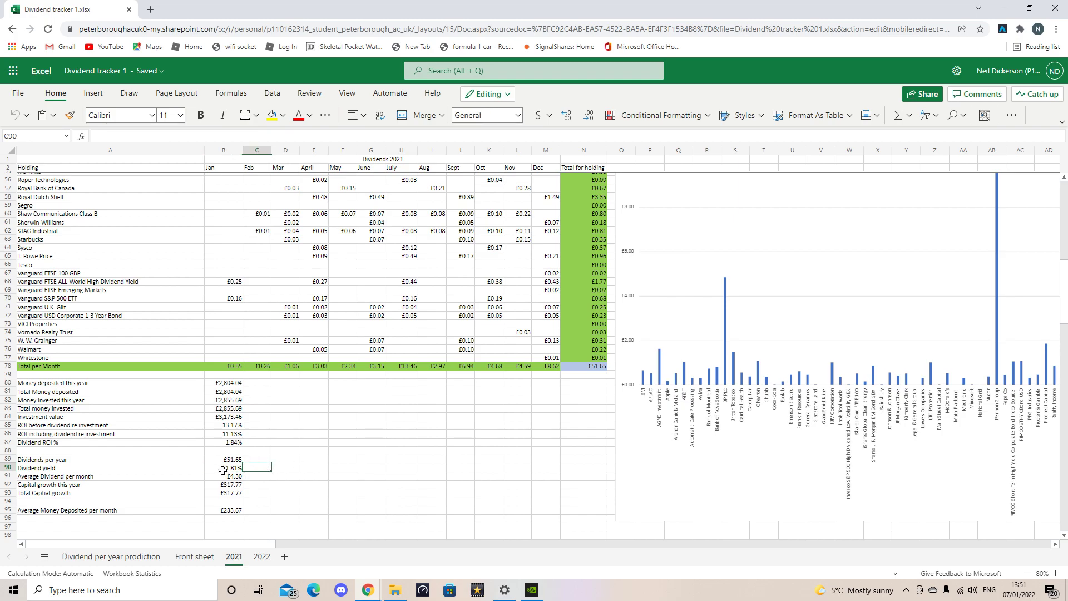
pyautogui.click(222, 468)
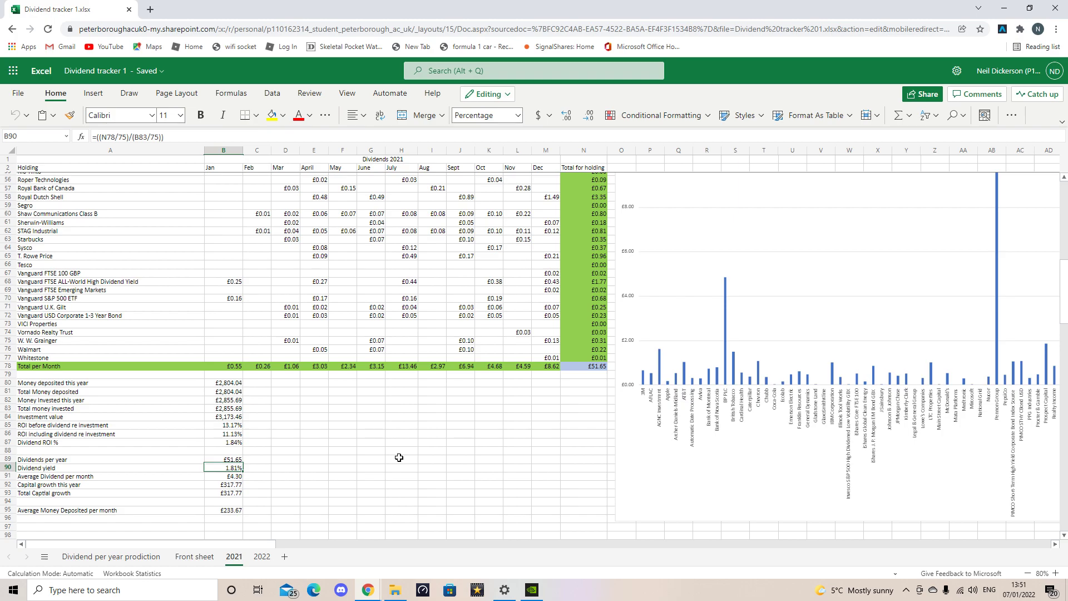
pyautogui.moveTo(325, 459)
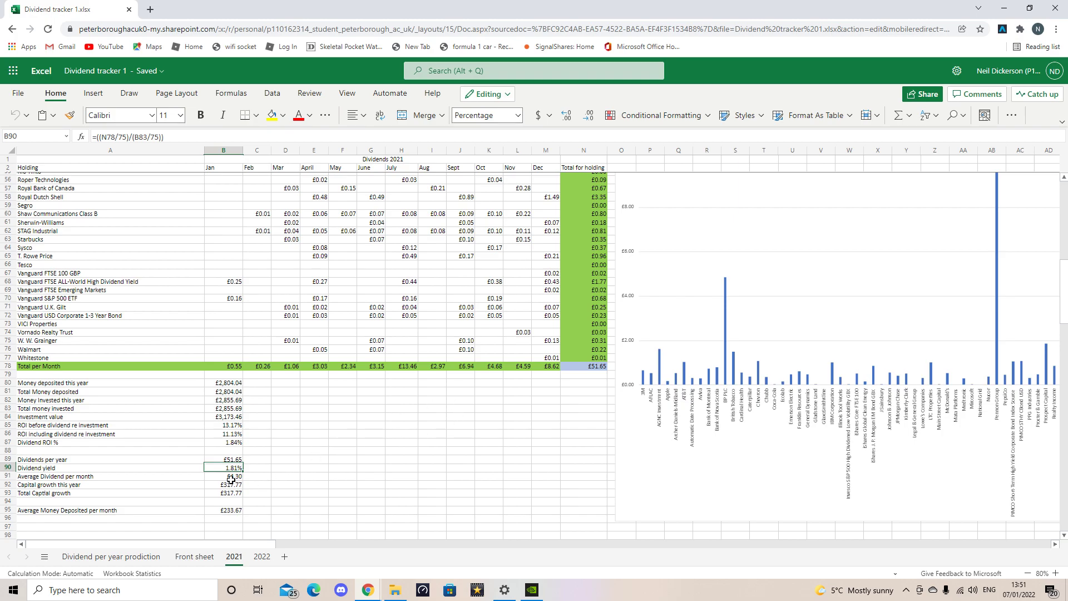
pyautogui.click(223, 485)
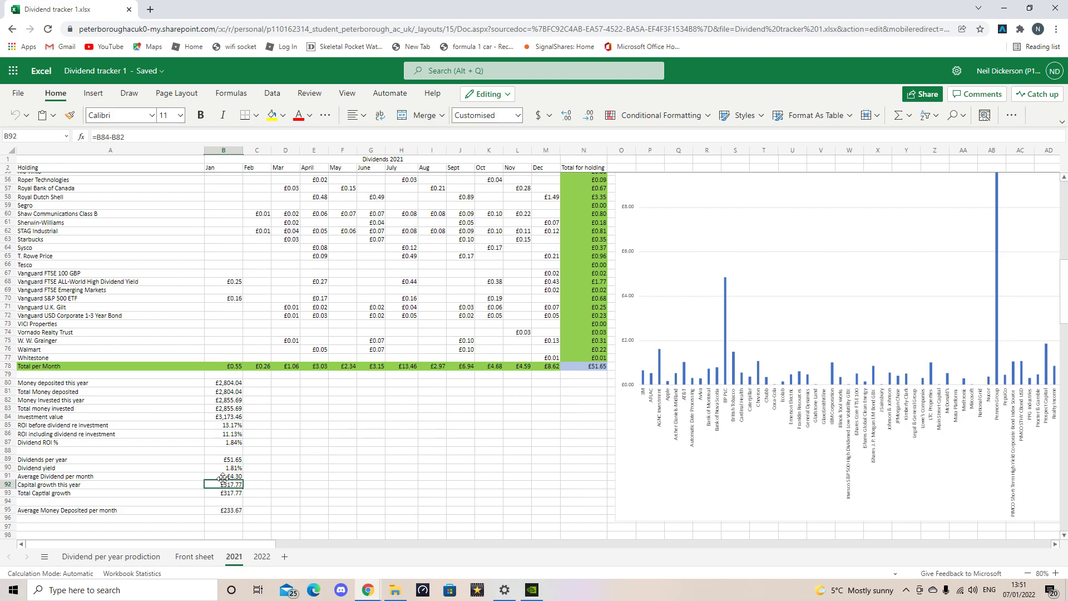
pyautogui.click(223, 476)
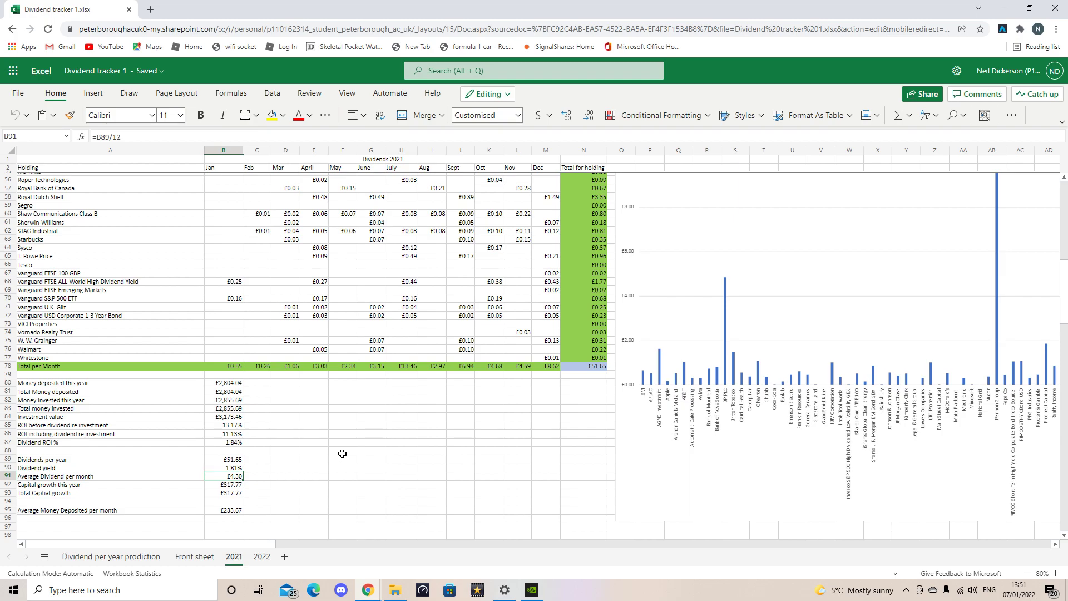
pyautogui.moveTo(258, 497)
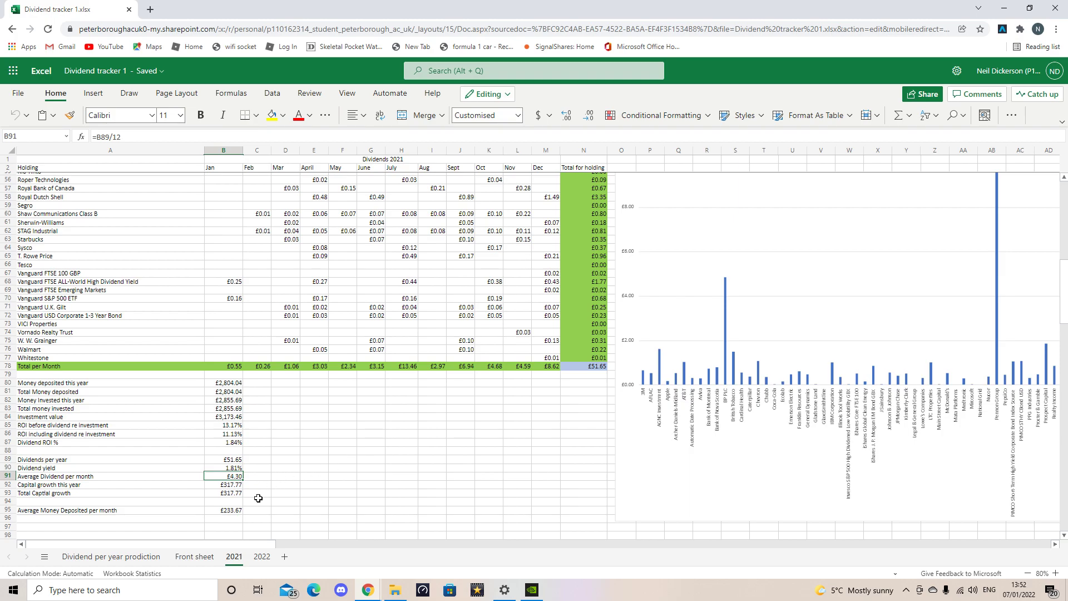
pyautogui.click(224, 484)
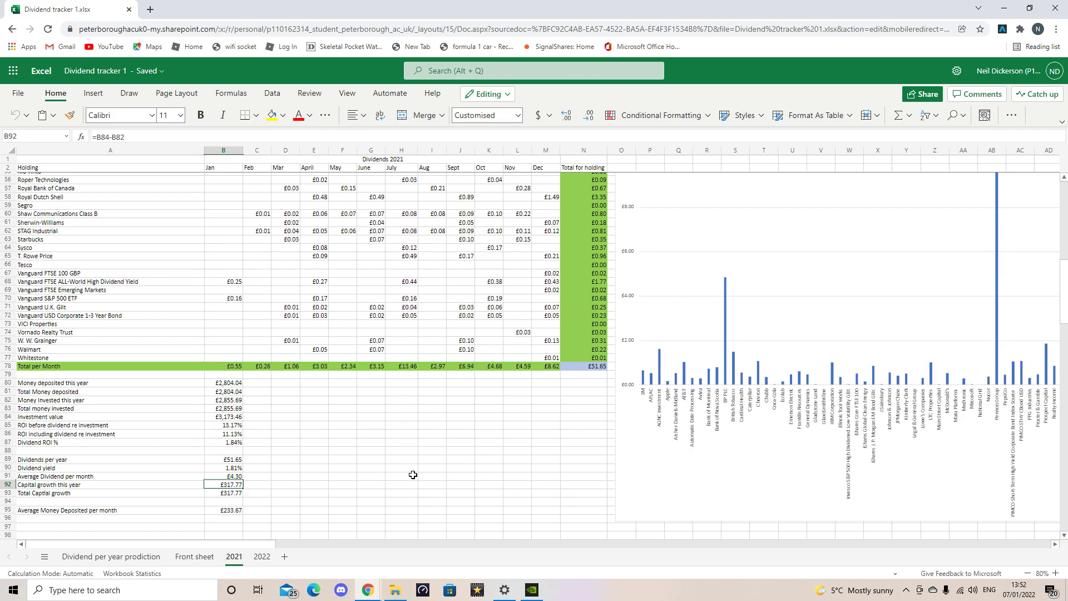
pyautogui.moveTo(248, 394)
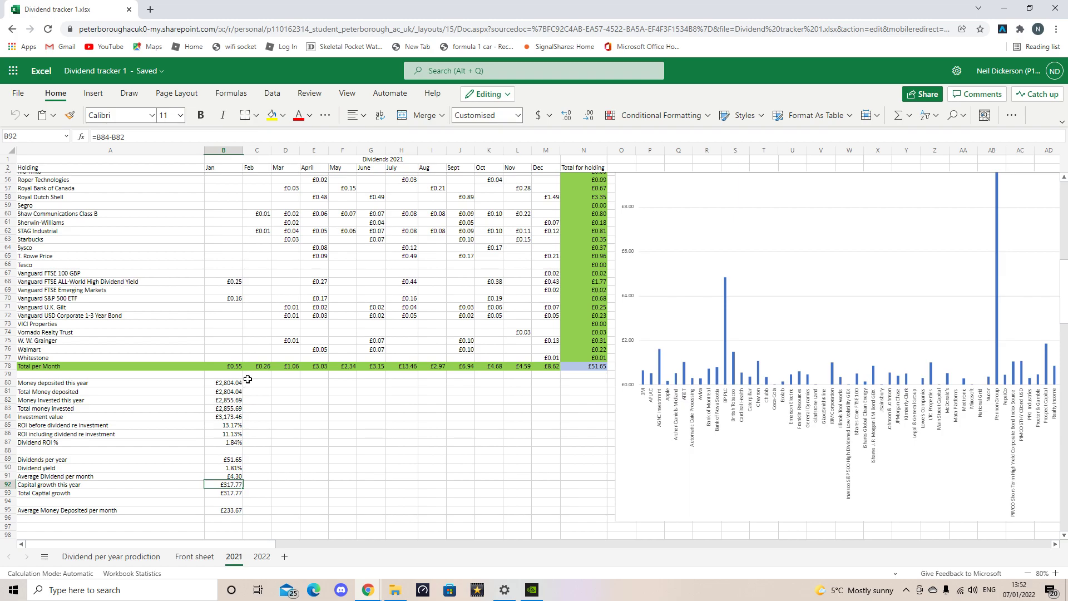
pyautogui.moveTo(254, 384)
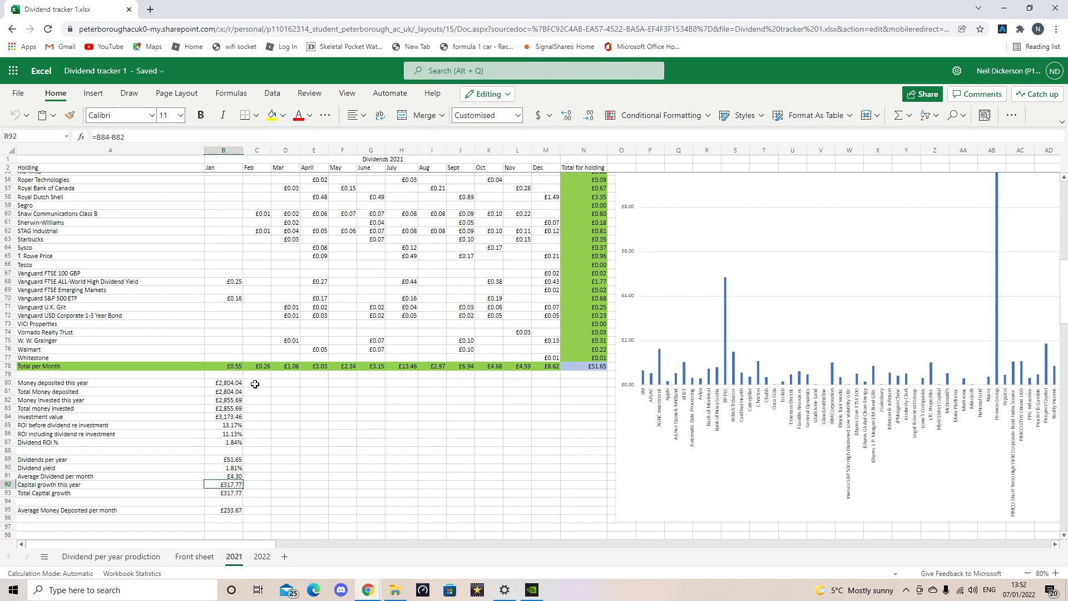
pyautogui.moveTo(251, 392)
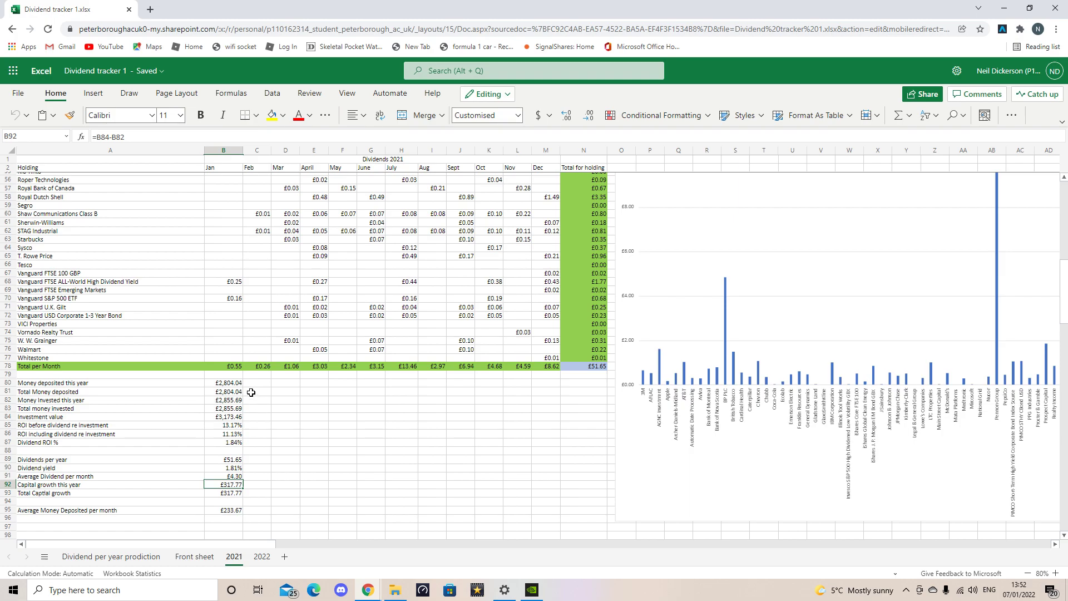
pyautogui.moveTo(268, 478)
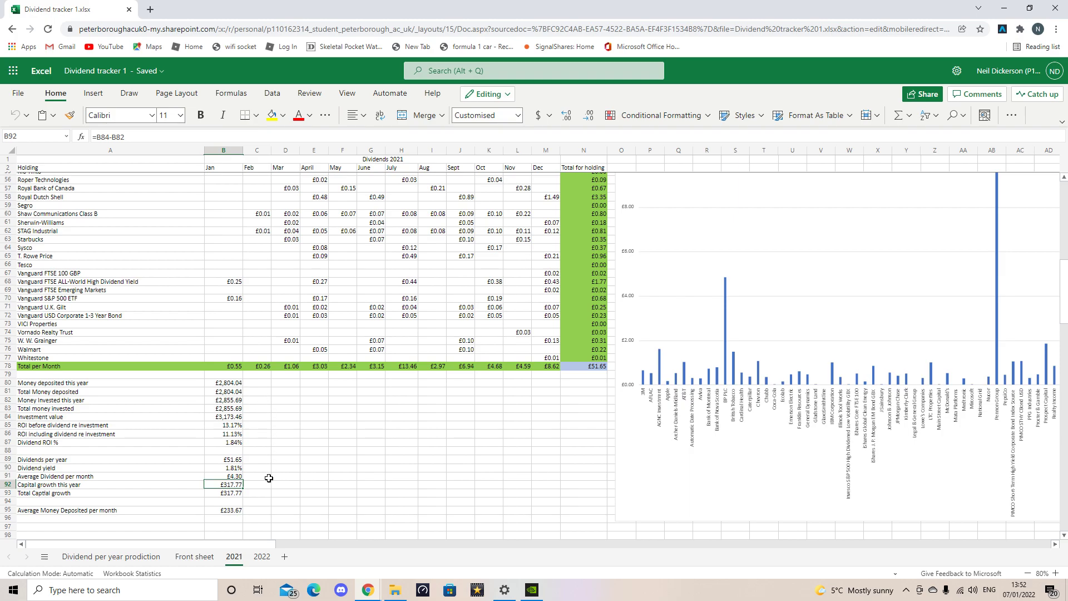
pyautogui.moveTo(255, 483)
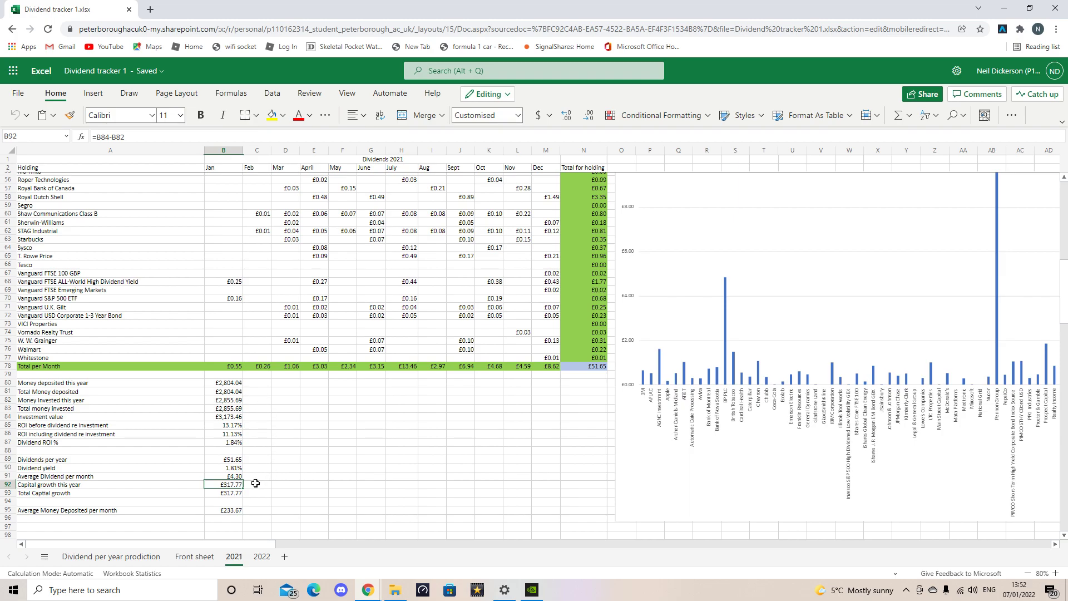
pyautogui.moveTo(276, 490)
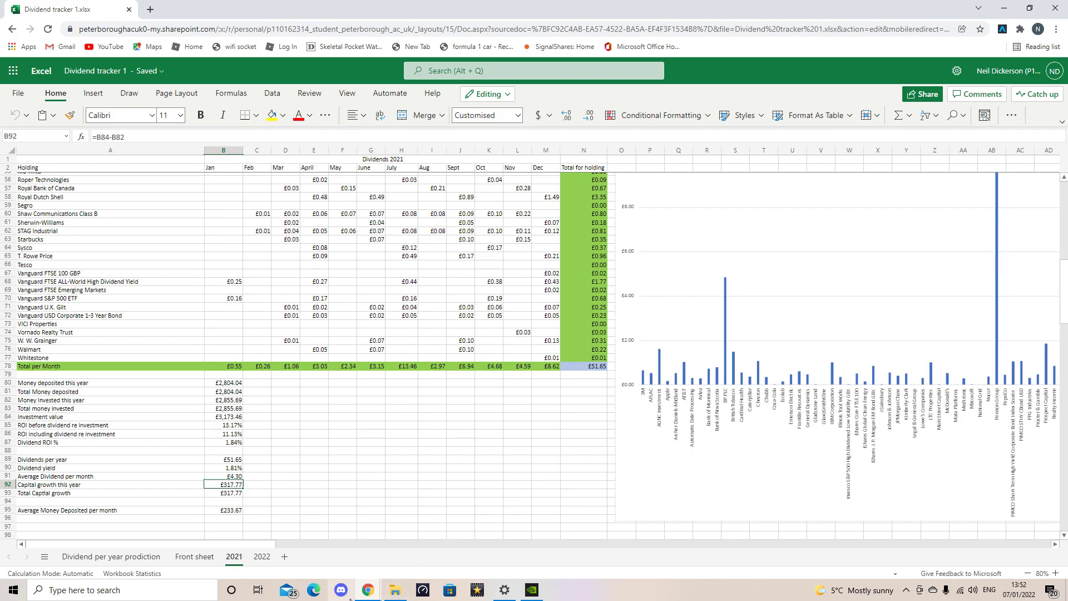
pyautogui.moveTo(367, 590)
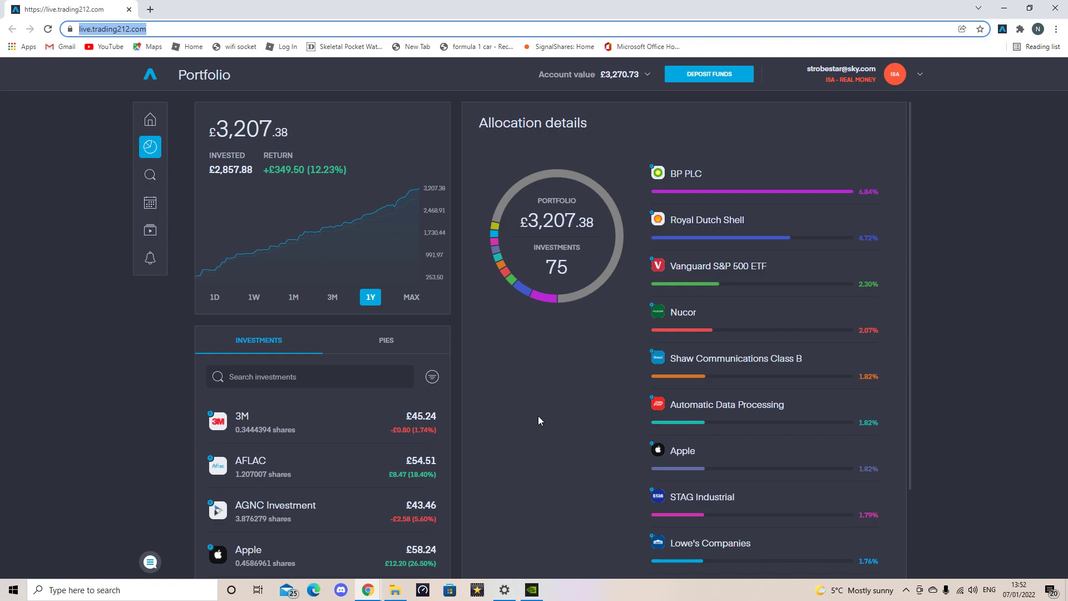
pyautogui.moveTo(504, 158)
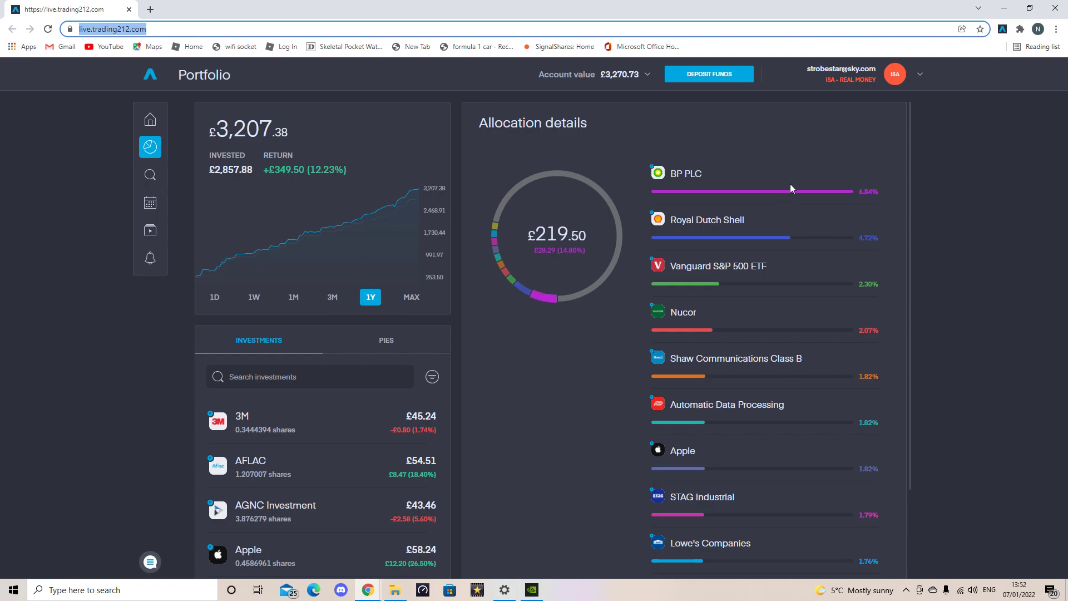
pyautogui.moveTo(788, 195)
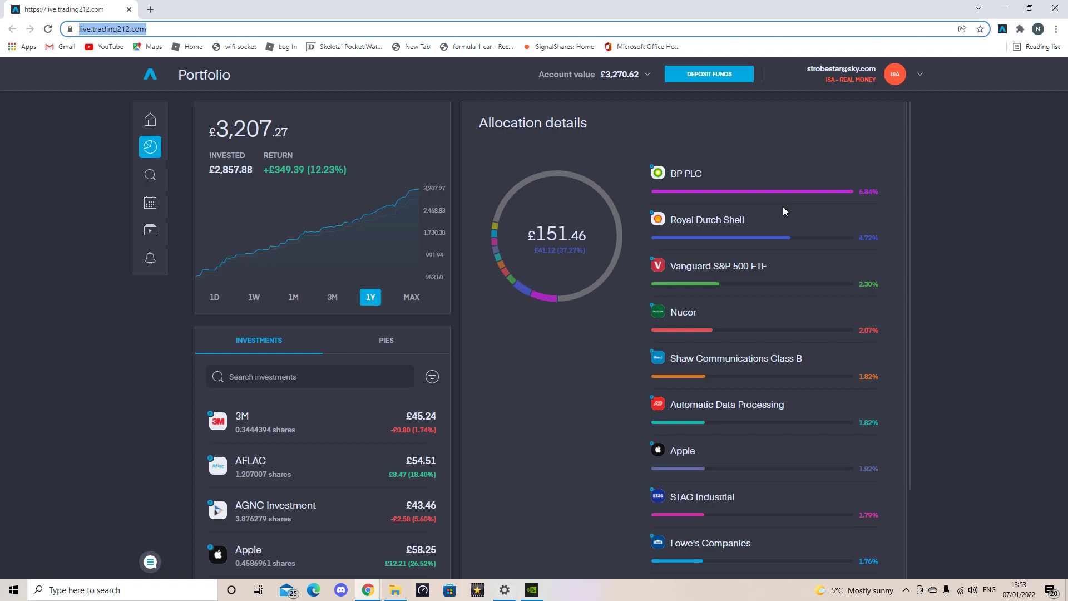
pyautogui.moveTo(739, 215)
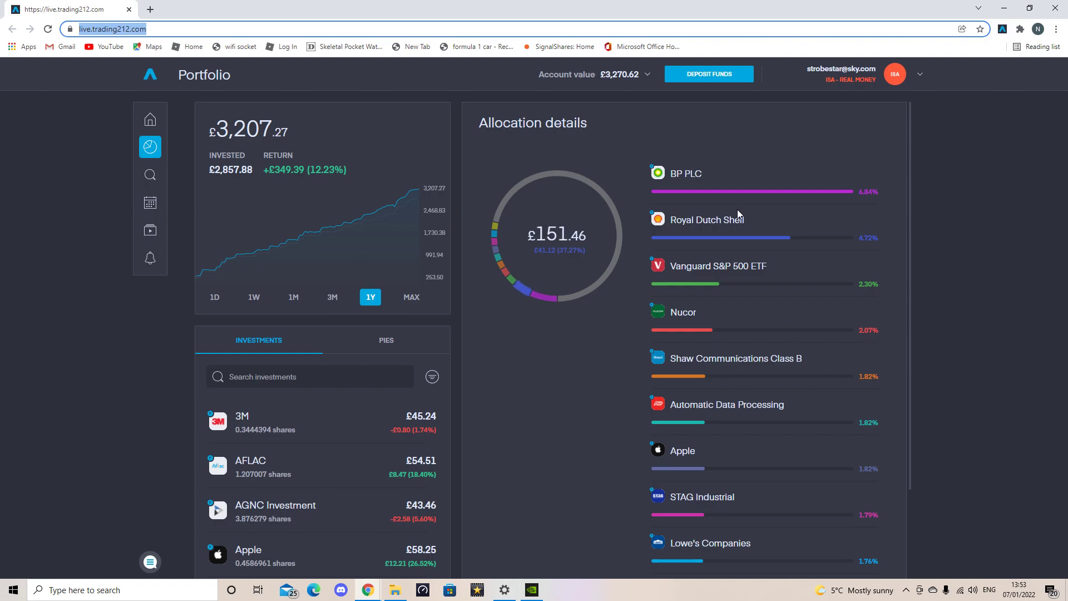
pyautogui.moveTo(734, 209)
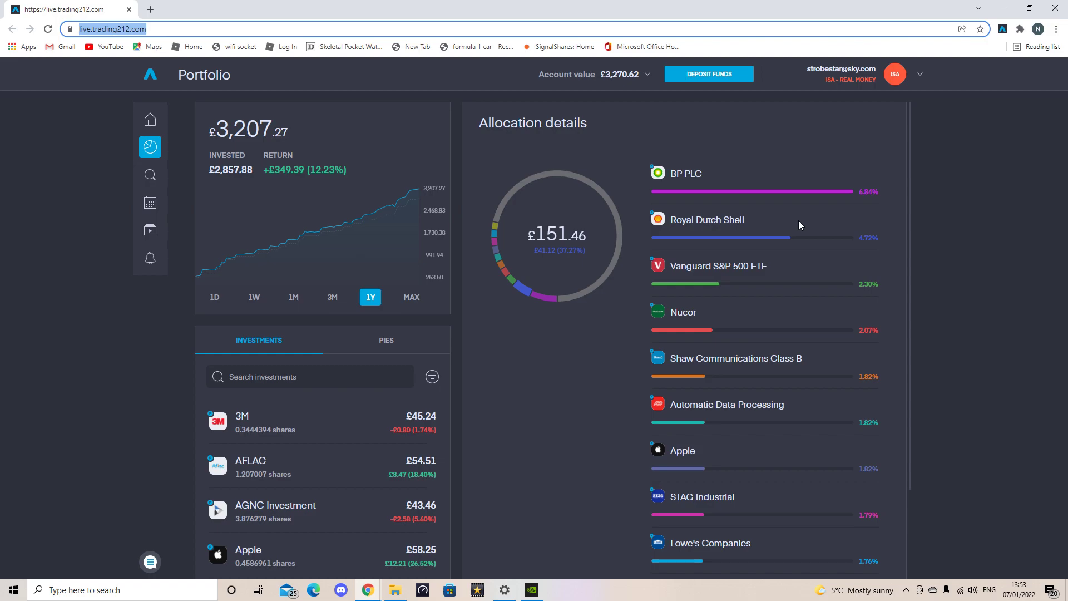
pyautogui.moveTo(814, 226)
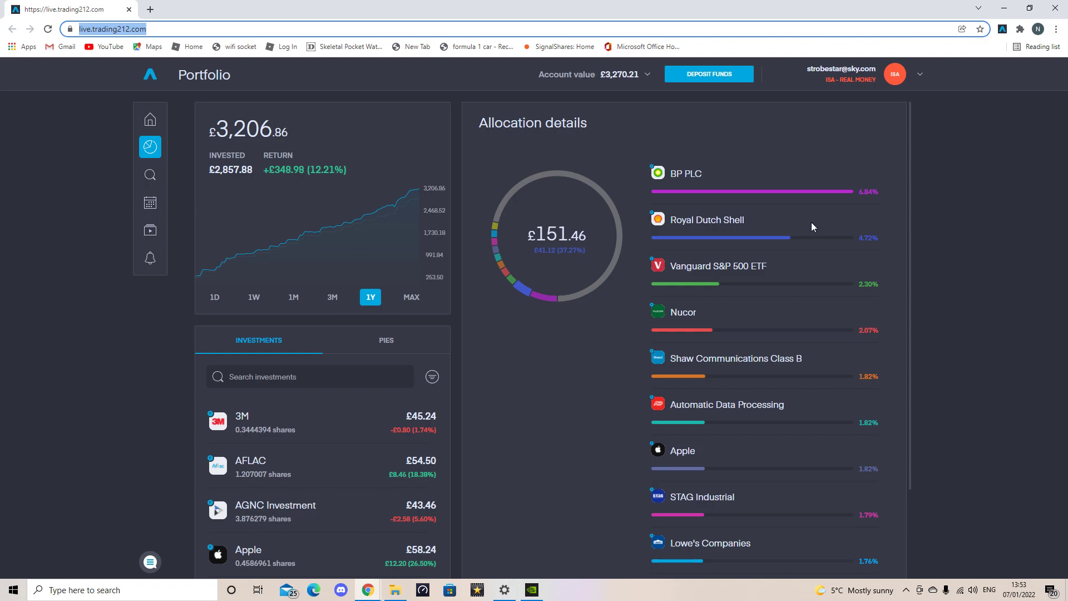
pyautogui.moveTo(513, 537)
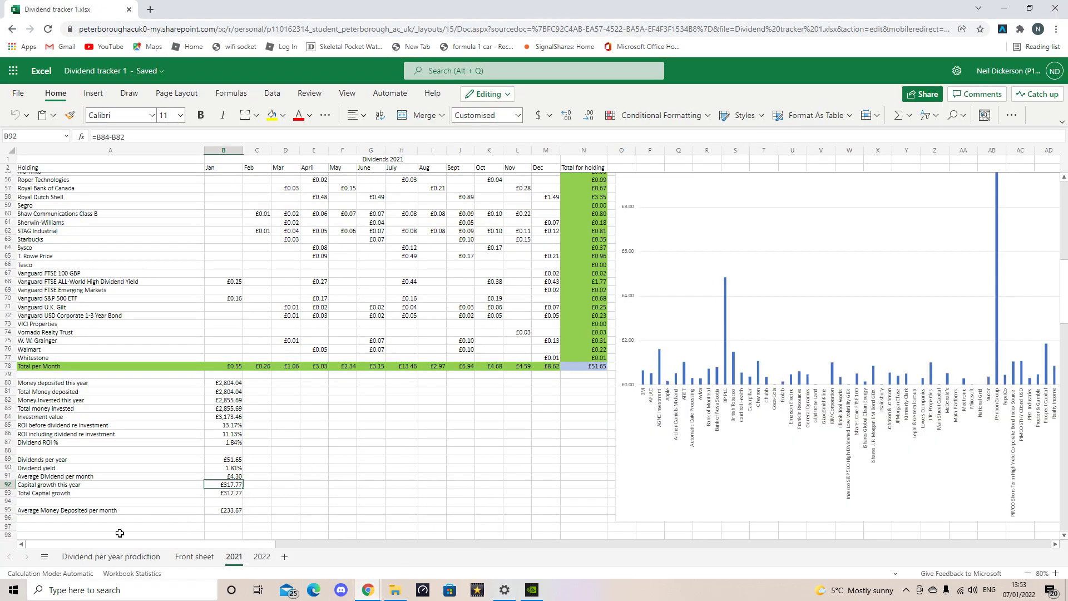
pyautogui.click(112, 557)
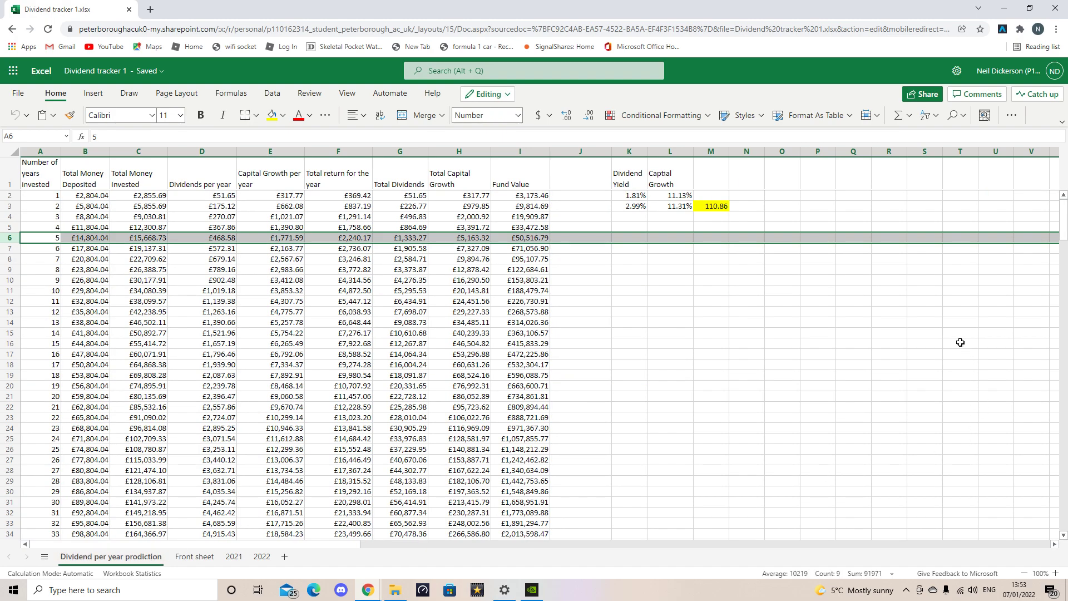
pyautogui.moveTo(761, 303)
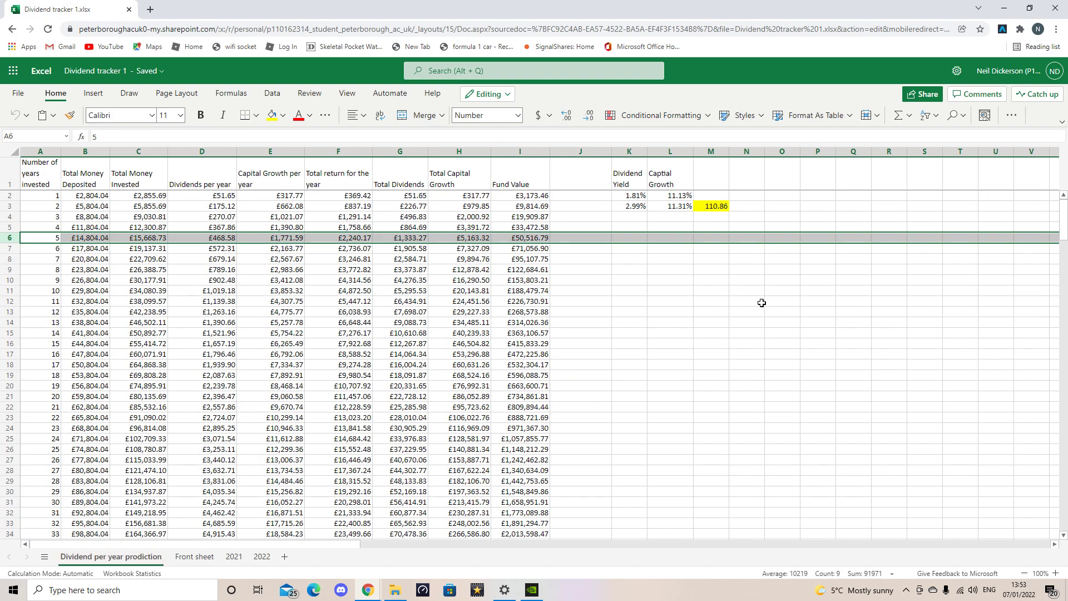
pyautogui.moveTo(498, 258)
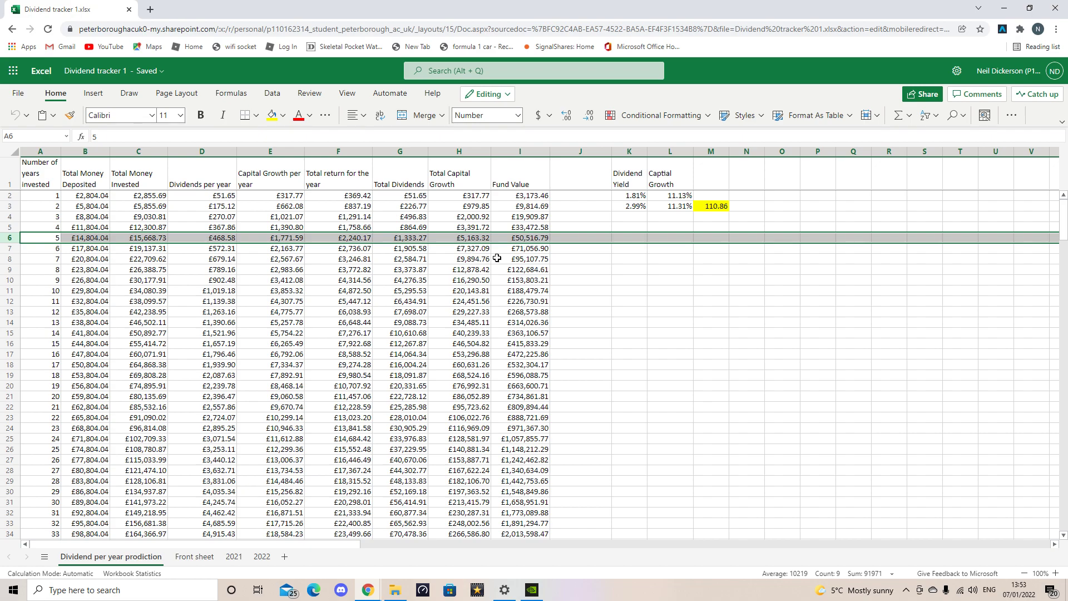
pyautogui.moveTo(414, 273)
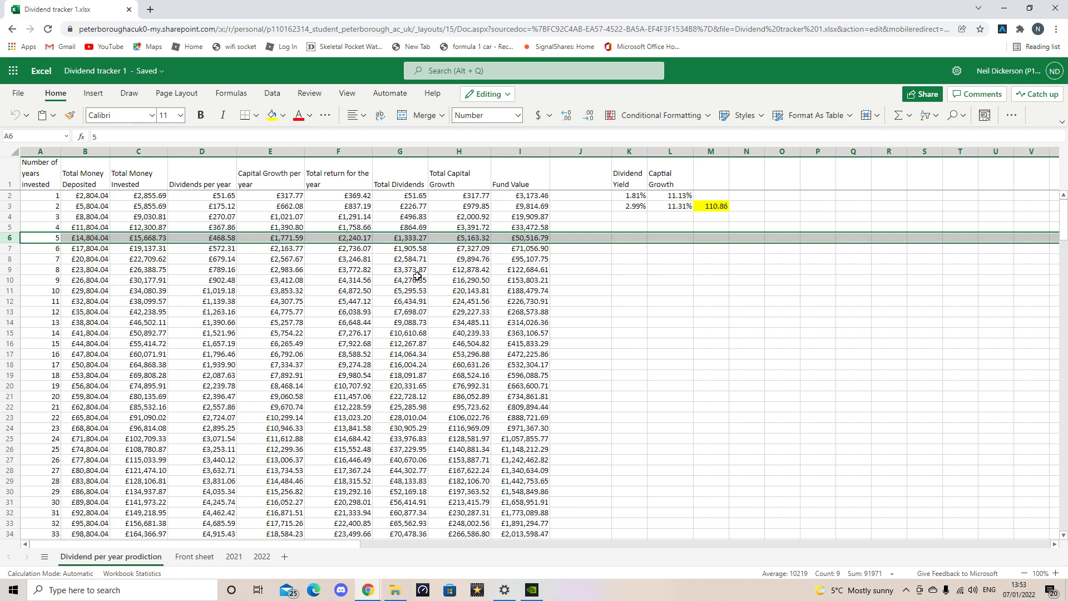
pyautogui.moveTo(404, 280)
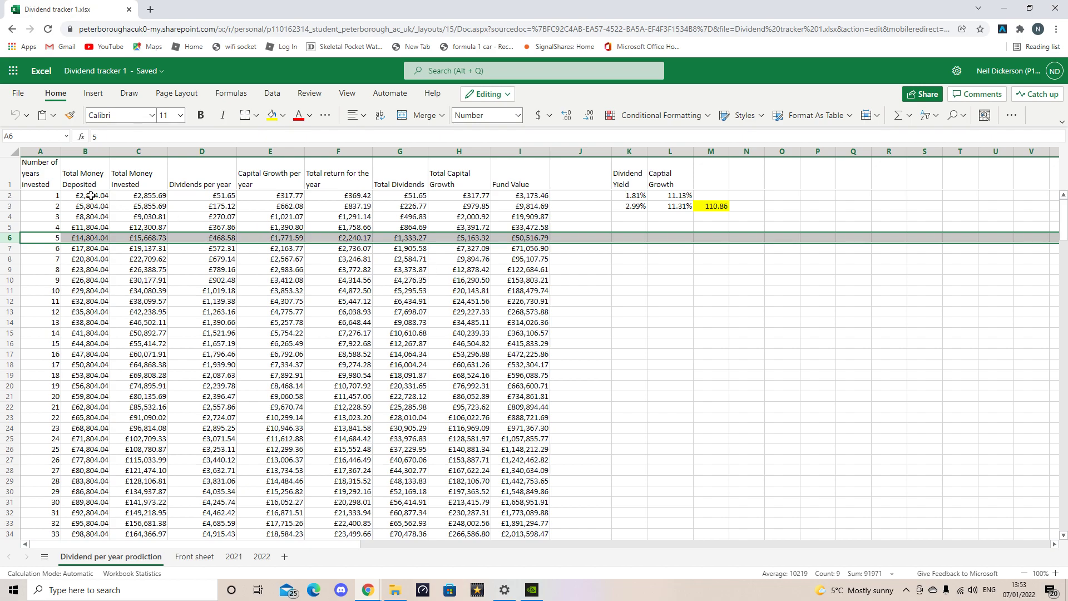
pyautogui.moveTo(98, 195)
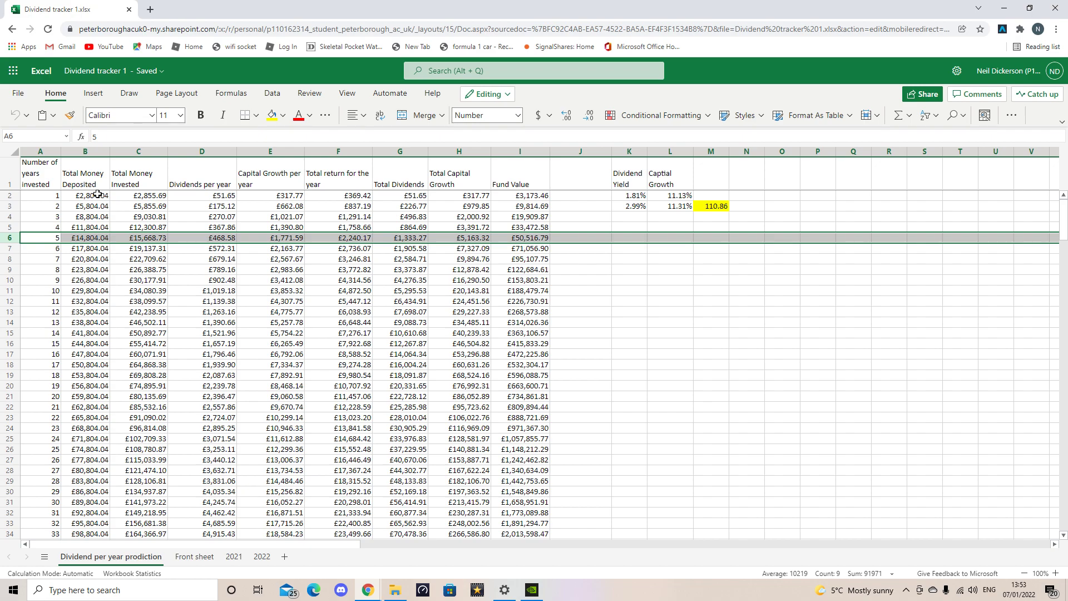
pyautogui.moveTo(65, 230)
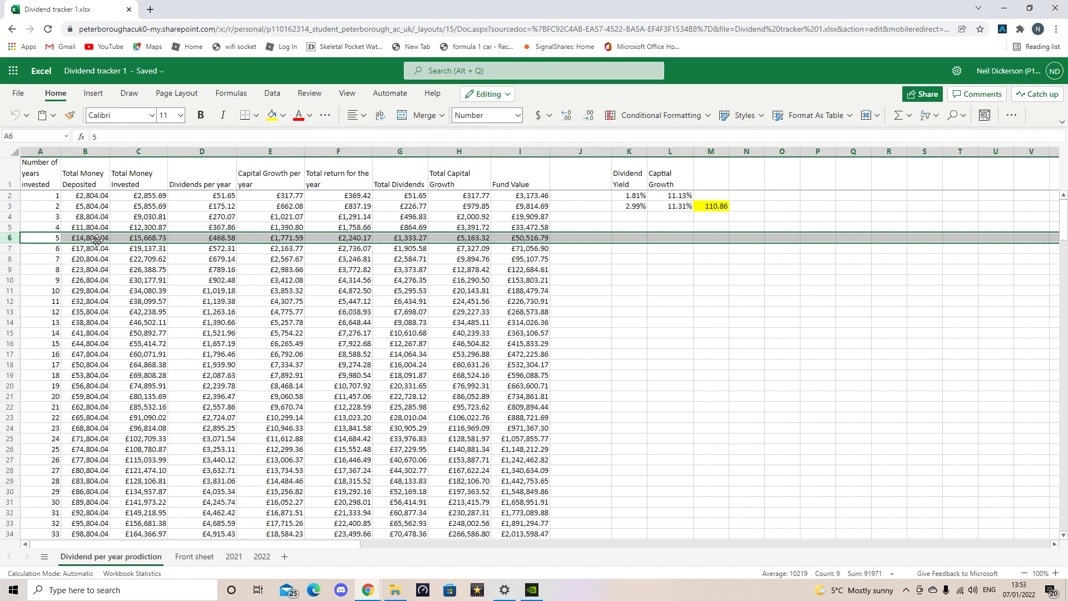
pyautogui.moveTo(33, 237)
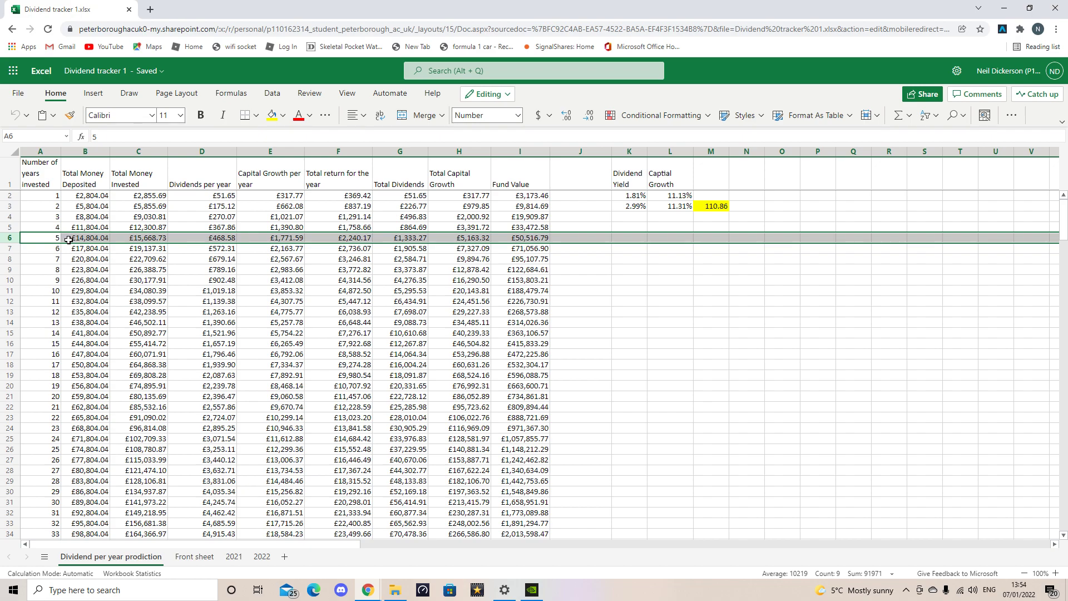
pyautogui.moveTo(76, 242)
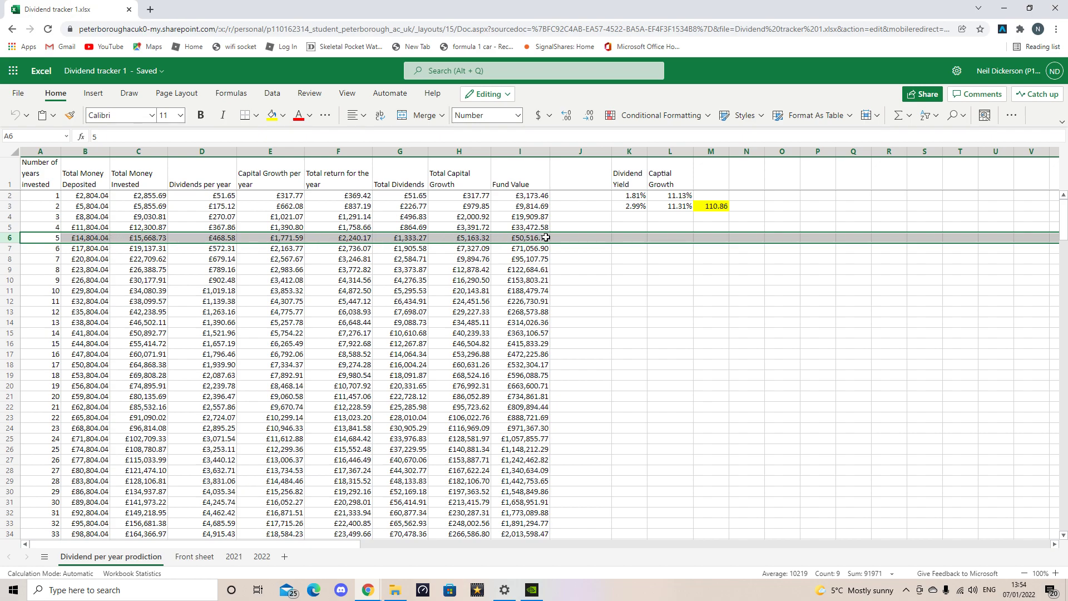
pyautogui.moveTo(562, 237)
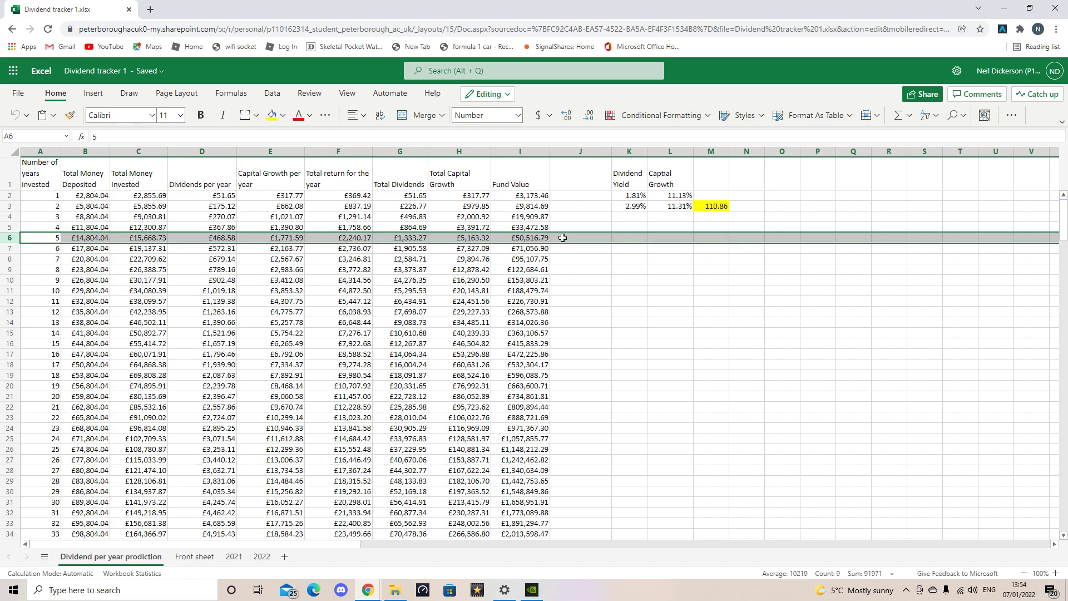
pyautogui.moveTo(34, 185)
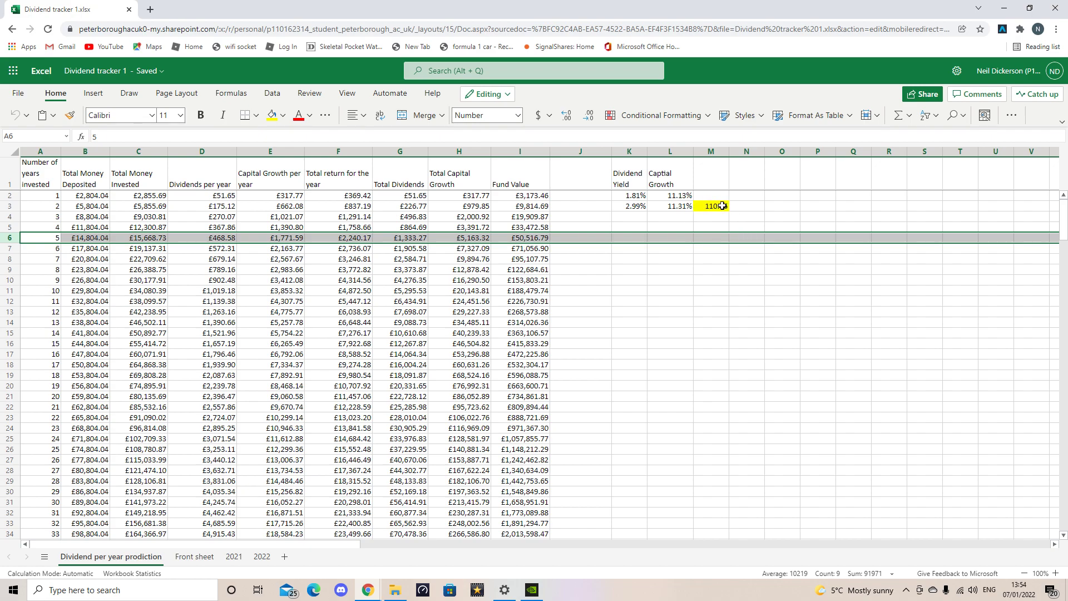
pyautogui.click(710, 206)
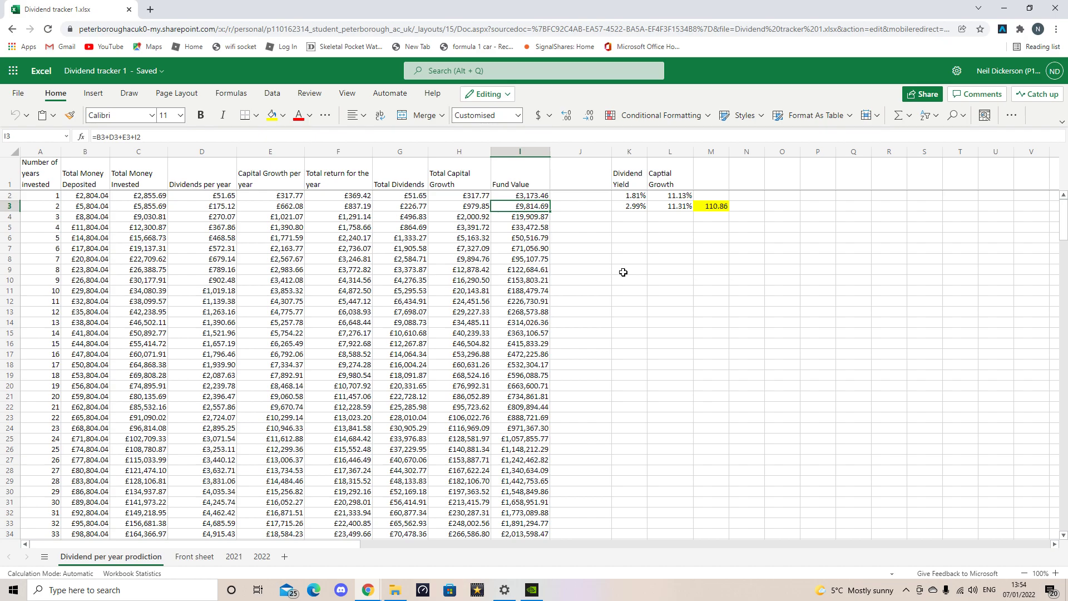
pyautogui.moveTo(701, 268)
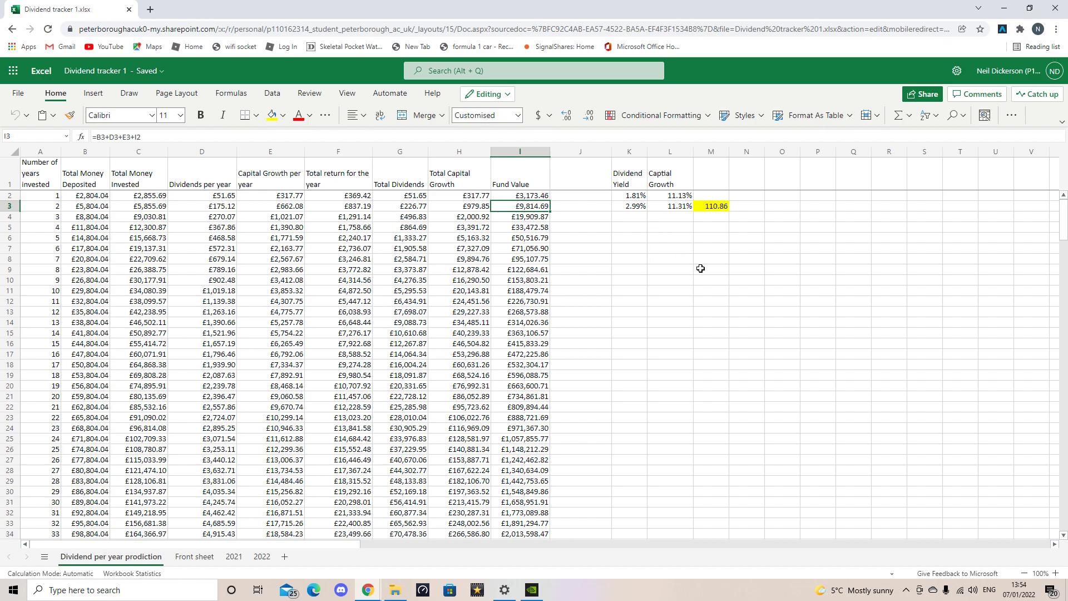
pyautogui.moveTo(752, 200)
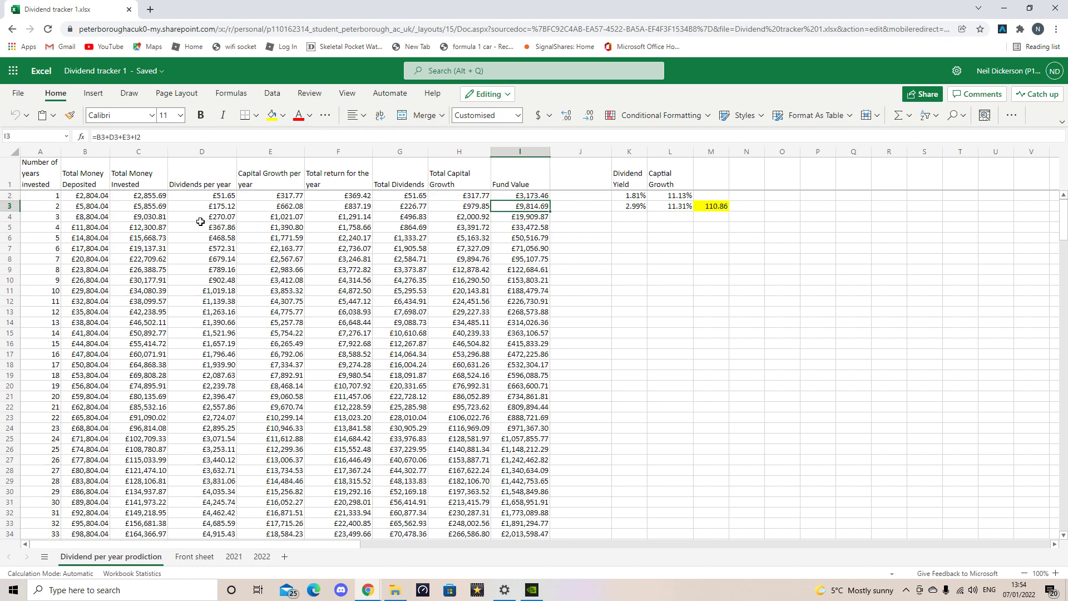
pyautogui.click(202, 206)
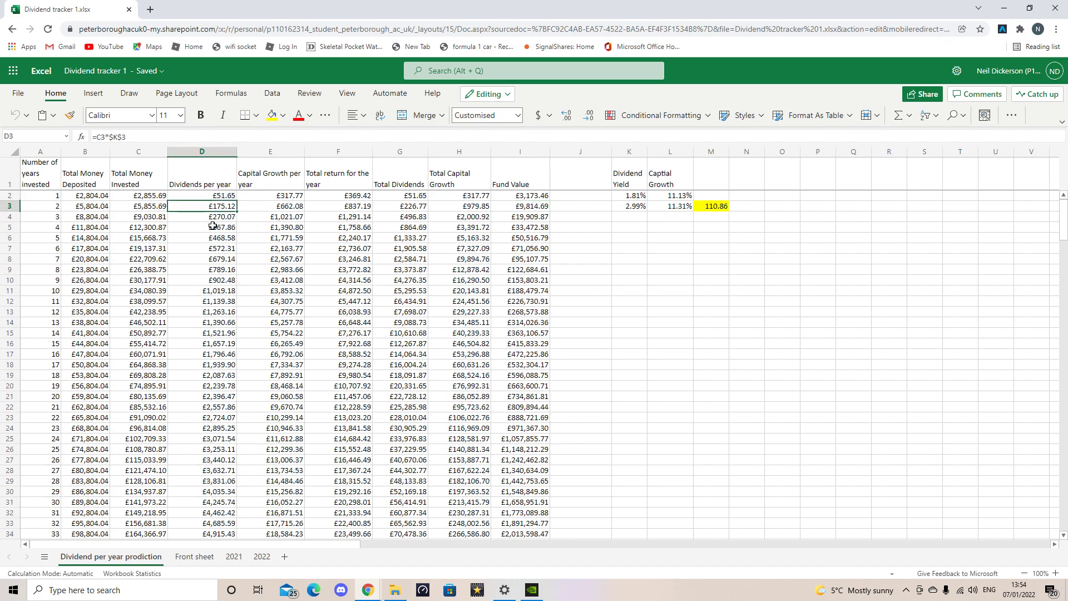
pyautogui.moveTo(539, 203)
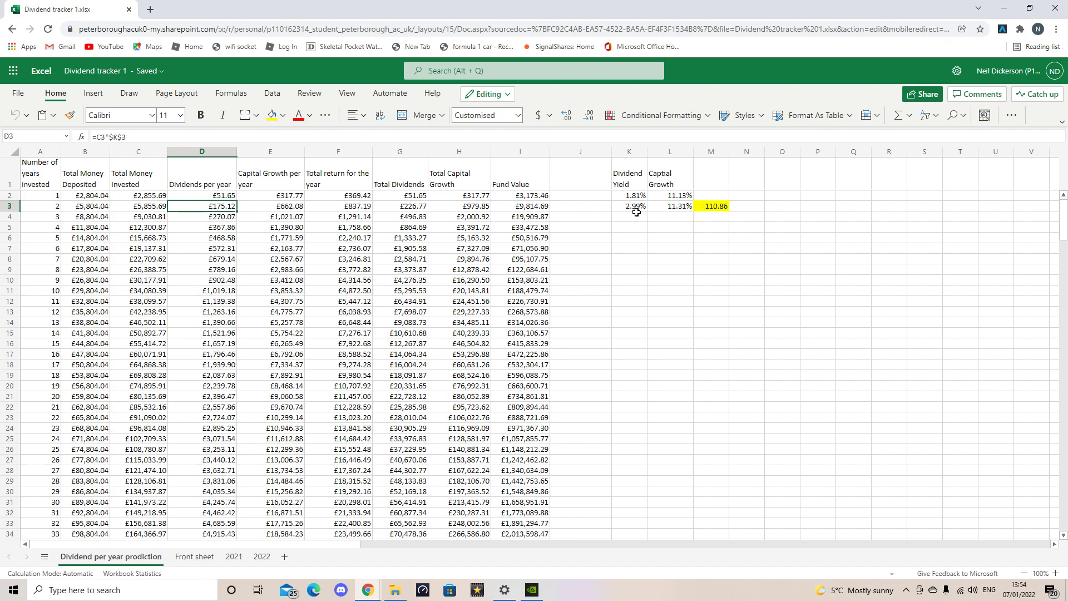
pyautogui.moveTo(640, 230)
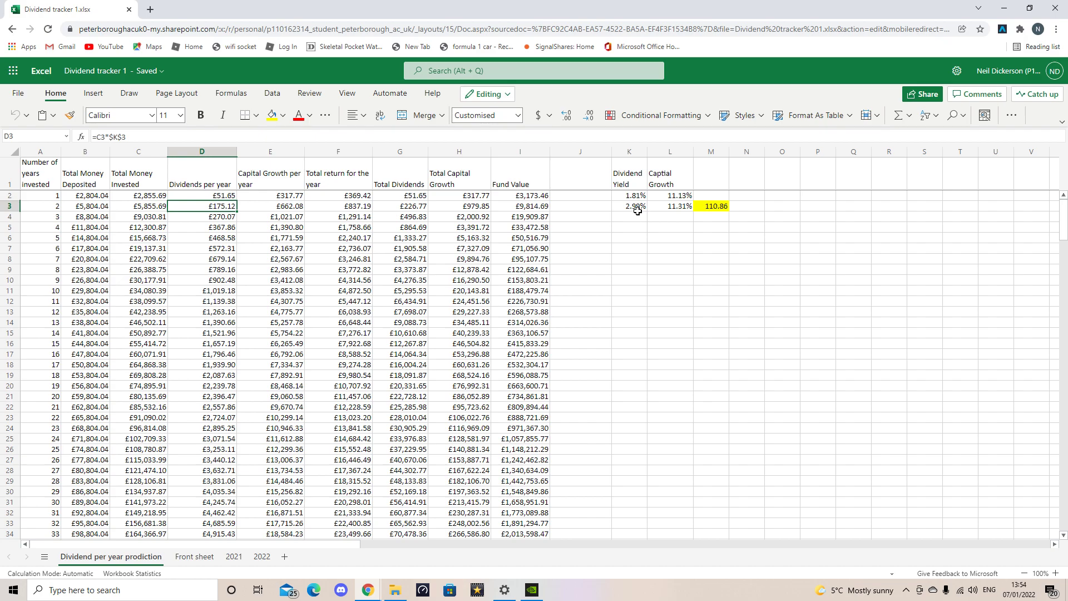
pyautogui.moveTo(633, 214)
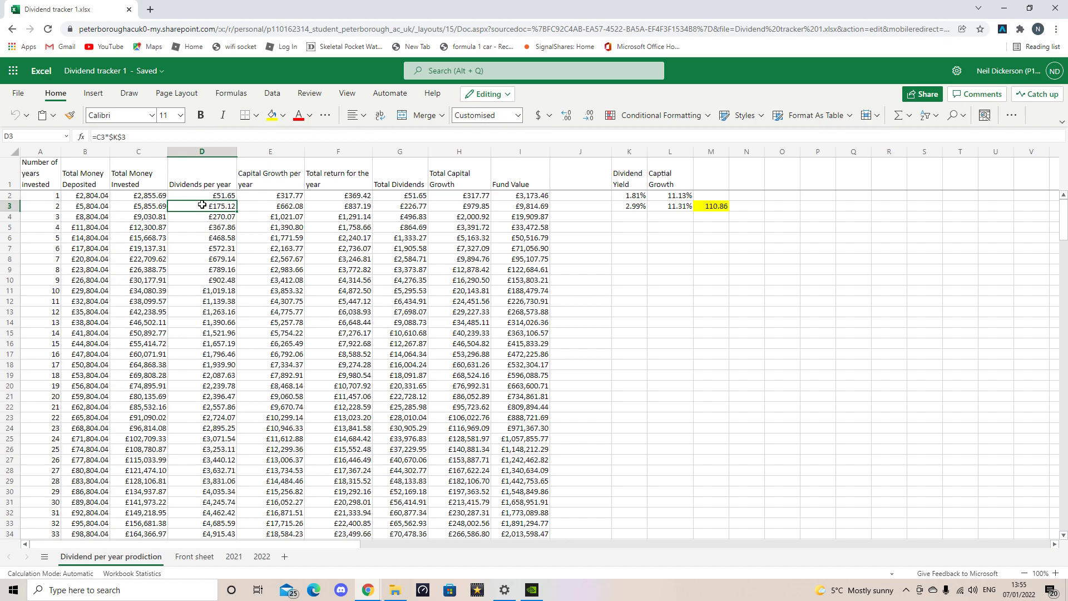
pyautogui.moveTo(232, 216)
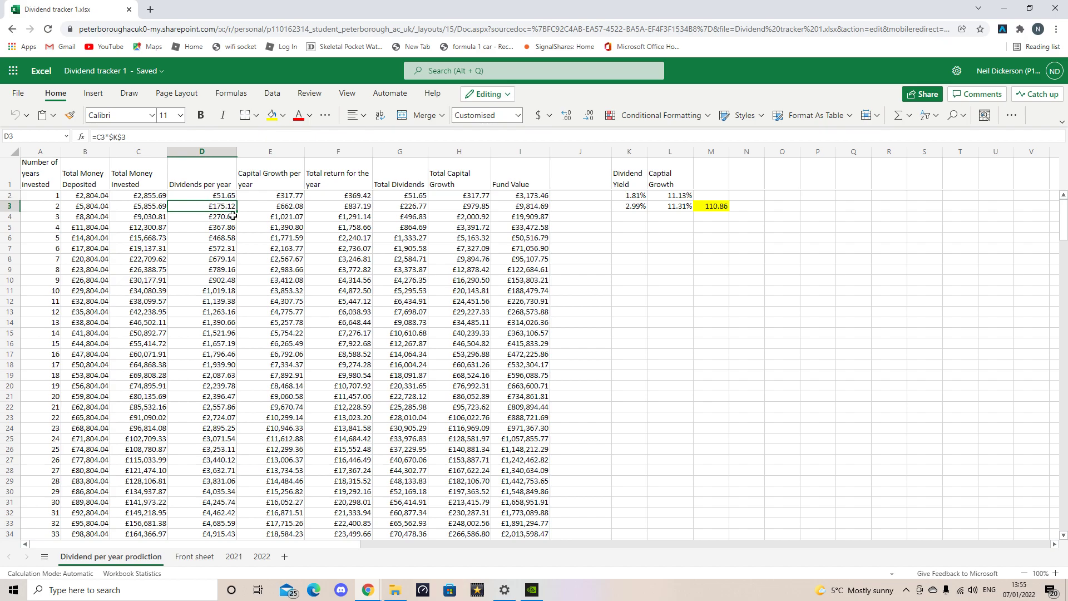
pyautogui.moveTo(810, 233)
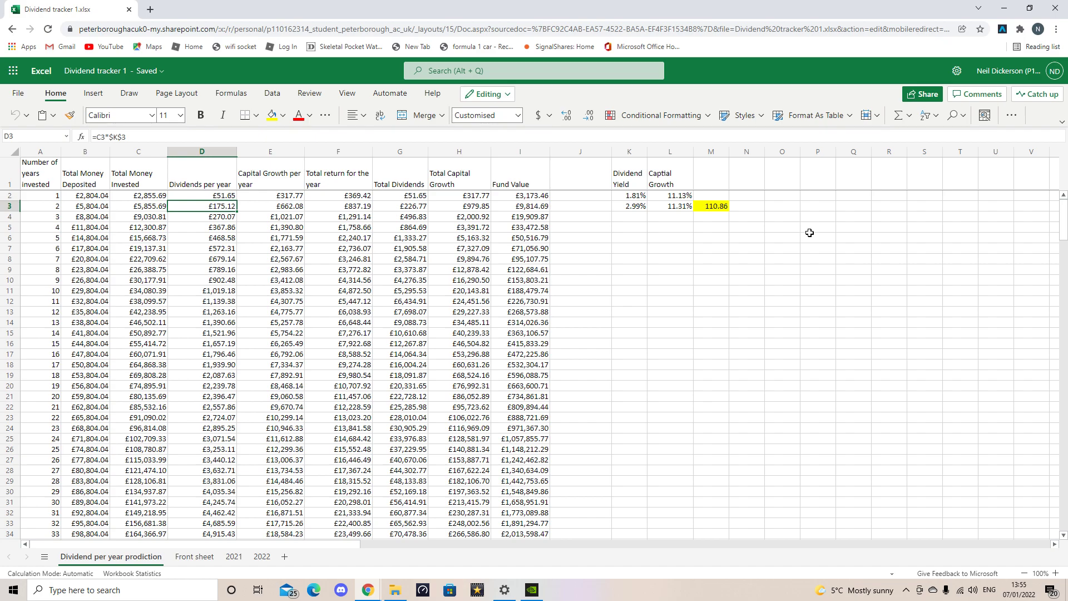
pyautogui.click(710, 206)
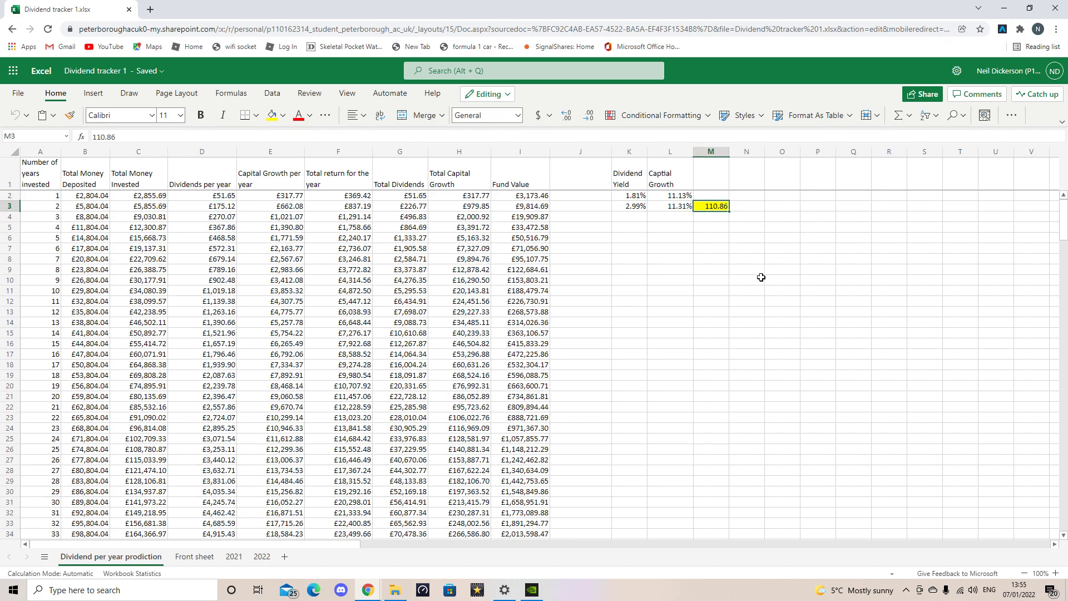
pyautogui.moveTo(739, 307)
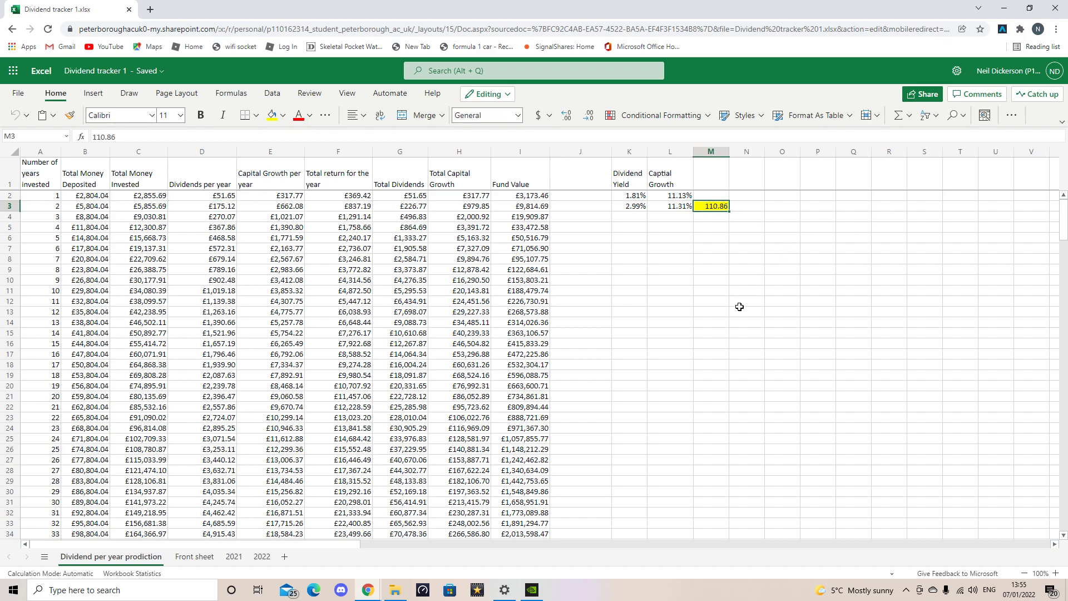
pyautogui.moveTo(452, 358)
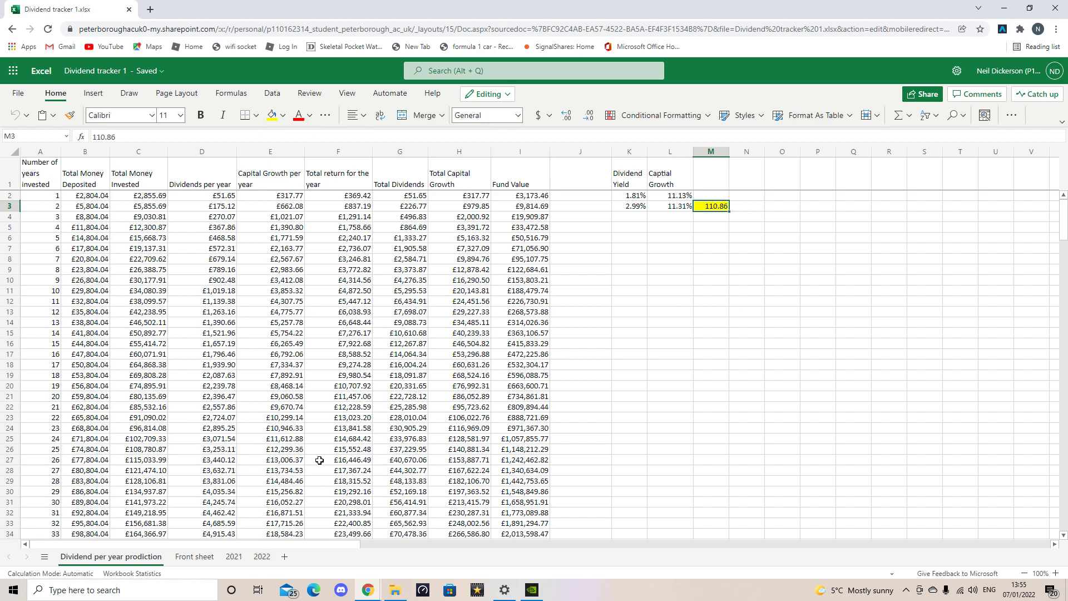
pyautogui.moveTo(619, 367)
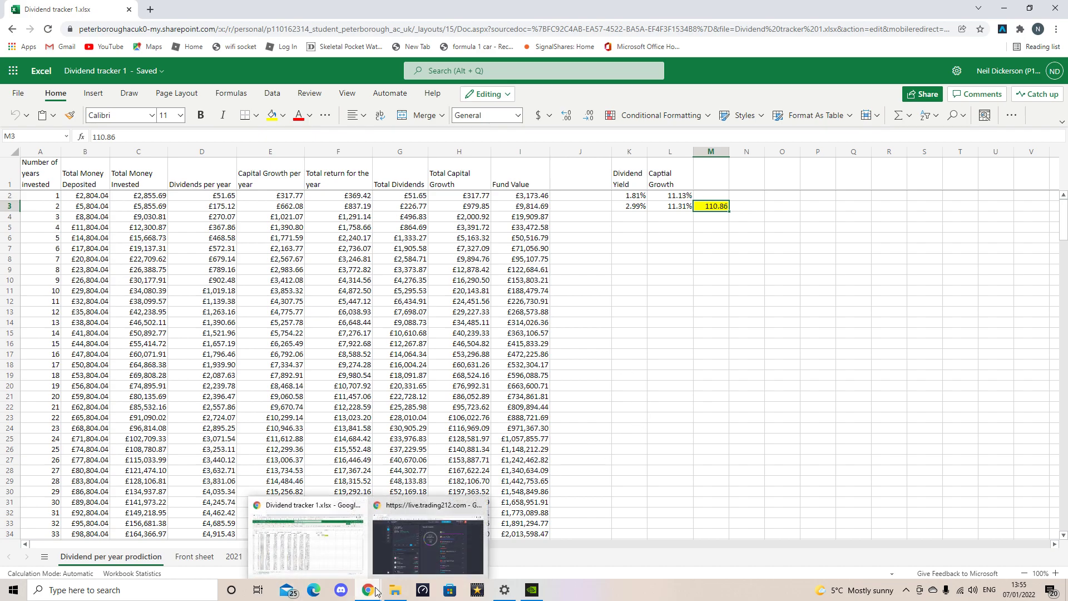
# - Show Trading 212's Get free shares invitation from the account menu over the portfolio
pyautogui.click(428, 505)
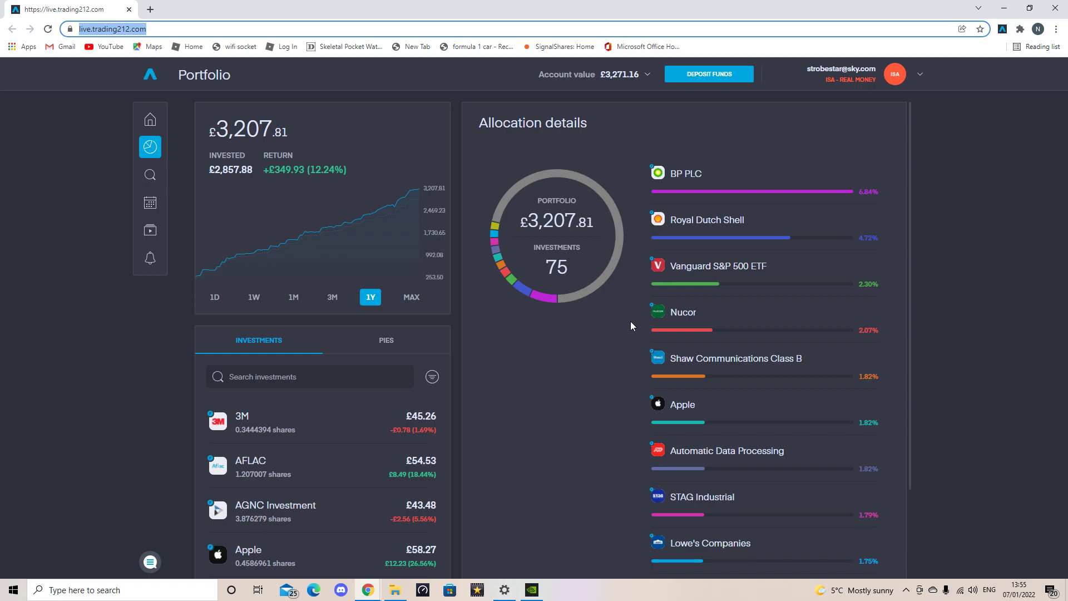
pyautogui.moveTo(552, 321)
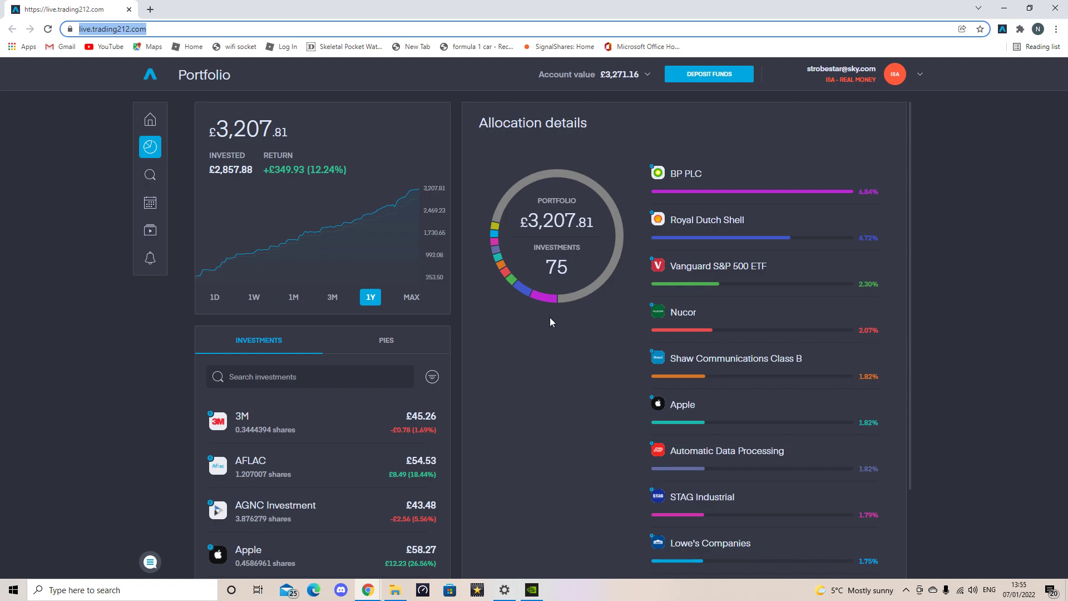
pyautogui.moveTo(451, 251)
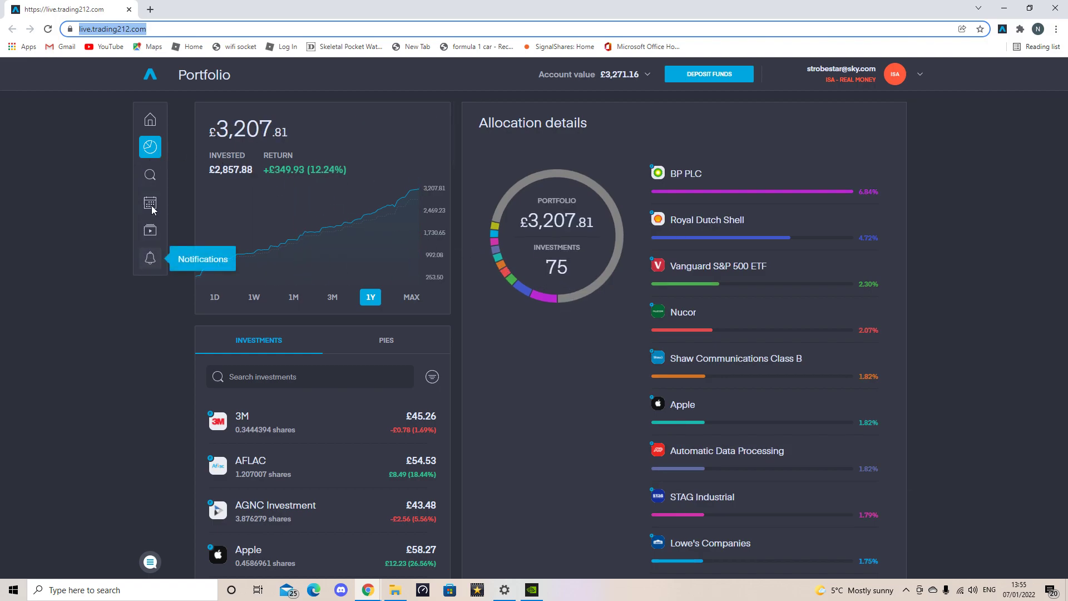
pyautogui.moveTo(918, 76)
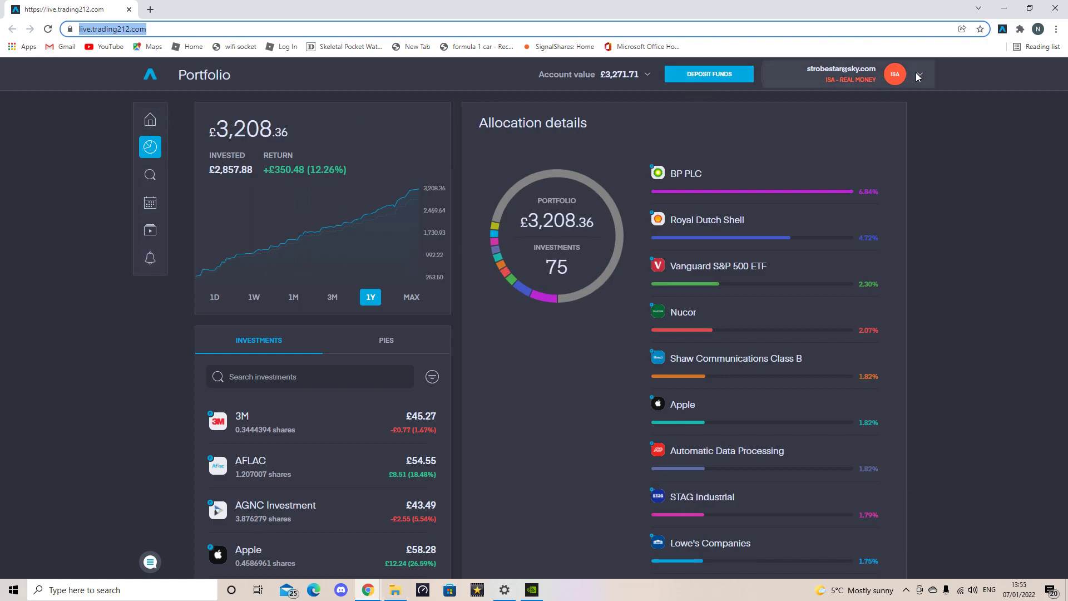
pyautogui.click(926, 74)
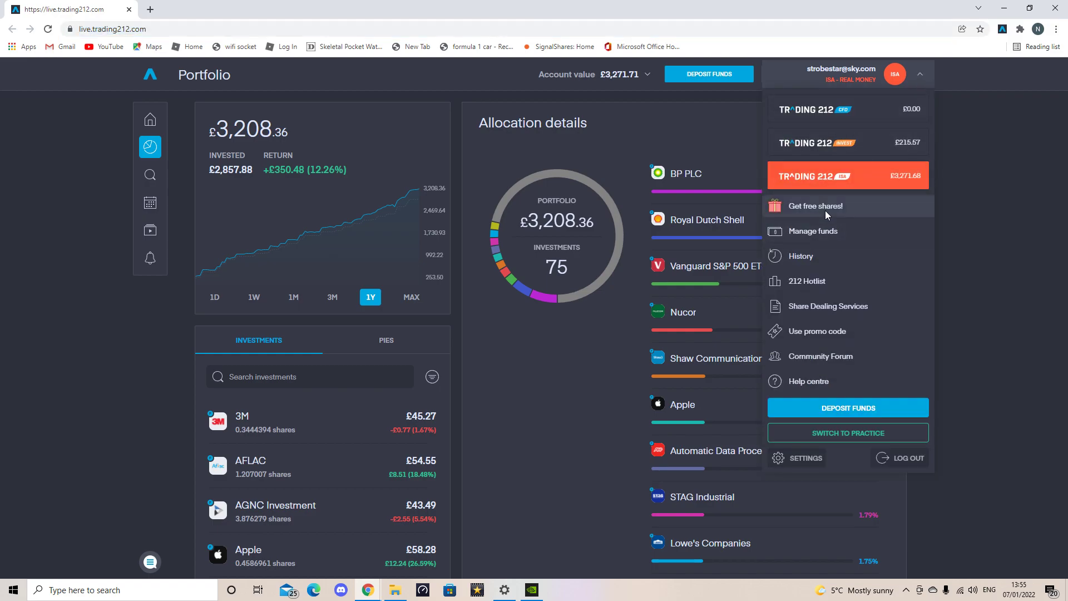
pyautogui.click(815, 206)
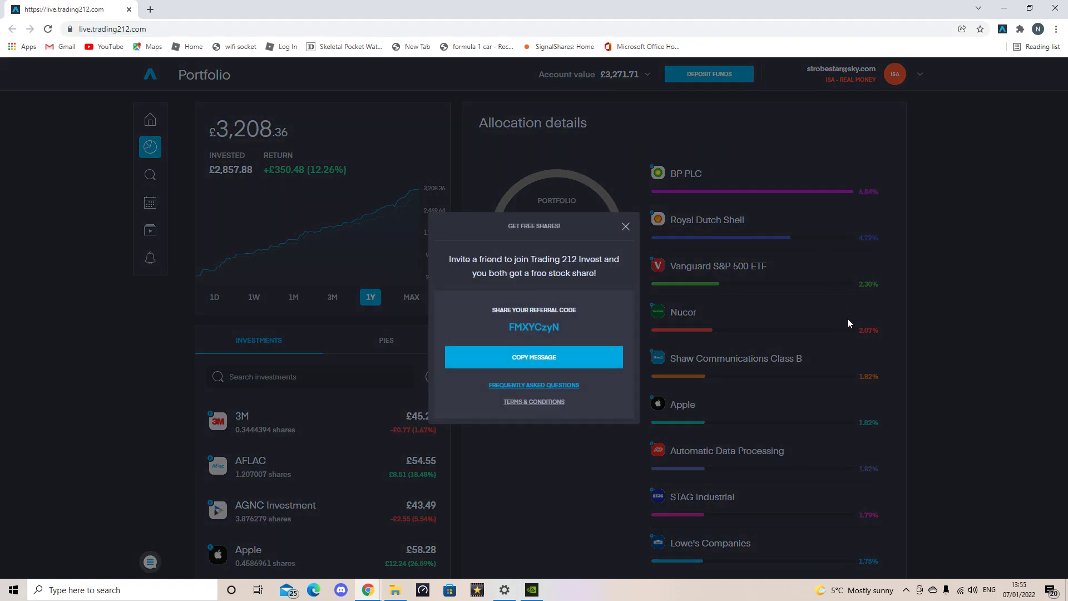